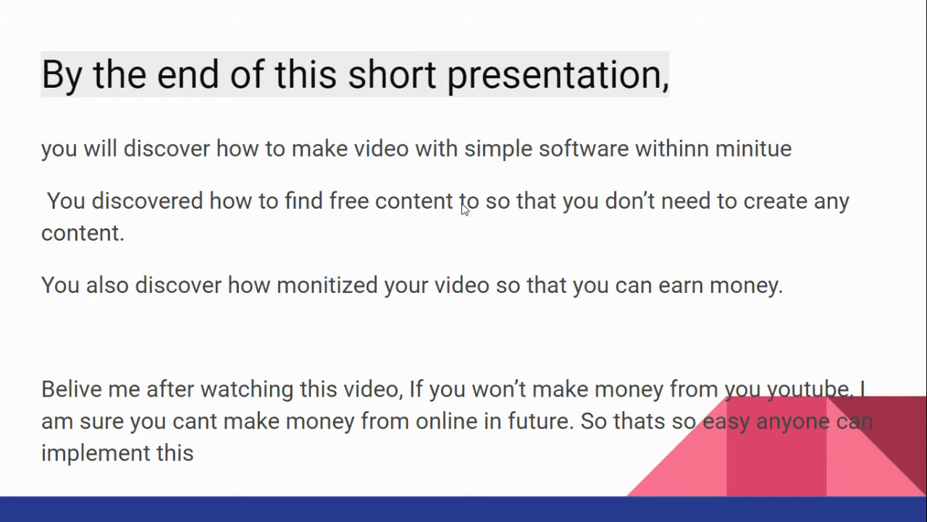
mouse_move(463, 208)
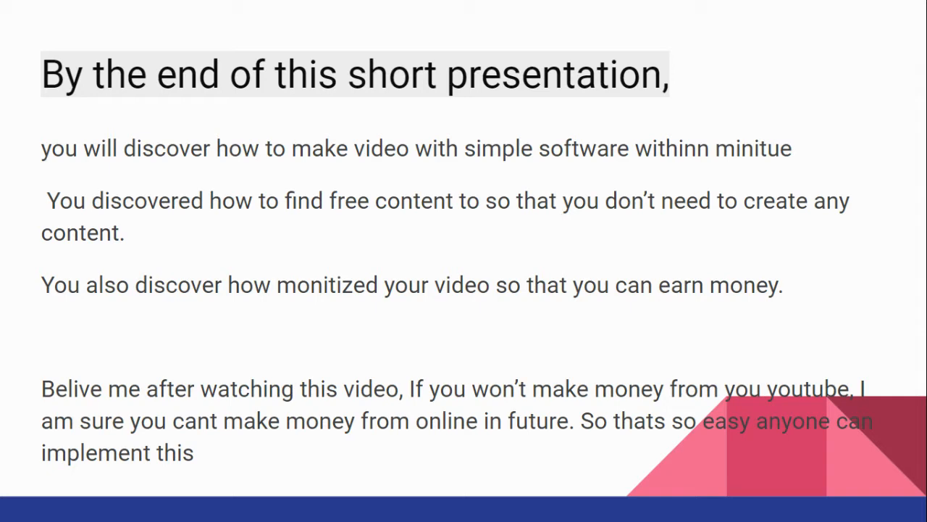
mouse_move(757, 211)
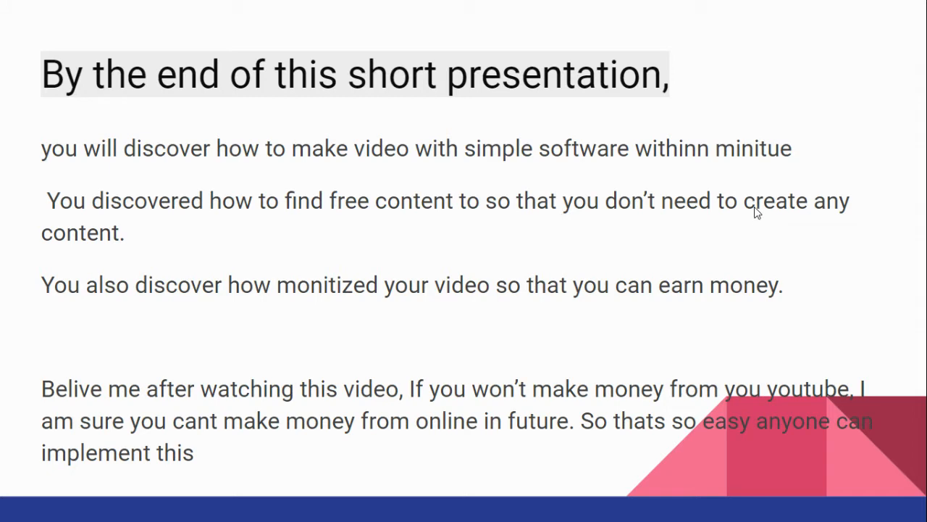
mouse_move(457, 226)
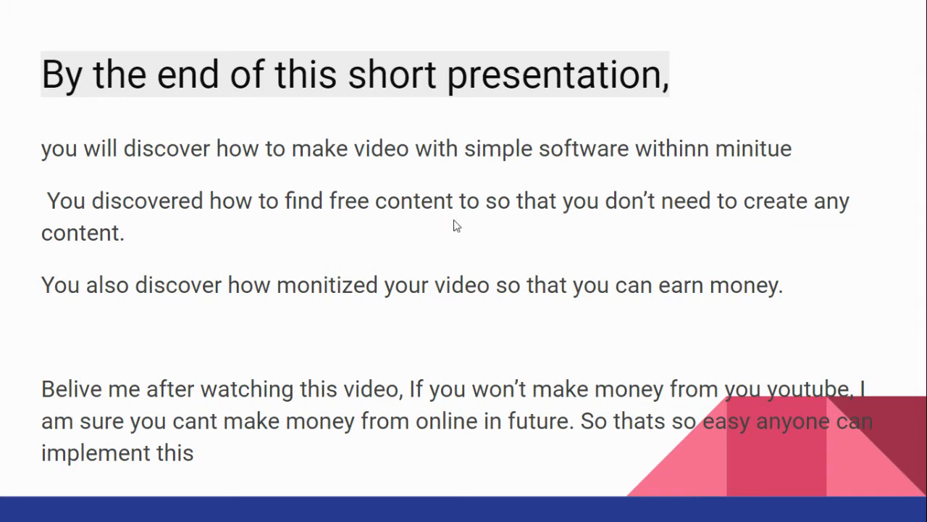
mouse_move(467, 226)
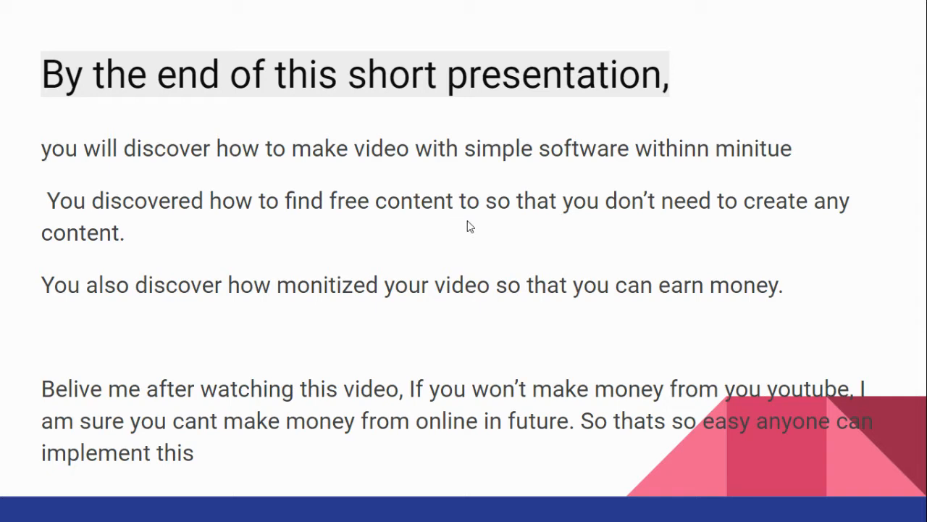
mouse_move(478, 226)
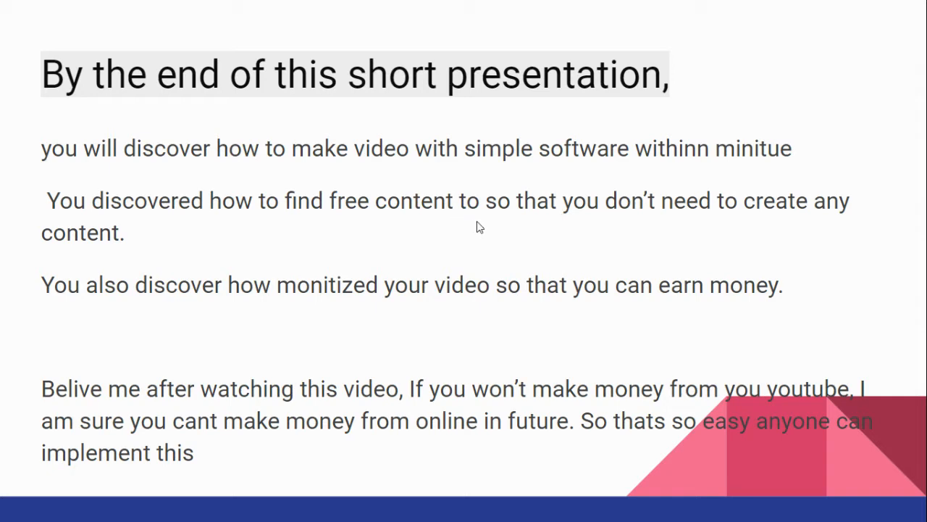
mouse_move(534, 229)
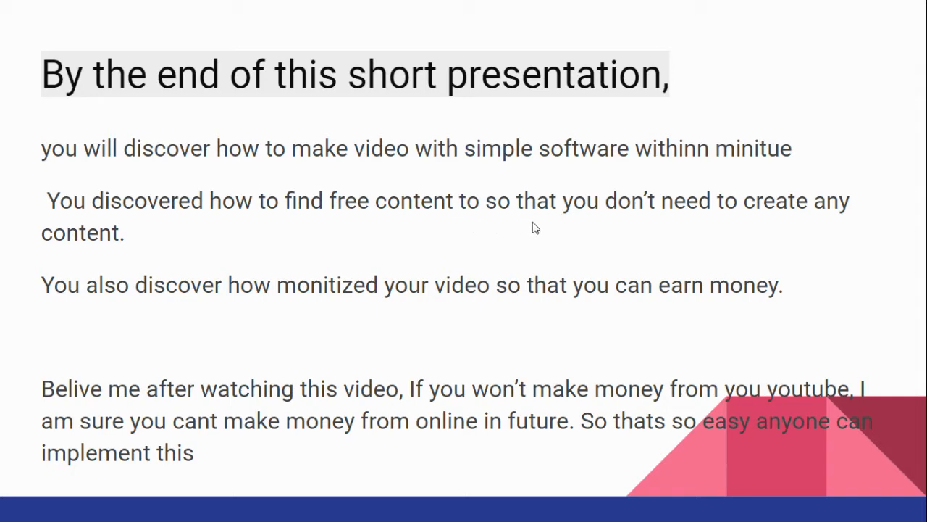
mouse_move(585, 233)
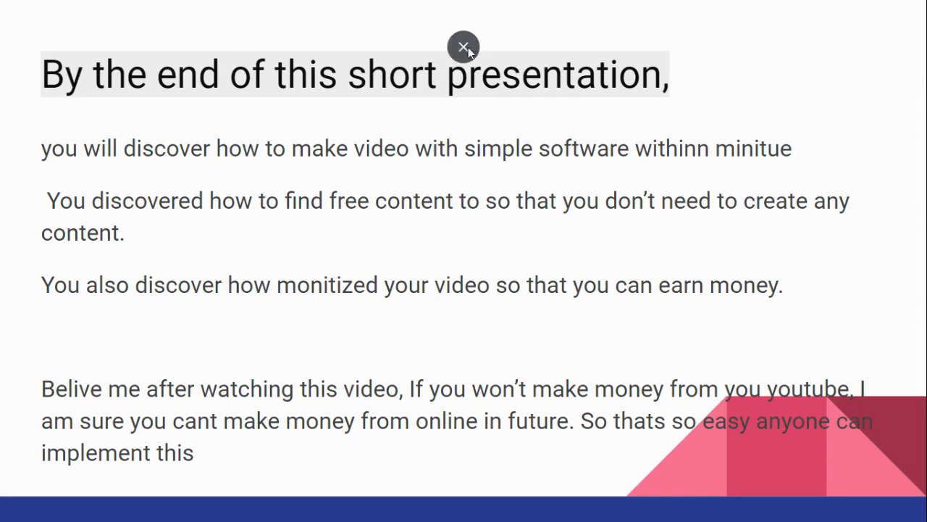
mouse_move(466, 57)
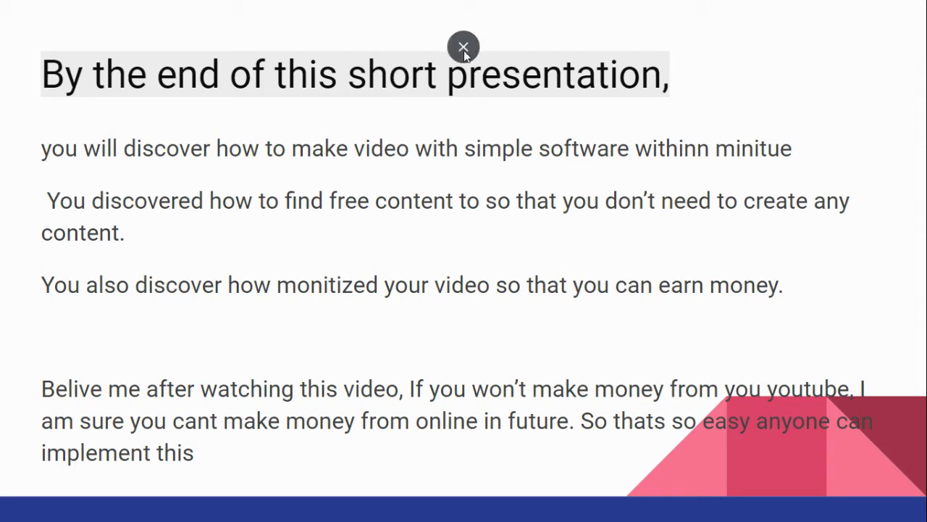
Exit the full-screen slideshow to return to editing the two-slide deck
click(464, 47)
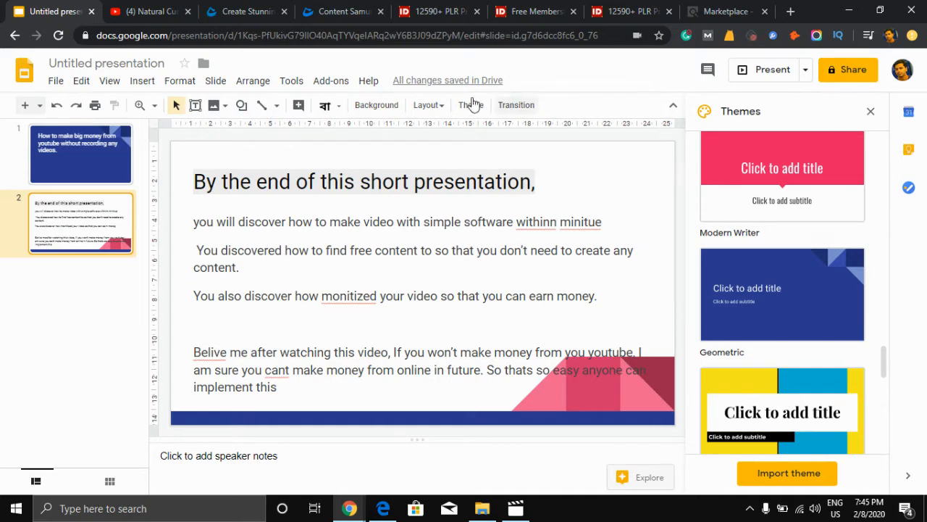
mouse_move(823, 171)
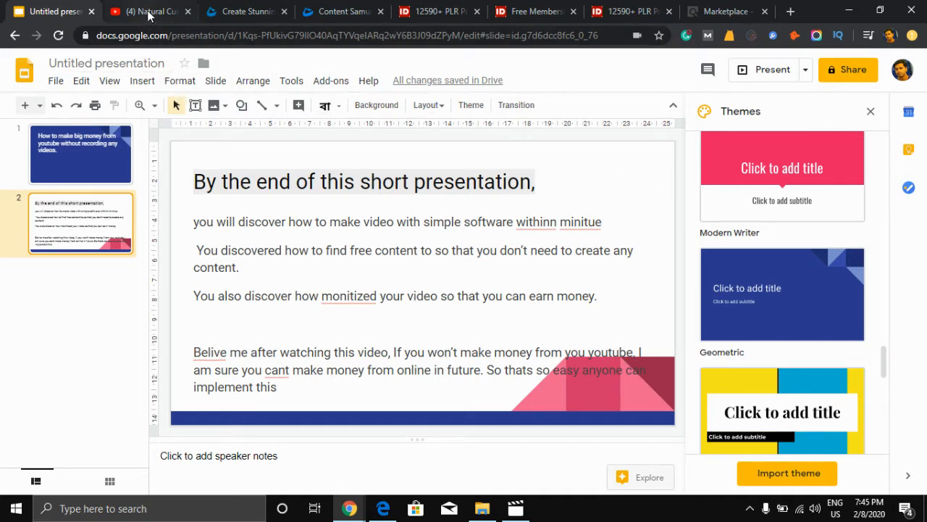
Switch to the Natural Cures channel, pause its featured trailer and scroll to Uploads
click(151, 11)
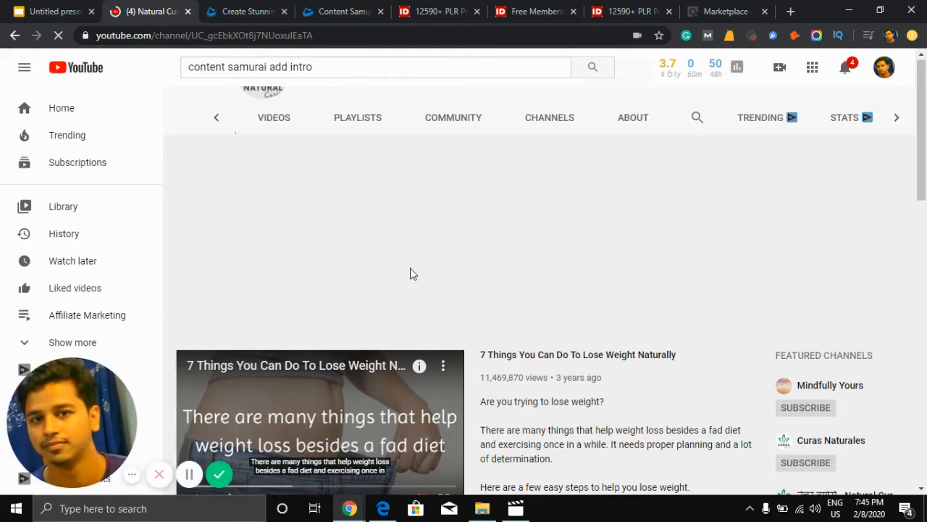
mouse_move(464, 287)
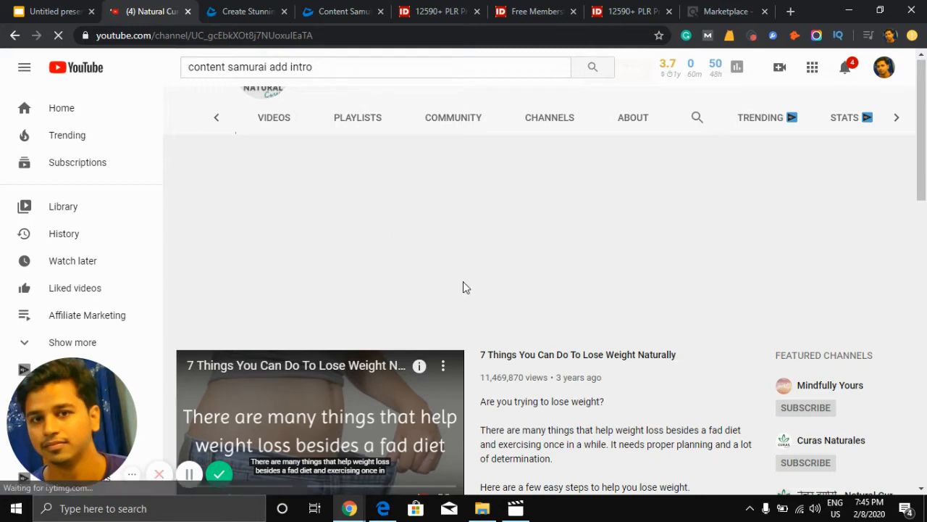
mouse_move(390, 266)
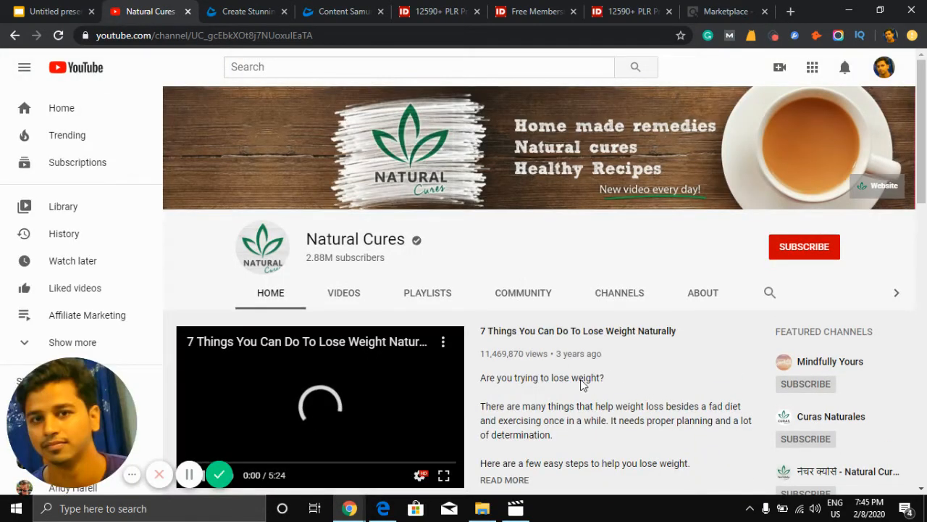
mouse_move(355, 396)
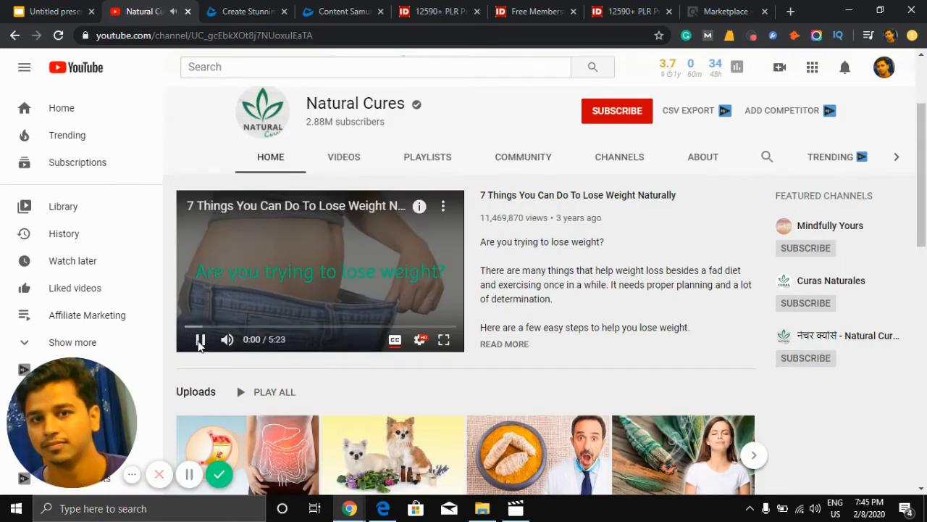
click(200, 339)
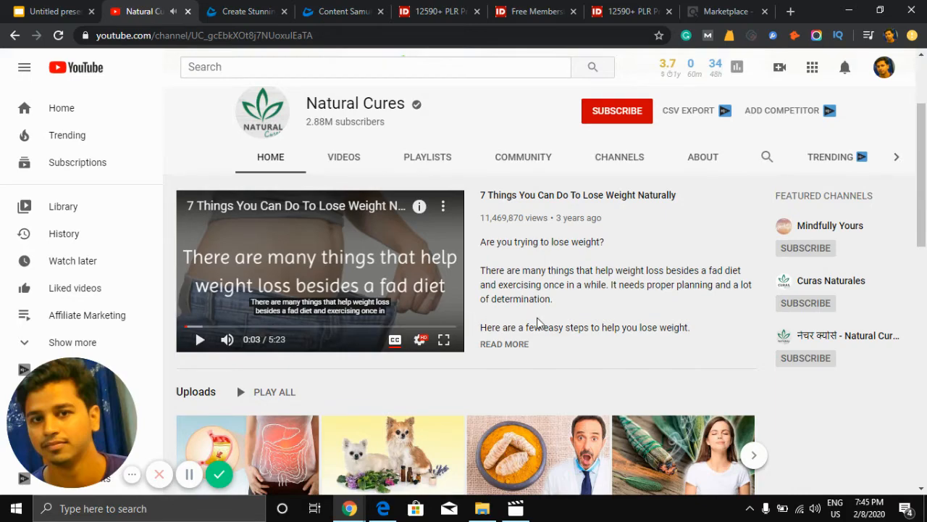
scroll(down, 3)
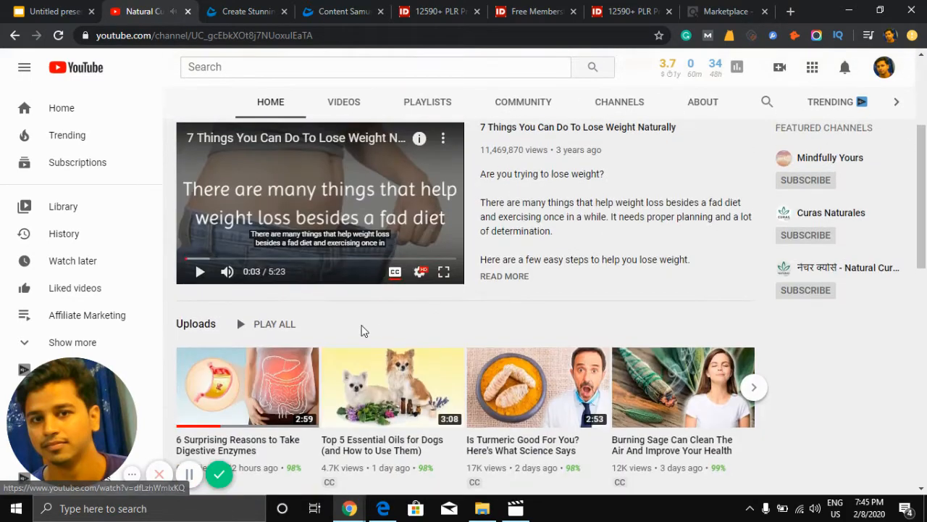
scroll(down, 3)
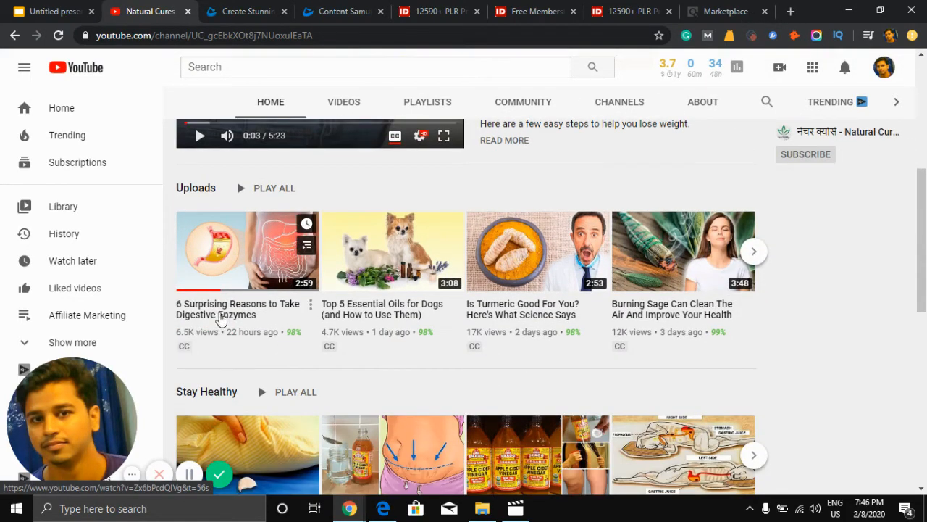
Open '6 Surprising Reasons to Take Digestive Enzymes' from uploads and view its description
click(246, 251)
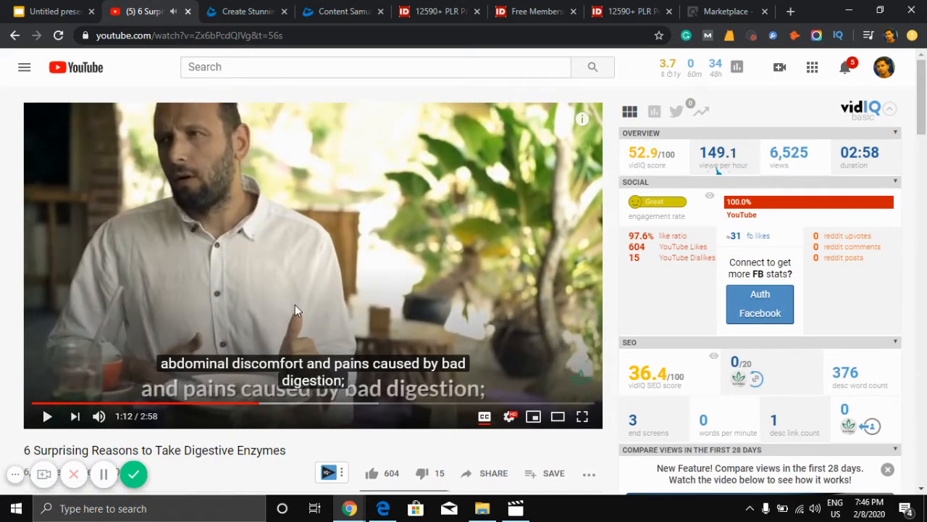
scroll(down, 3)
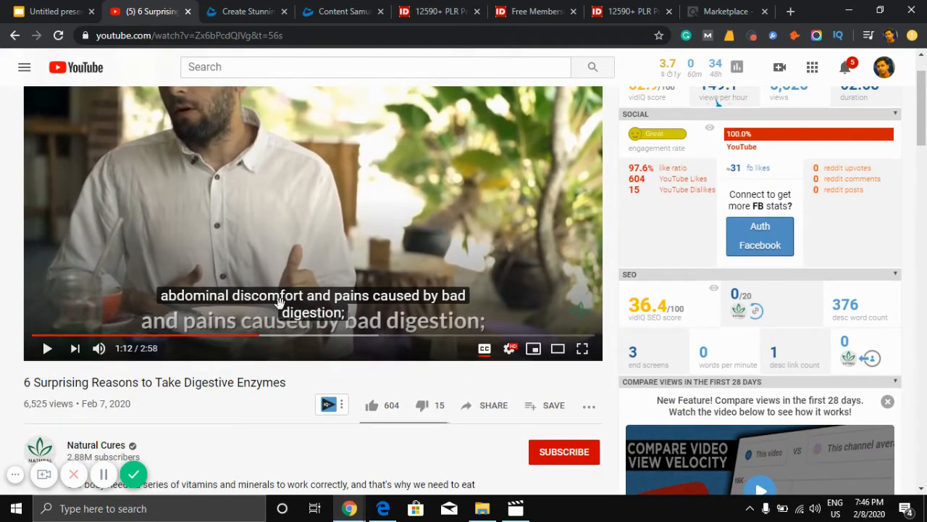
scroll(up, 3)
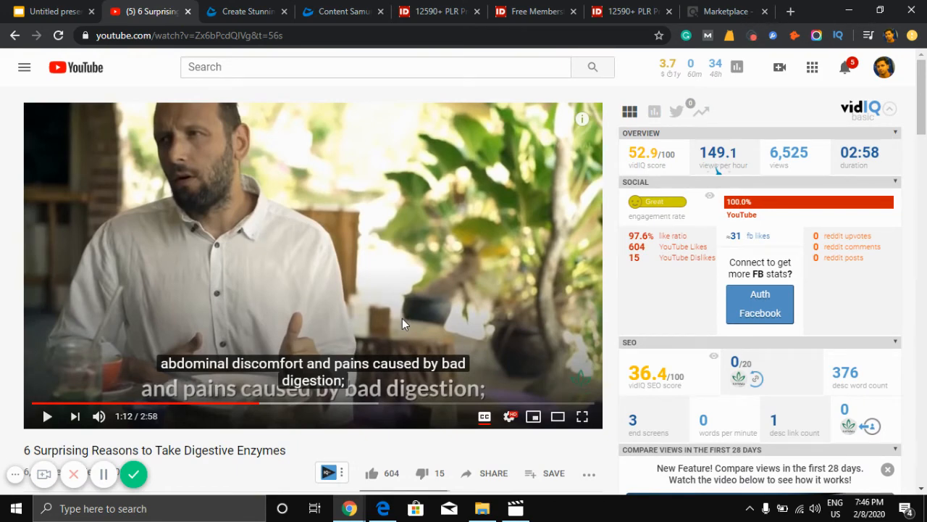
mouse_move(316, 313)
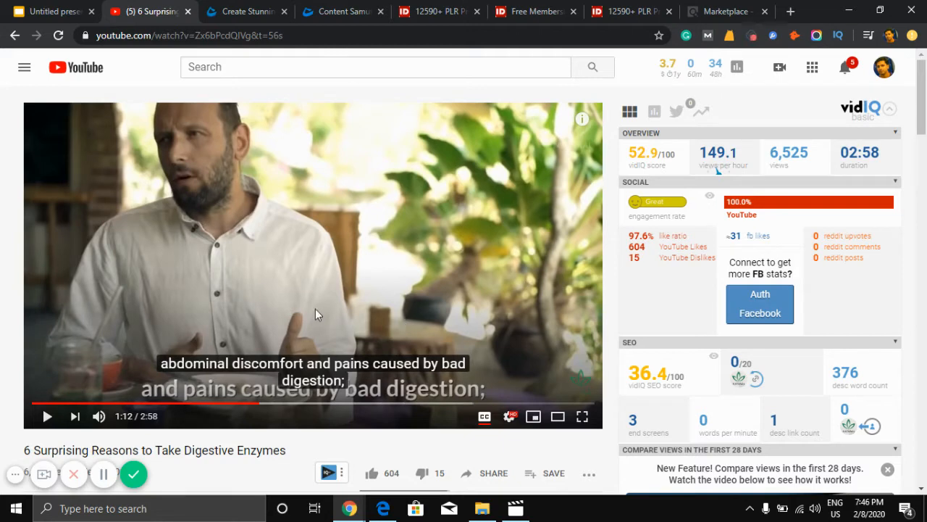
mouse_move(510, 163)
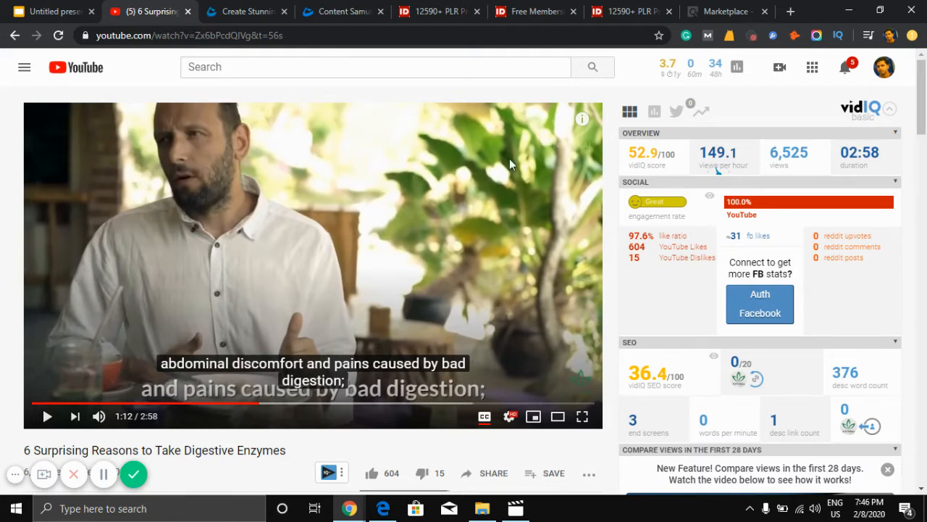
click(95, 240)
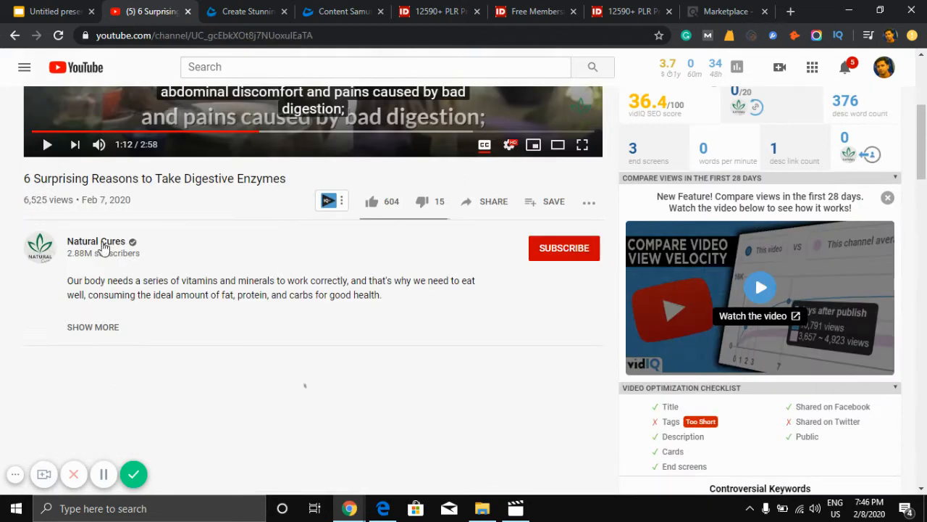
Browse the Natural Cures channel home through its Uploads and Stay Healthy video rows
click(96, 240)
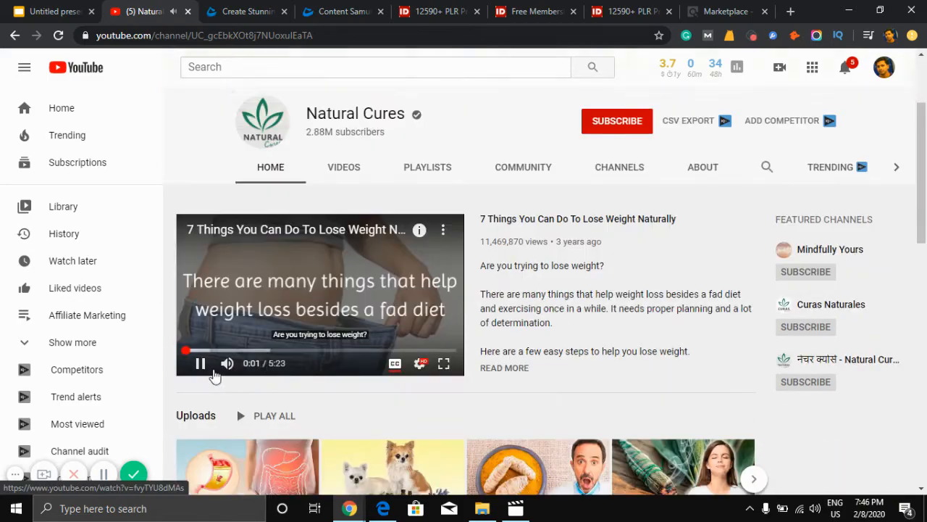
scroll(up, 3)
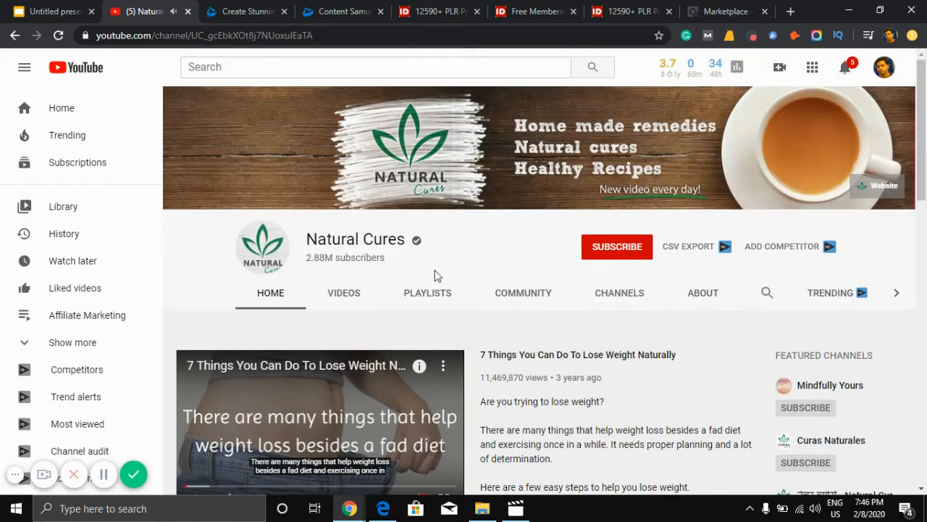
scroll(down, 3)
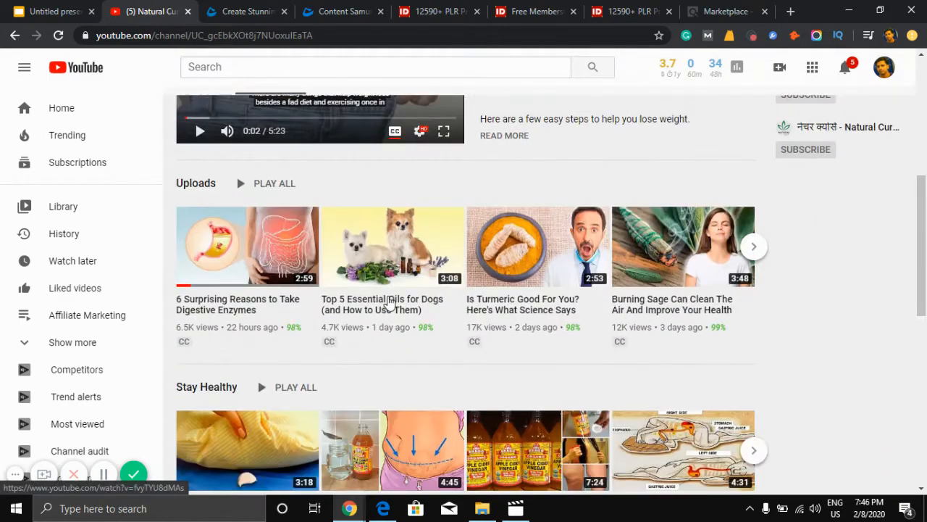
scroll(down, 3)
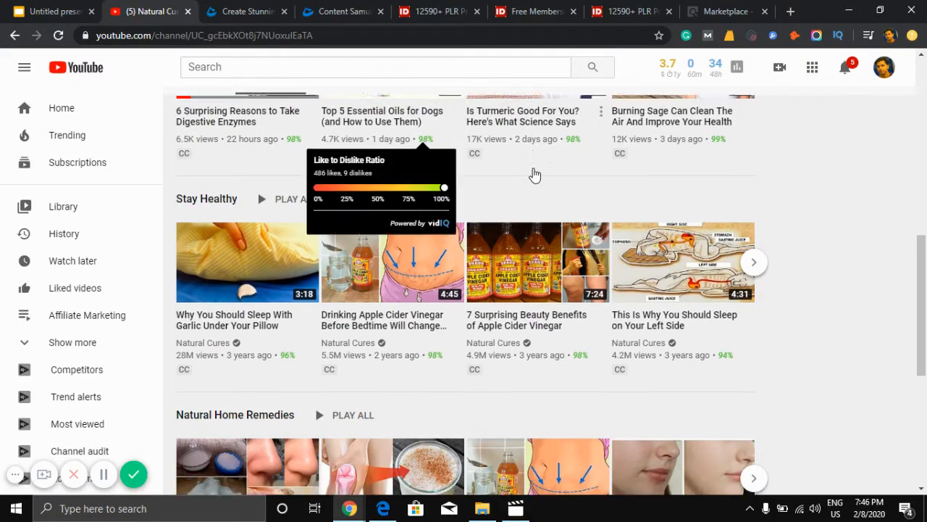
scroll(down, 3)
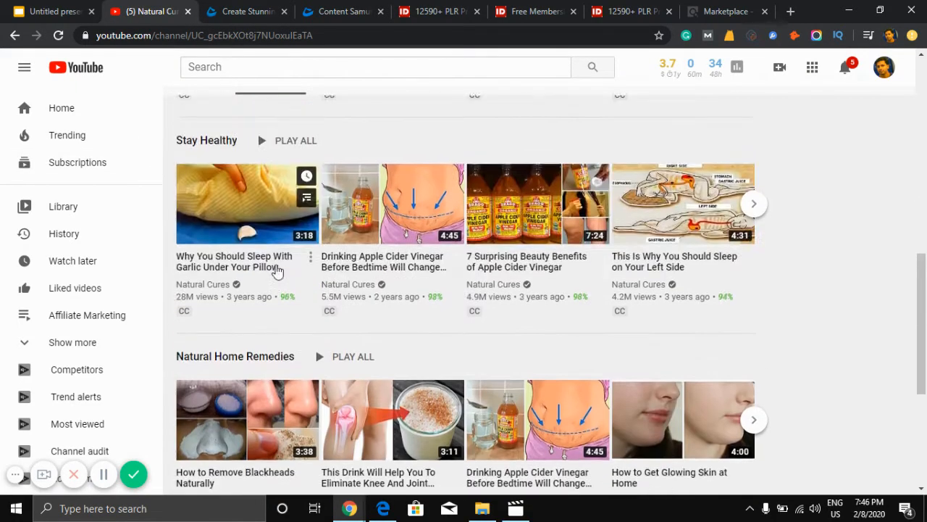
scroll(up, 3)
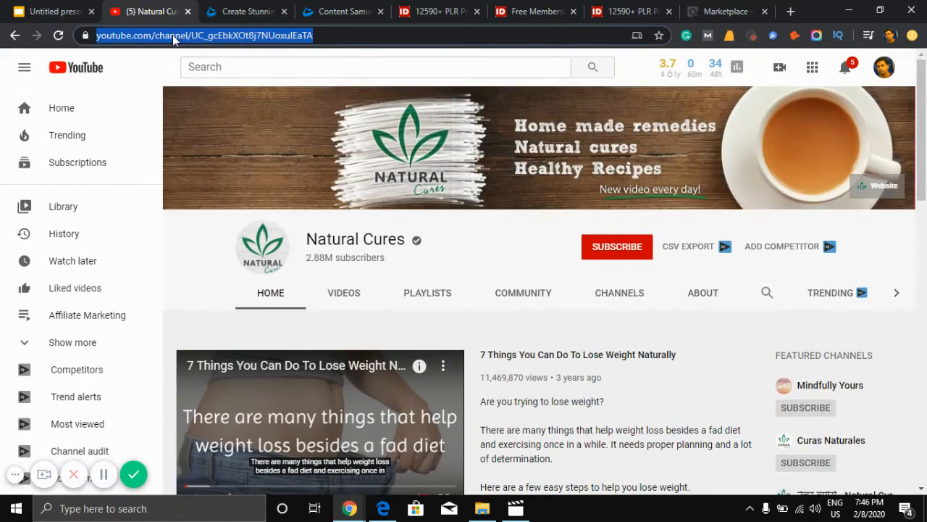
scroll(down, 3)
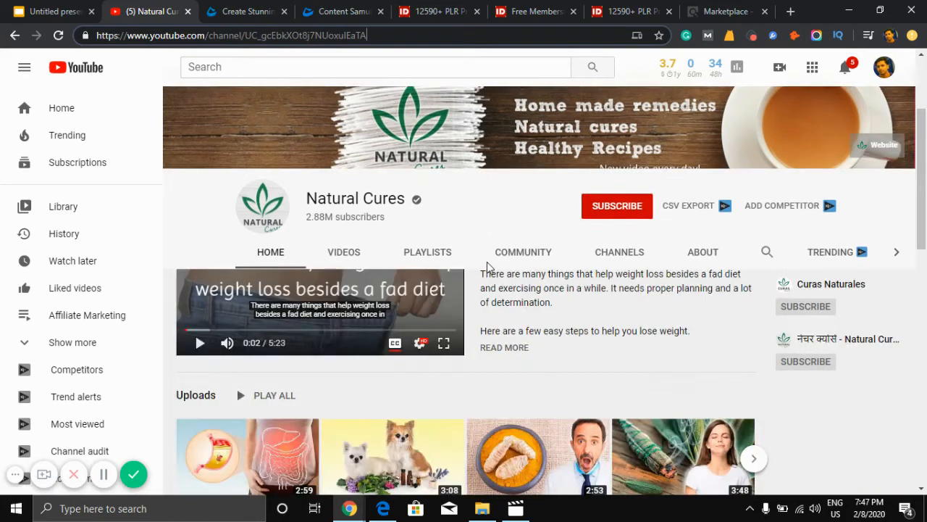
scroll(down, 3)
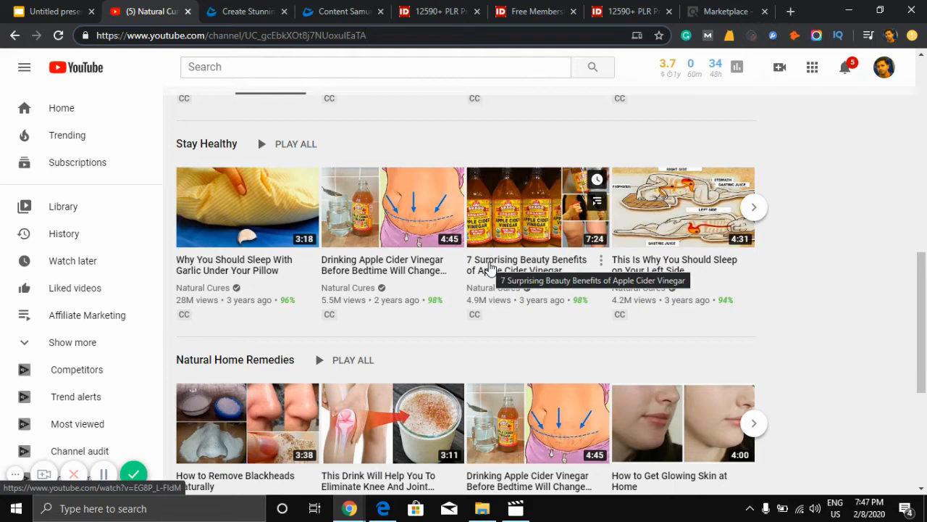
scroll(up, 3)
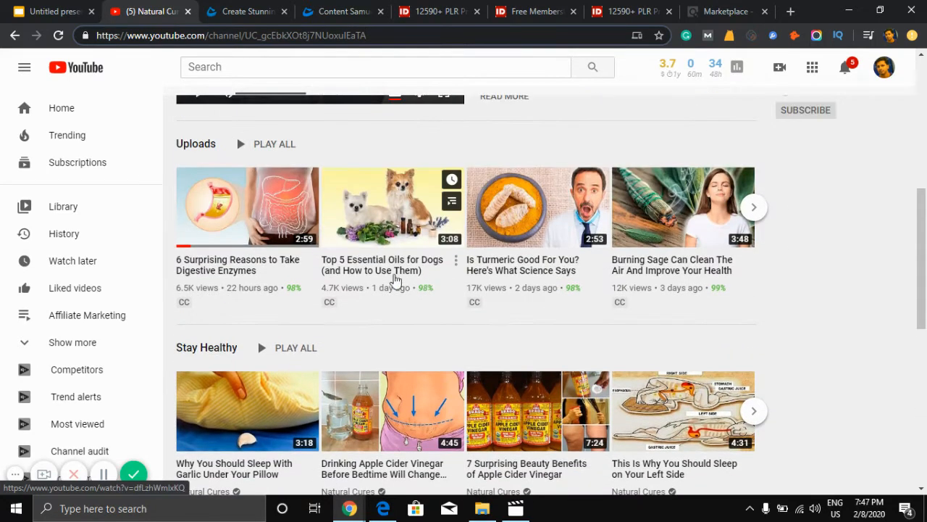
Reopen the digestive enzymes video, skip the ad, play it and pause at 0:22
click(391, 206)
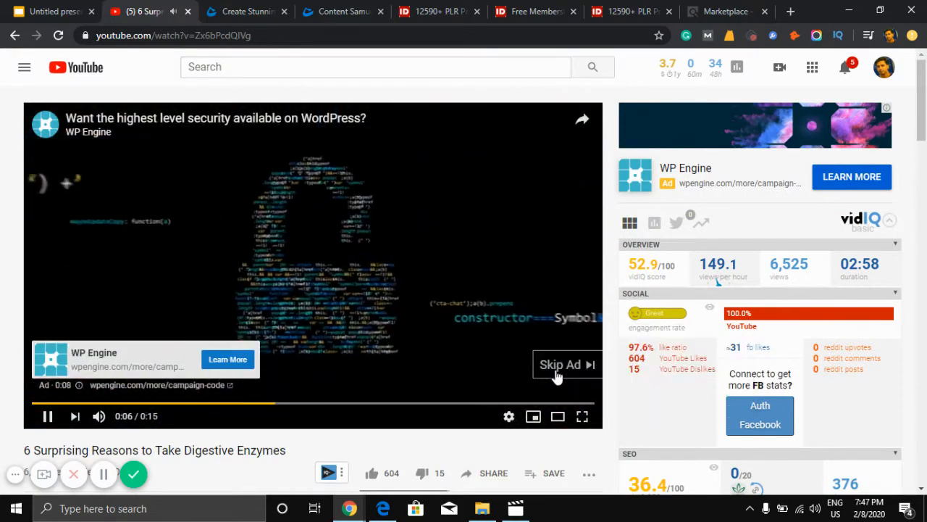
click(565, 365)
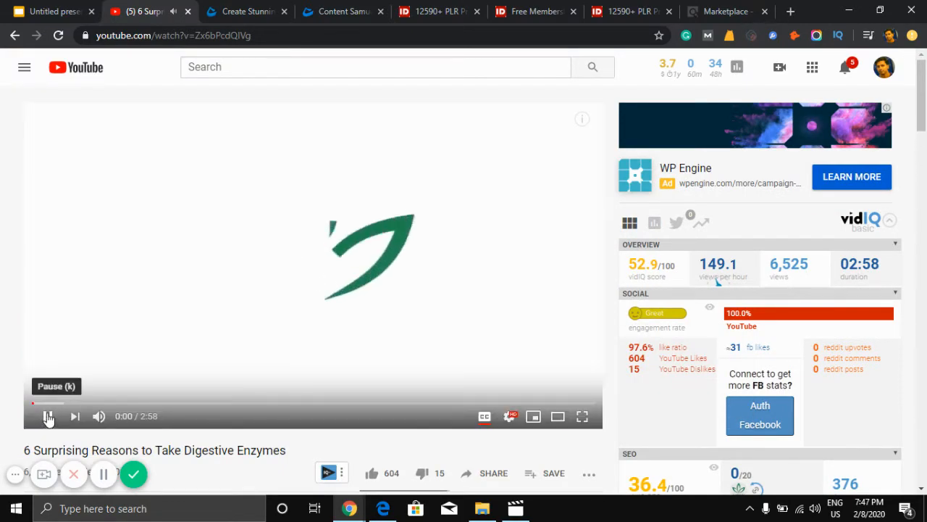
click(48, 416)
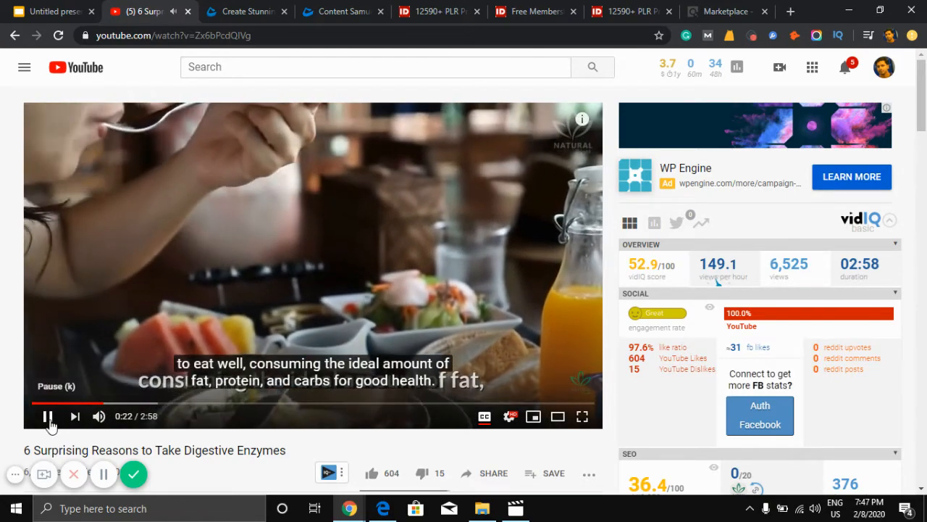
click(47, 416)
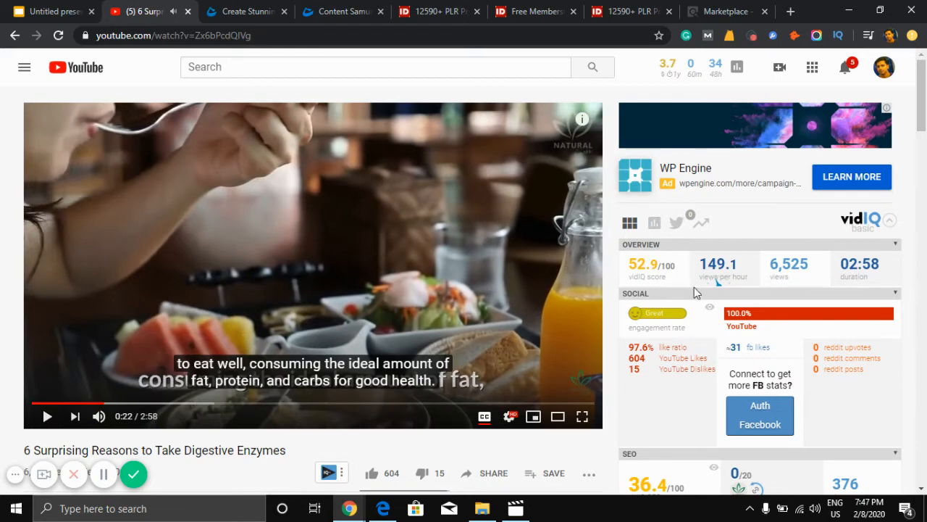
mouse_move(696, 293)
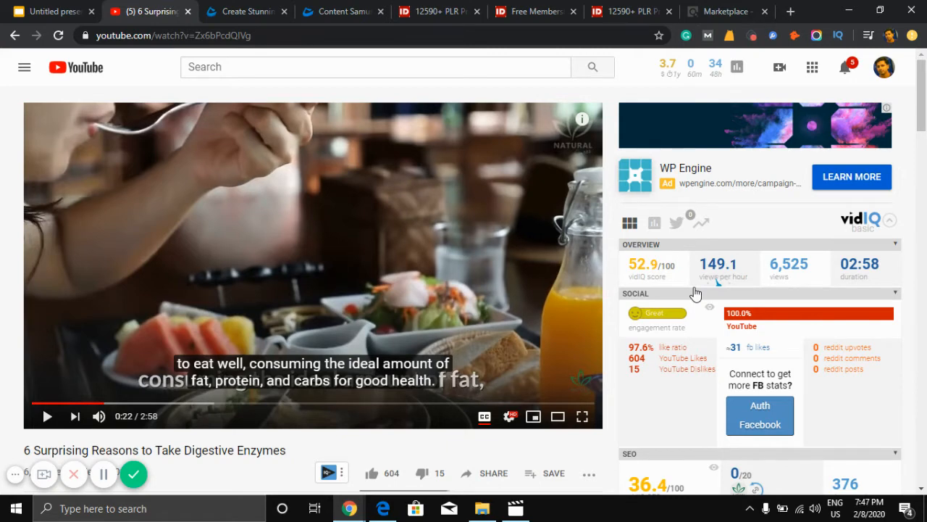
mouse_move(464, 136)
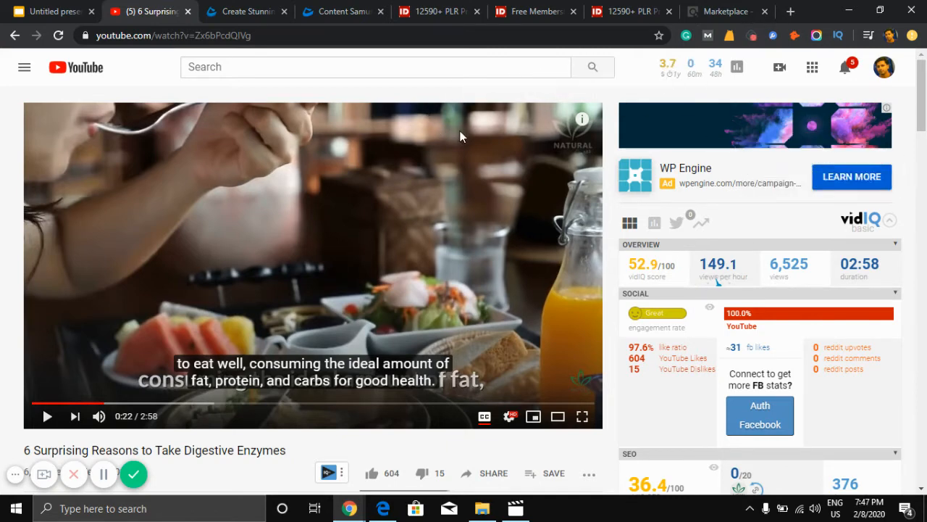
mouse_move(398, 119)
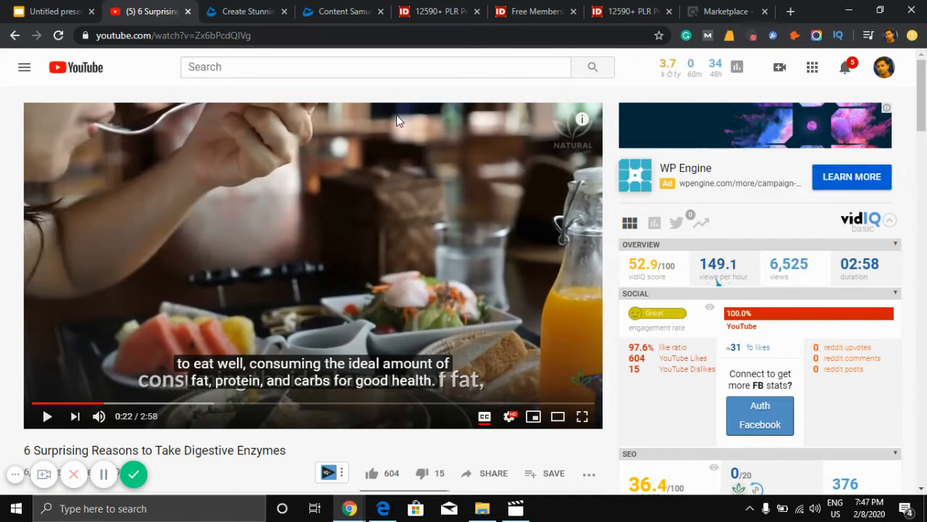
mouse_move(327, 128)
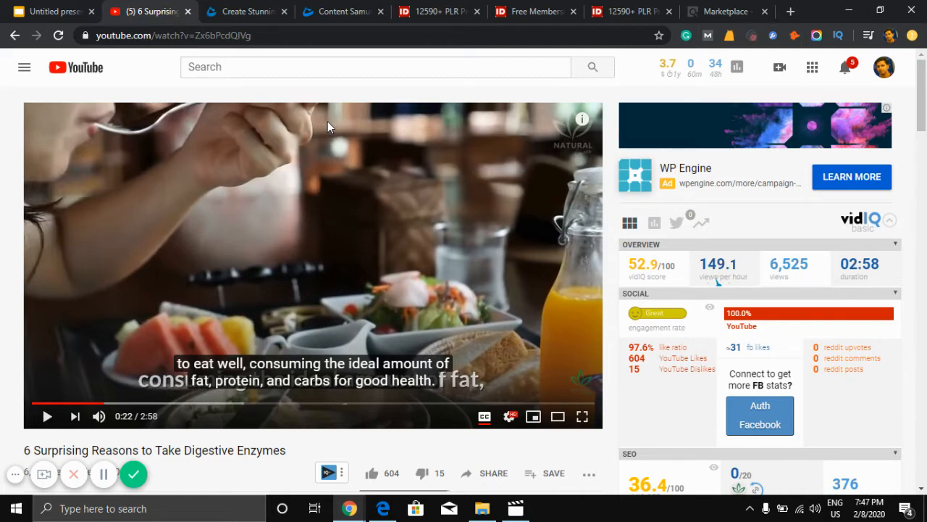
mouse_move(281, 119)
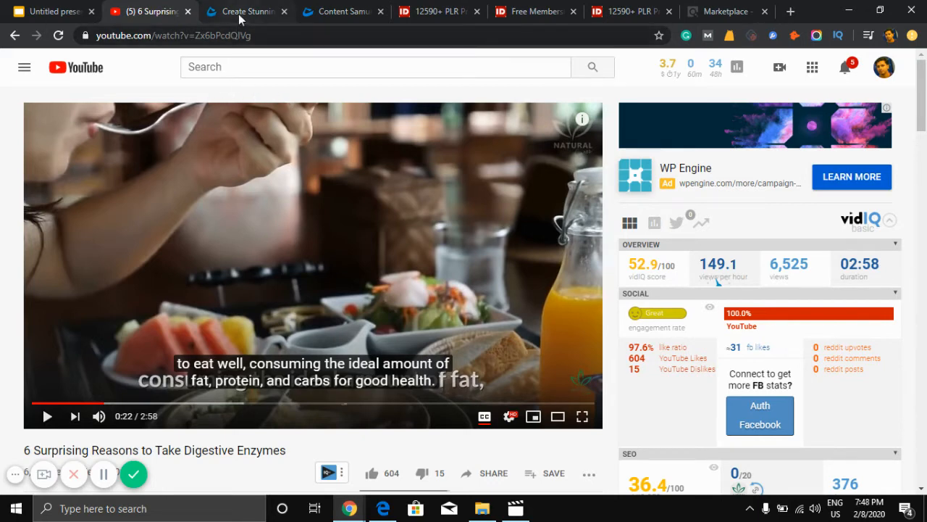
Switch to the Content Samurai website and look over its homepage
click(246, 11)
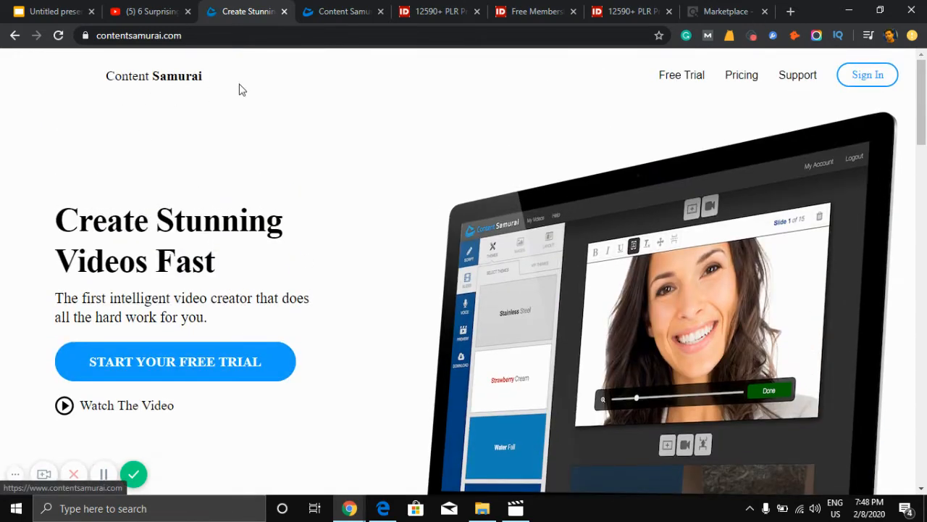
mouse_move(153, 226)
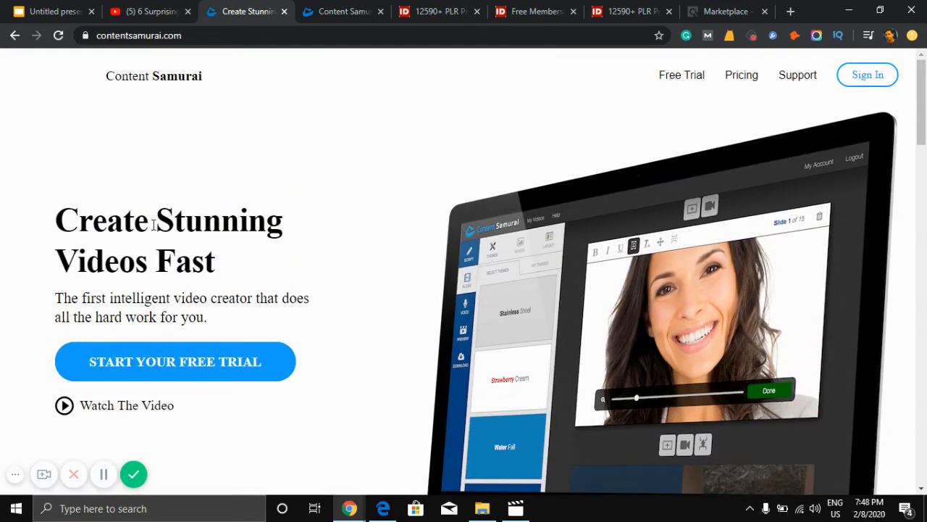
mouse_move(240, 257)
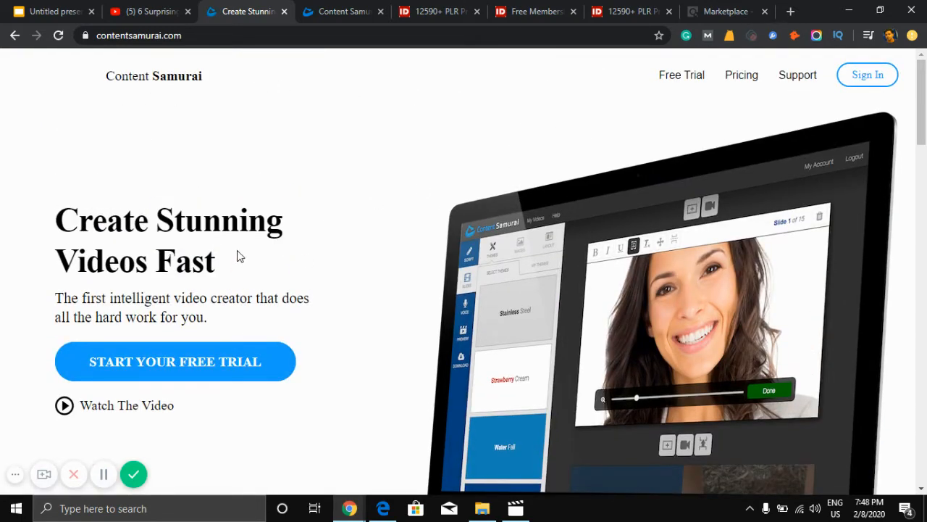
scroll(down, 3)
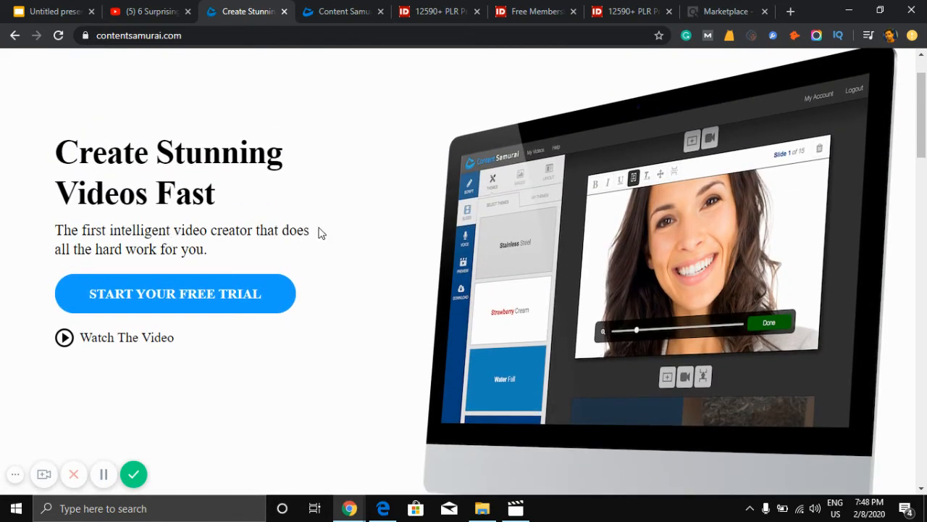
mouse_move(336, 240)
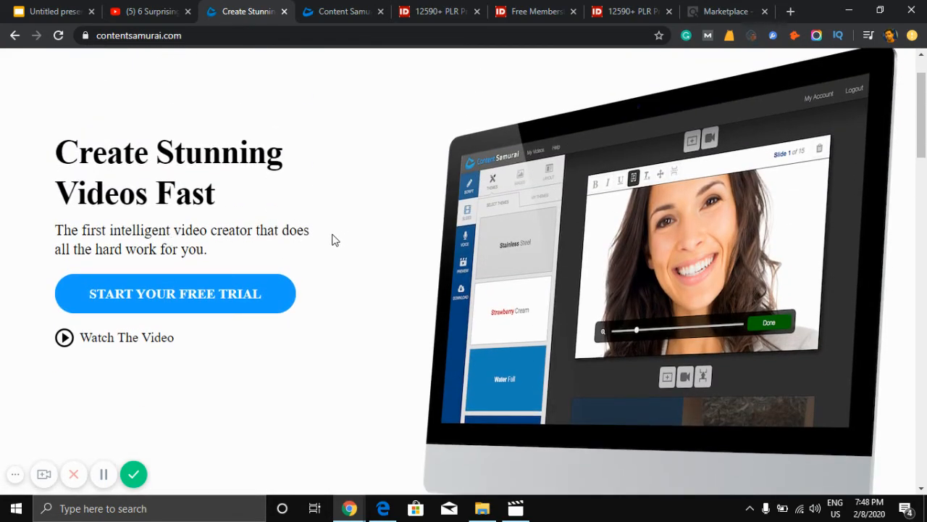
scroll(up, 3)
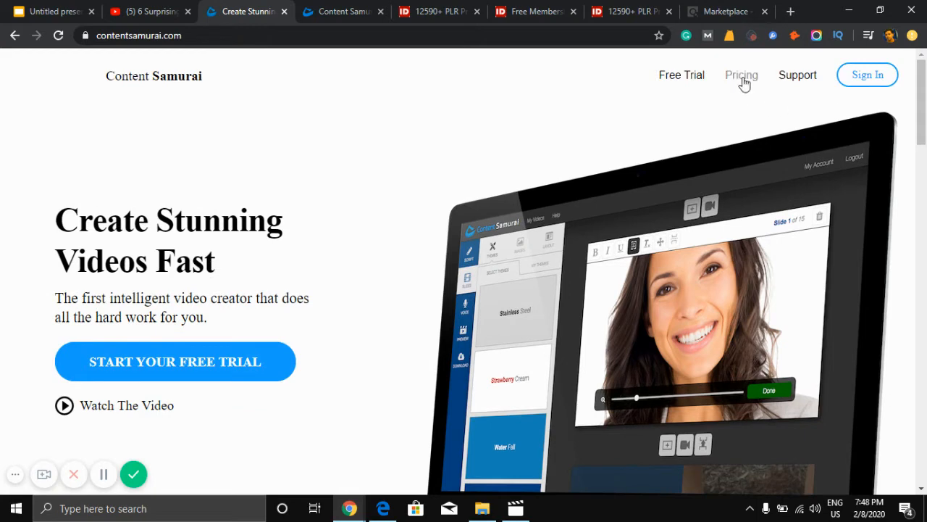
View the Pricing page comparing the free 7-day trial, $47 monthly and $397 annual plans
click(742, 76)
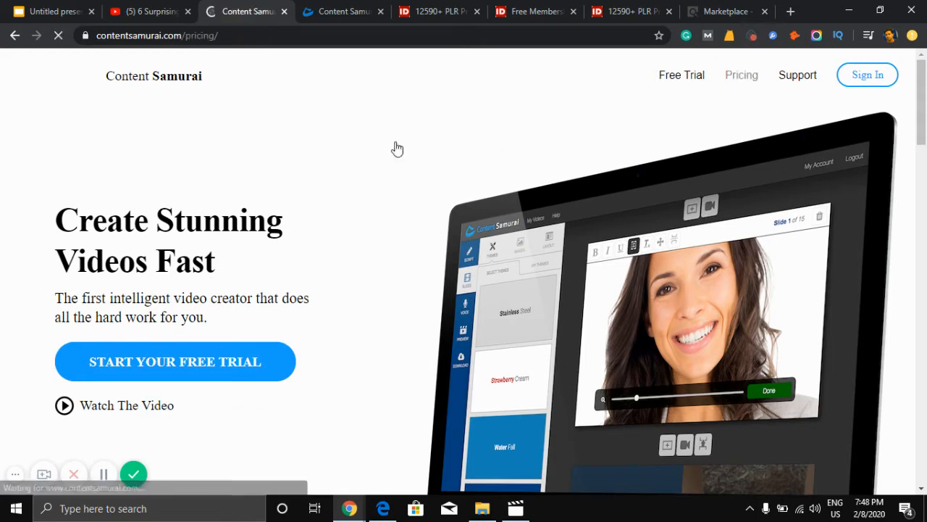
scroll(down, 3)
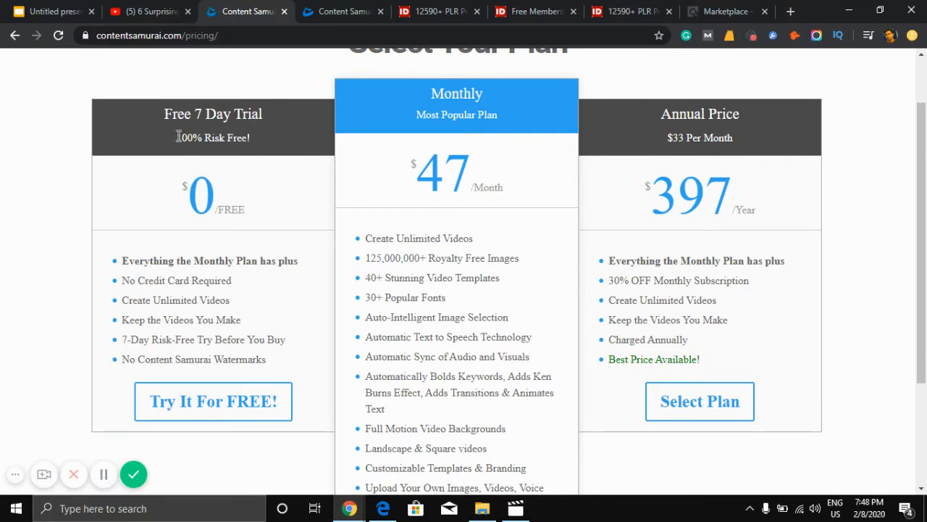
mouse_move(177, 250)
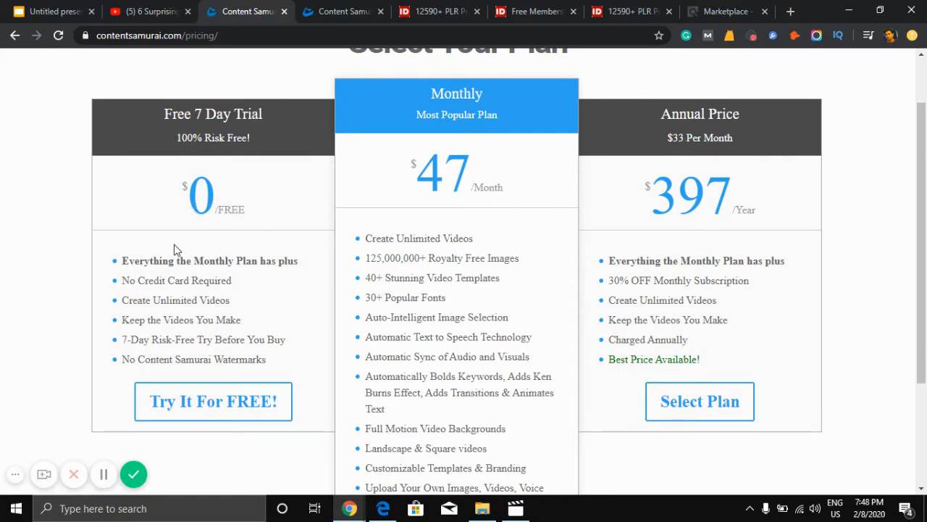
mouse_move(203, 277)
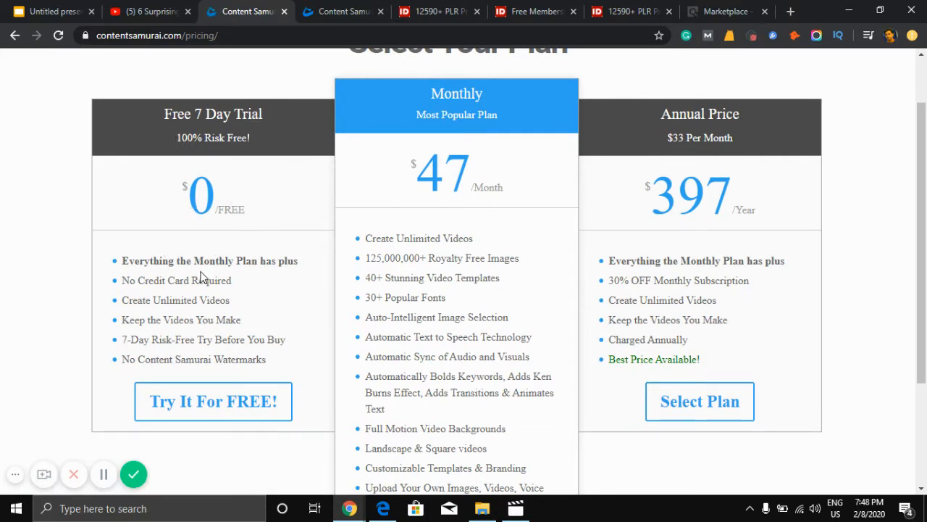
mouse_move(261, 292)
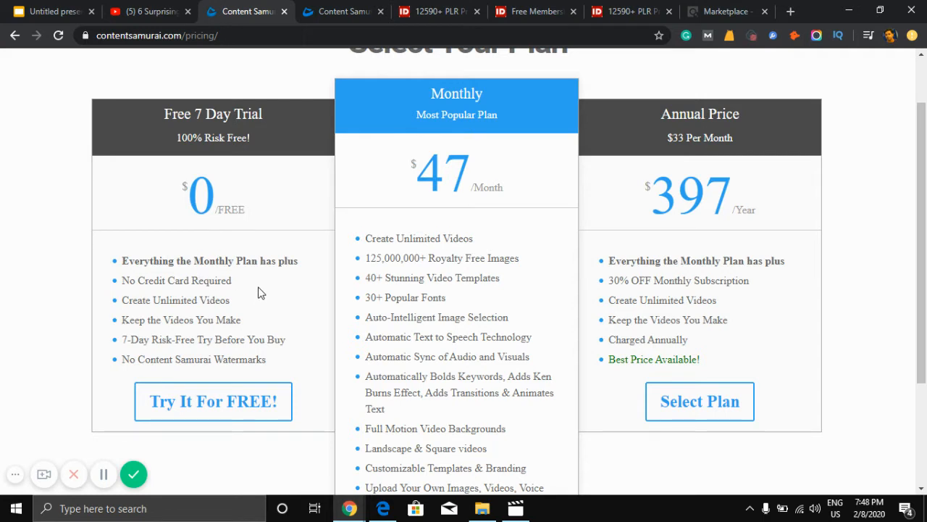
mouse_move(208, 336)
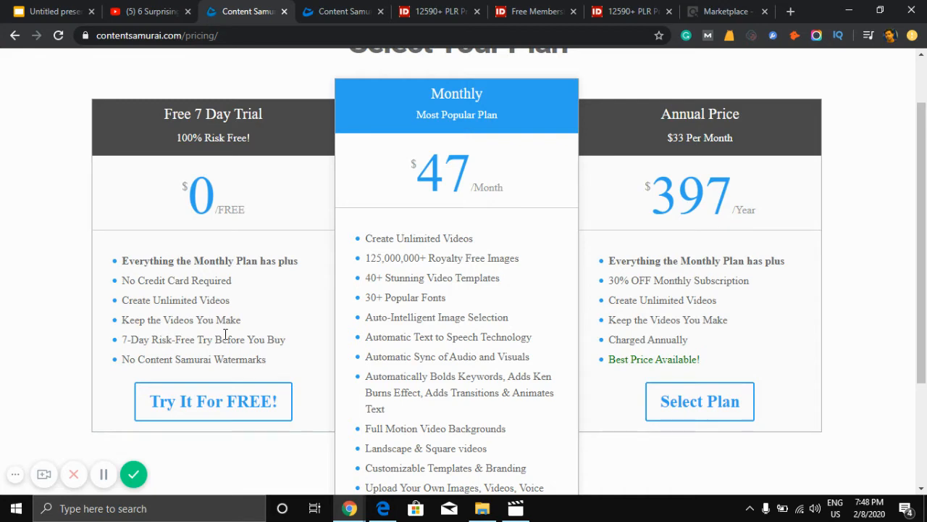
scroll(up, 3)
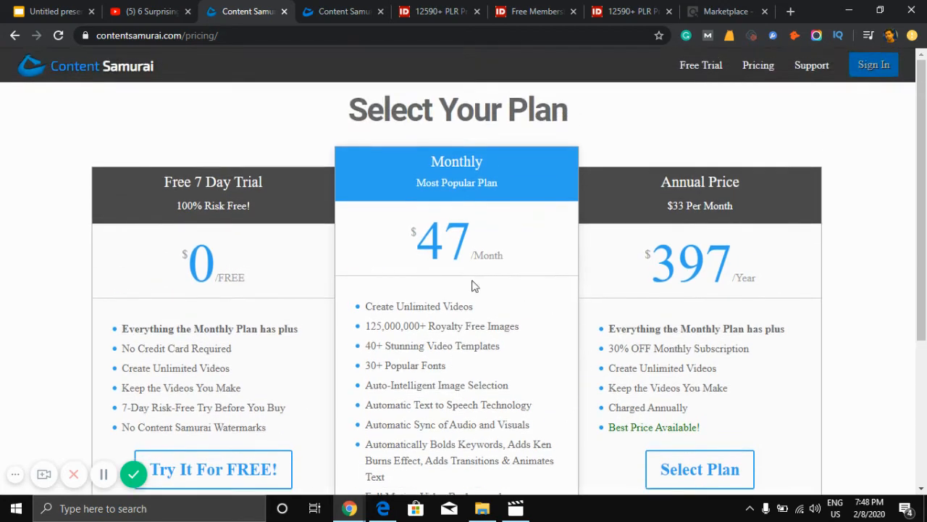
mouse_move(461, 277)
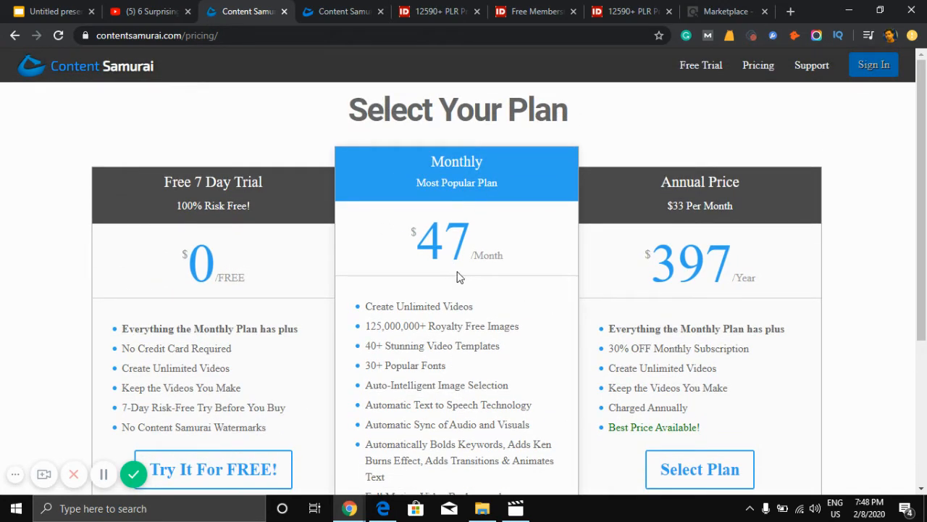
scroll(down, 3)
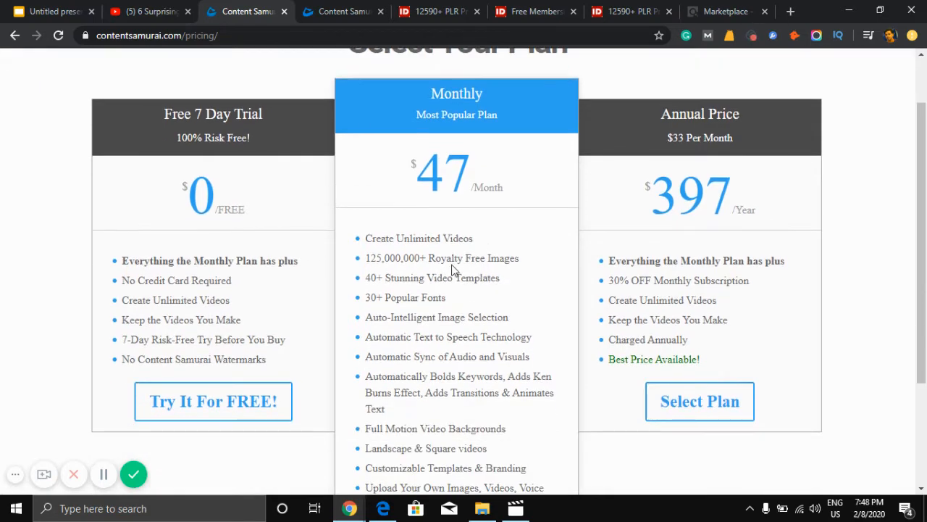
mouse_move(407, 274)
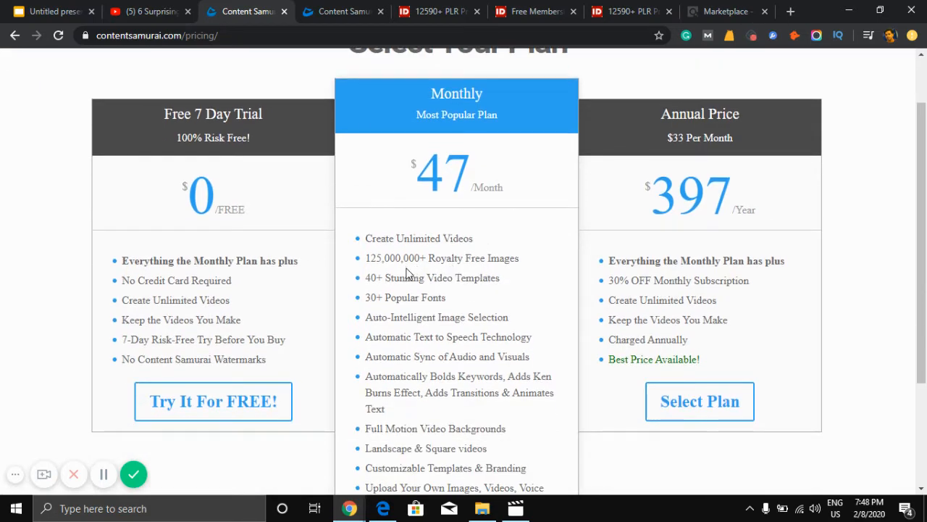
scroll(down, 3)
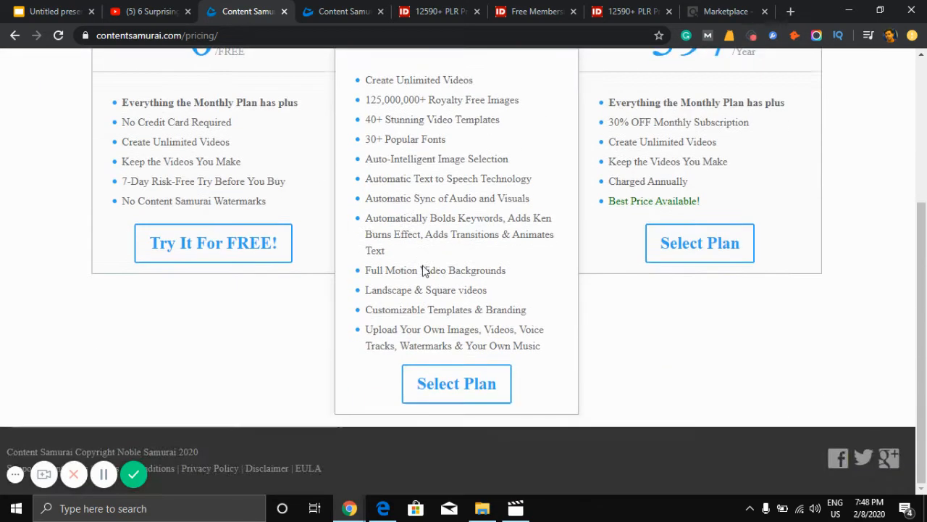
mouse_move(446, 266)
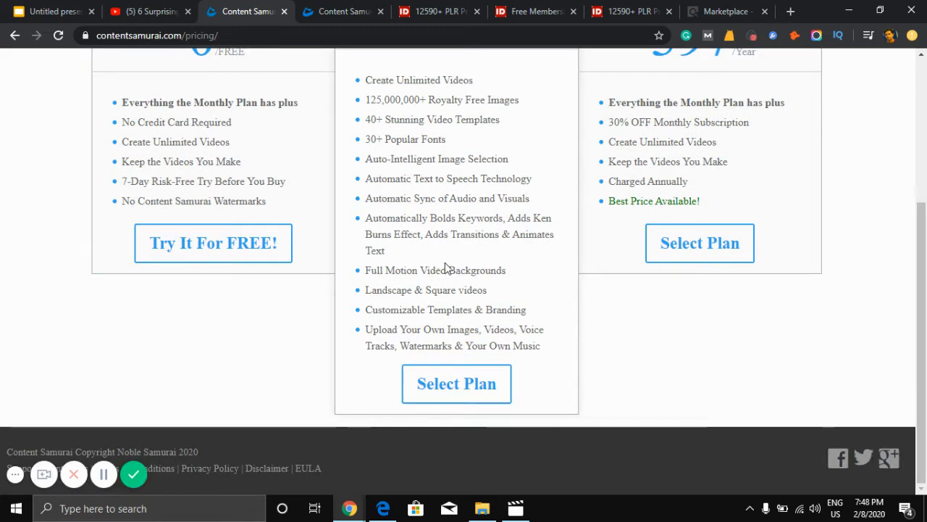
scroll(up, 3)
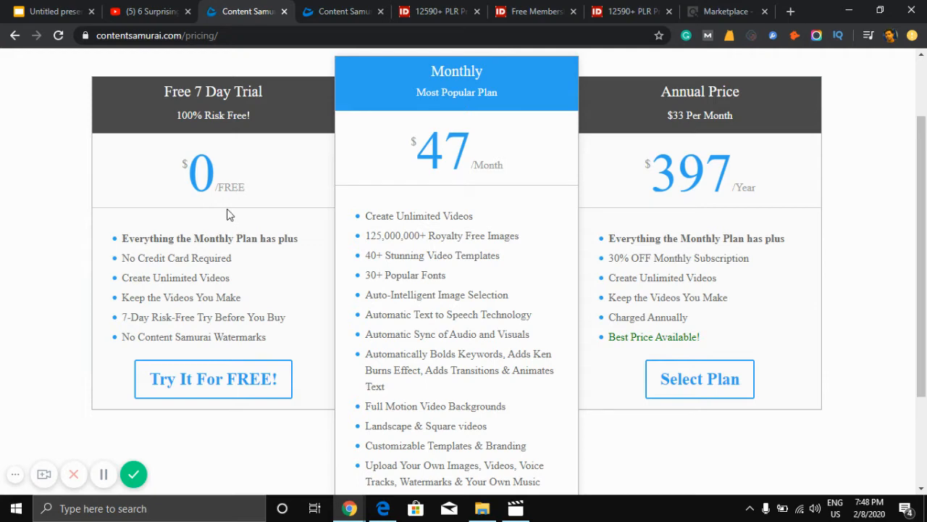
scroll(down, 3)
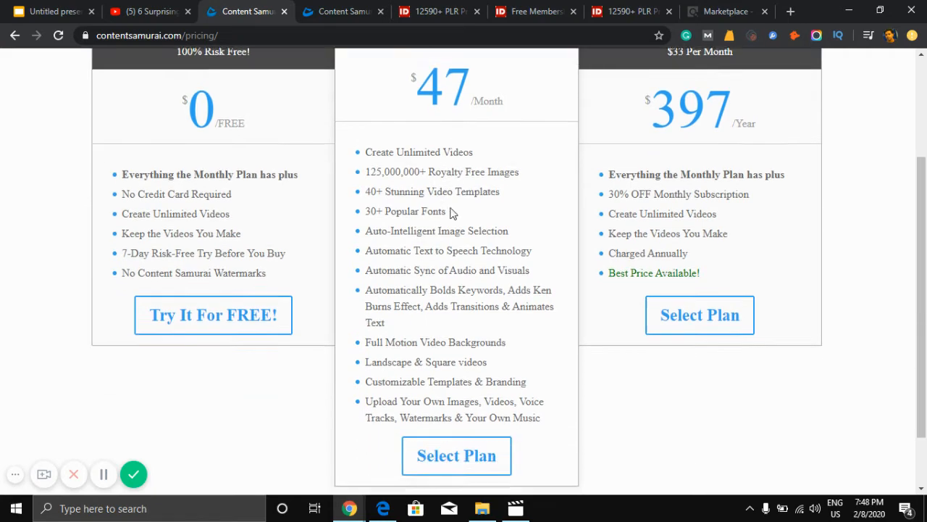
scroll(up, 3)
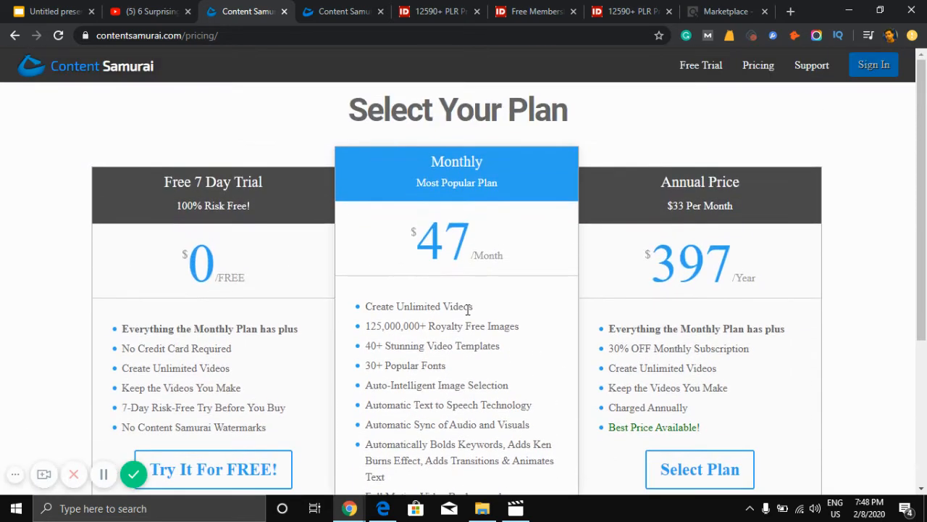
mouse_move(670, 89)
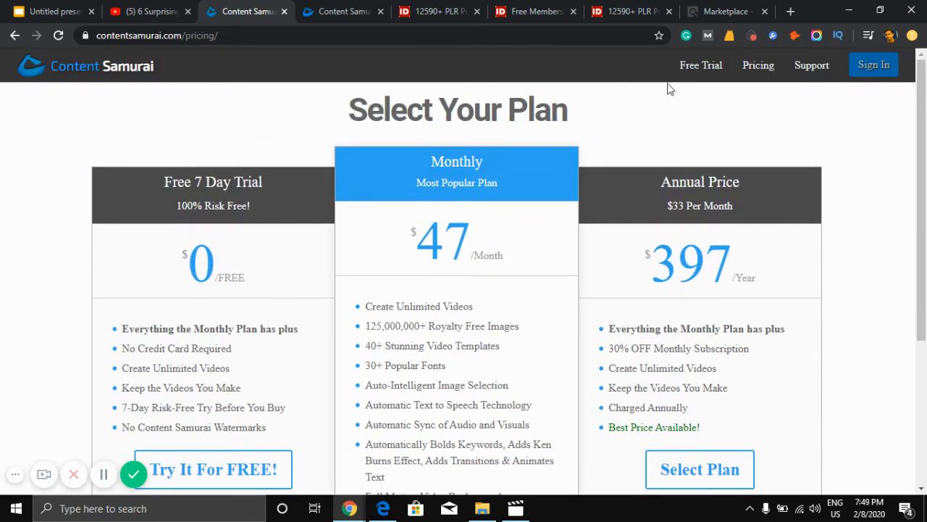
mouse_move(701, 66)
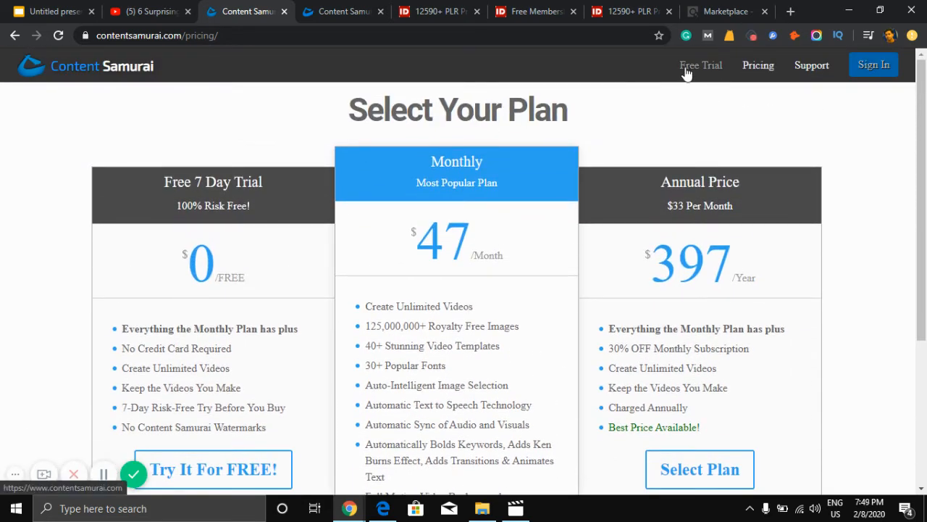
mouse_move(868, 87)
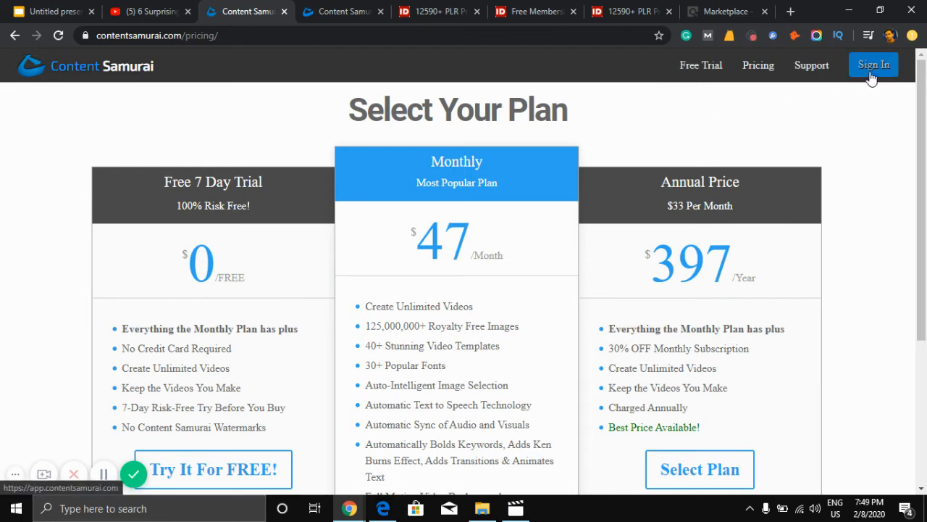
mouse_move(426, 96)
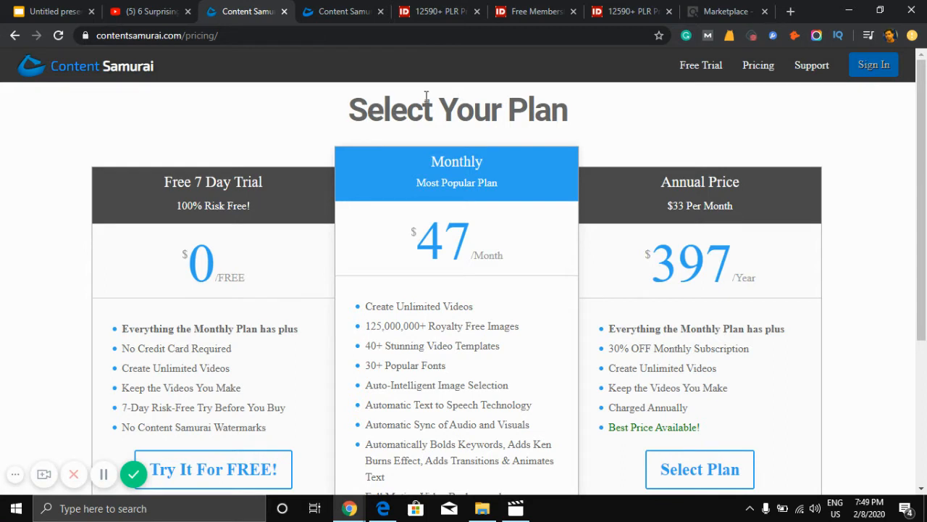
mouse_move(391, 99)
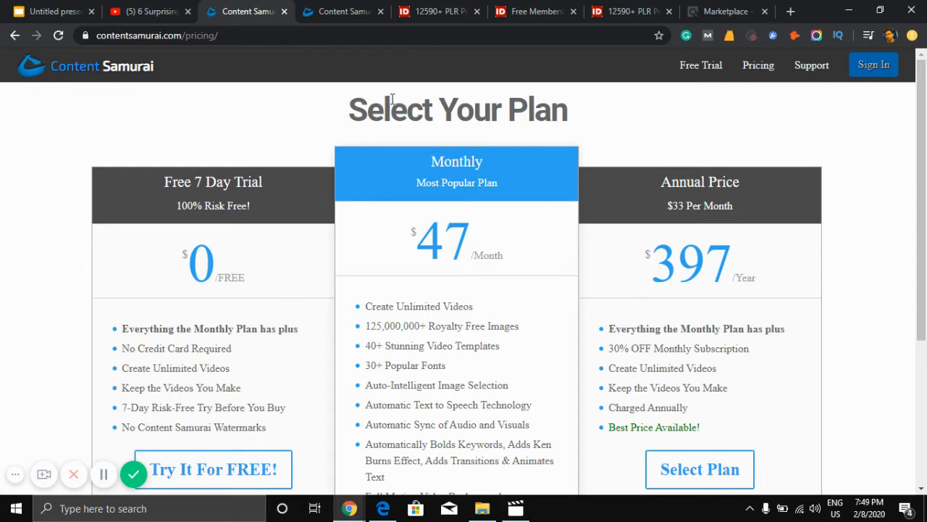
mouse_move(346, 81)
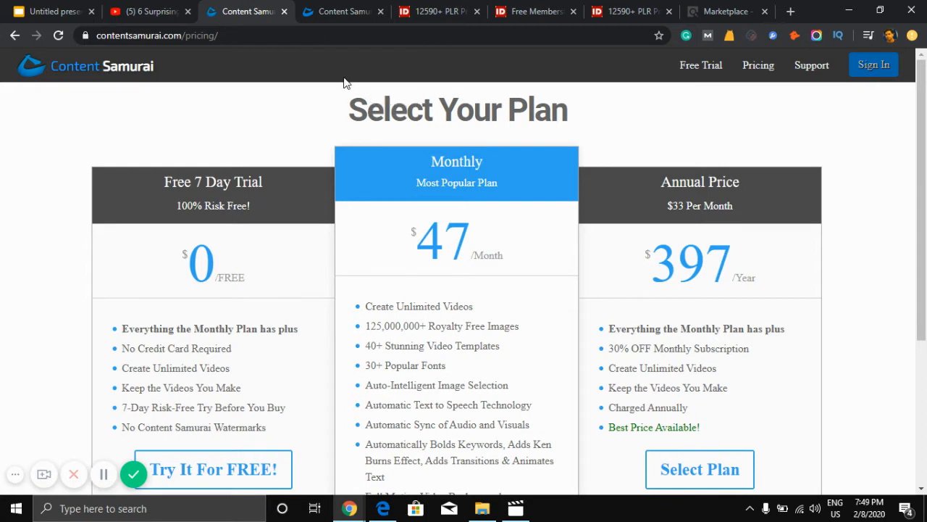
Return to the insomnia video project and go back to the My Videos list
click(340, 11)
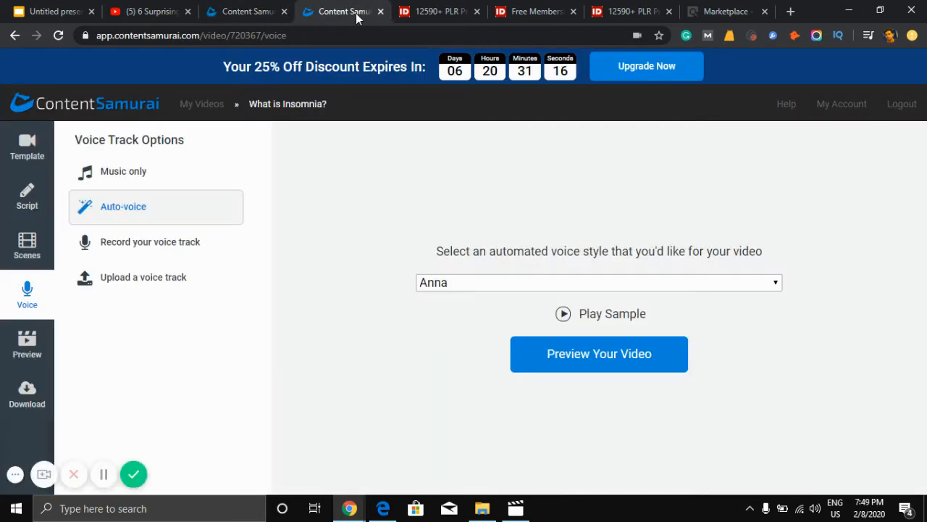
mouse_move(782, 85)
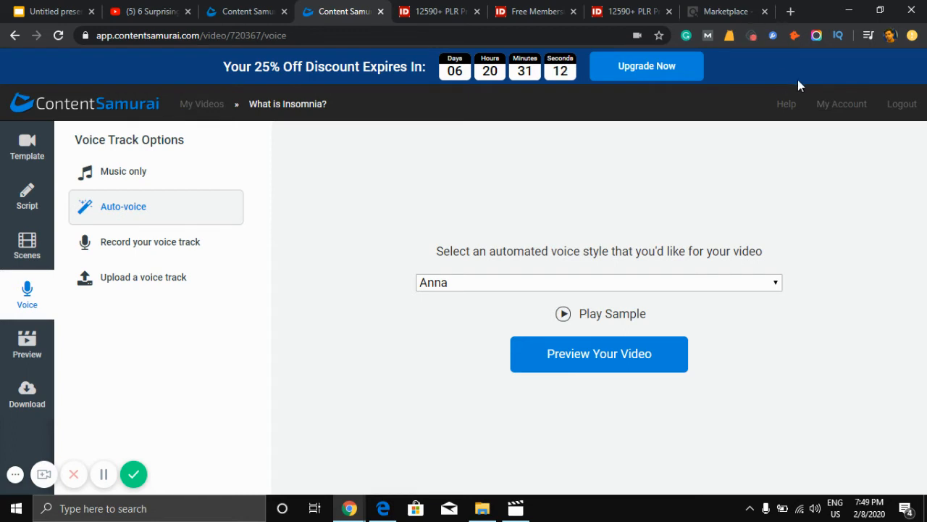
mouse_move(202, 104)
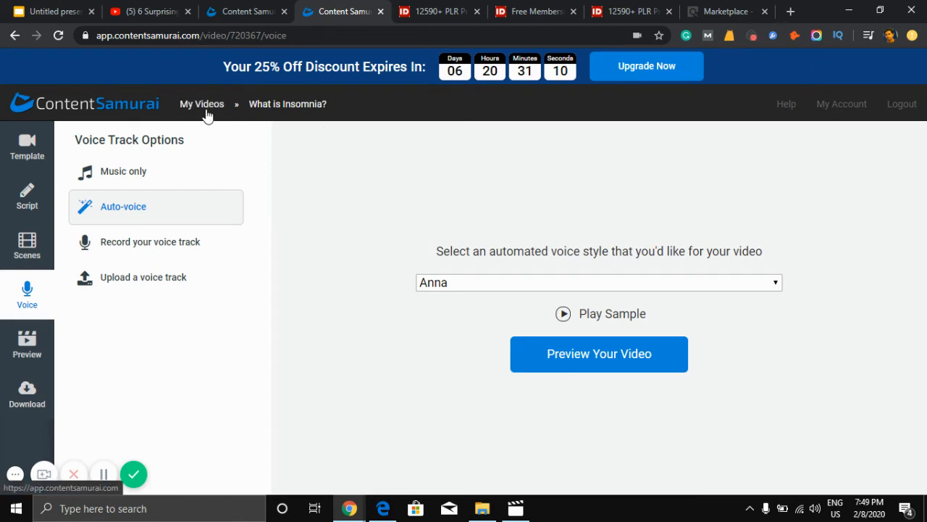
click(201, 105)
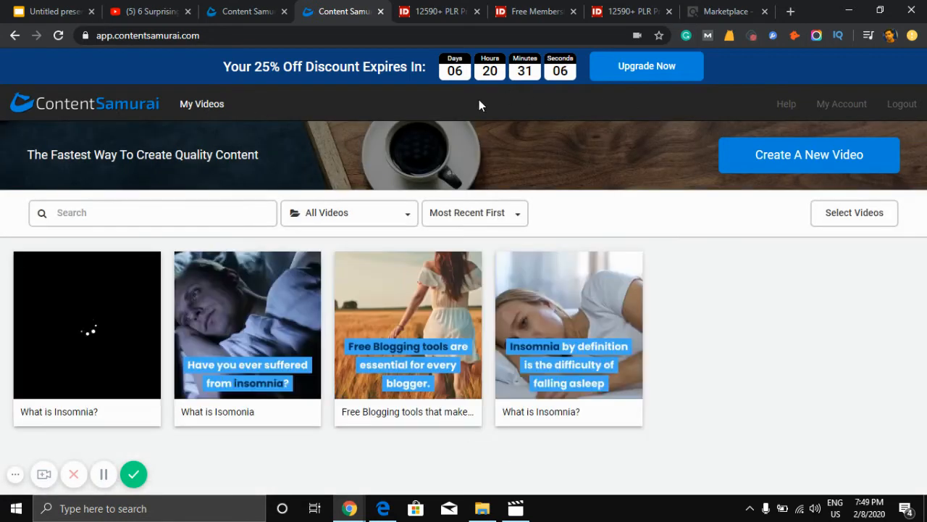
mouse_move(780, 219)
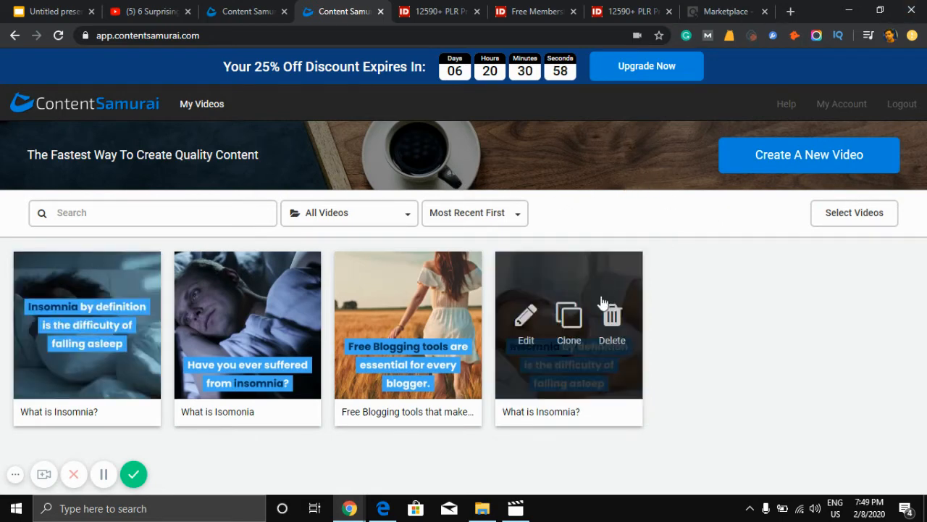
Bring up the personal video folders in the Movies & TV app
click(516, 507)
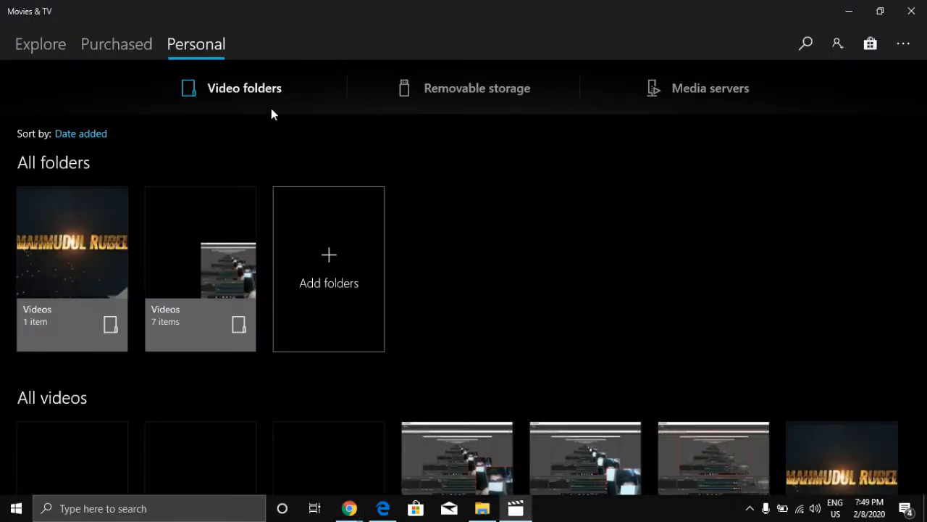
scroll(down, 3)
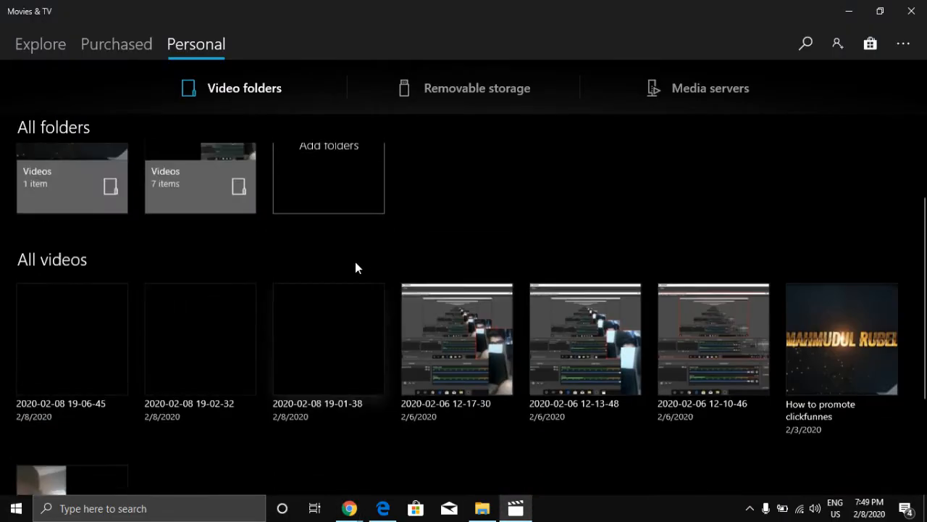
scroll(up, 3)
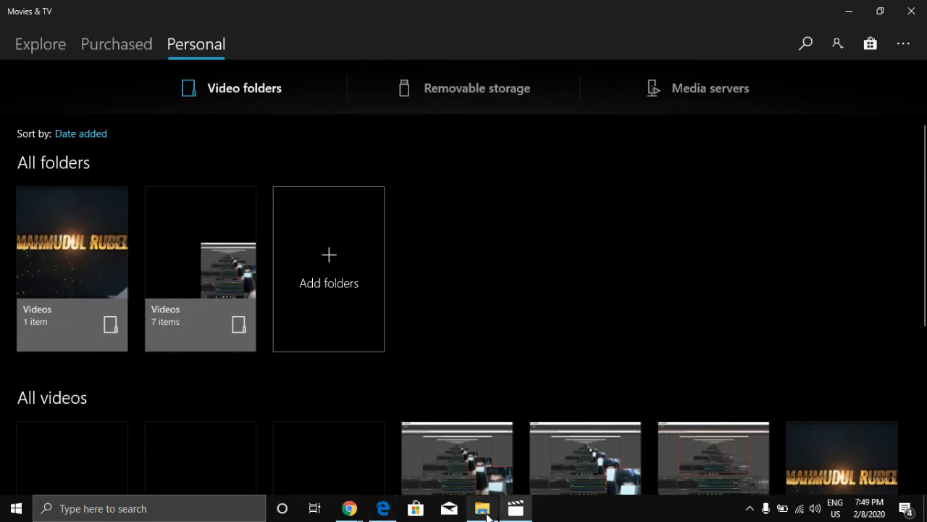
Go from Insomniac_mrr back to Downloads and play the smaller what-is-insomnia.mp4 (7,602 KB)
click(481, 507)
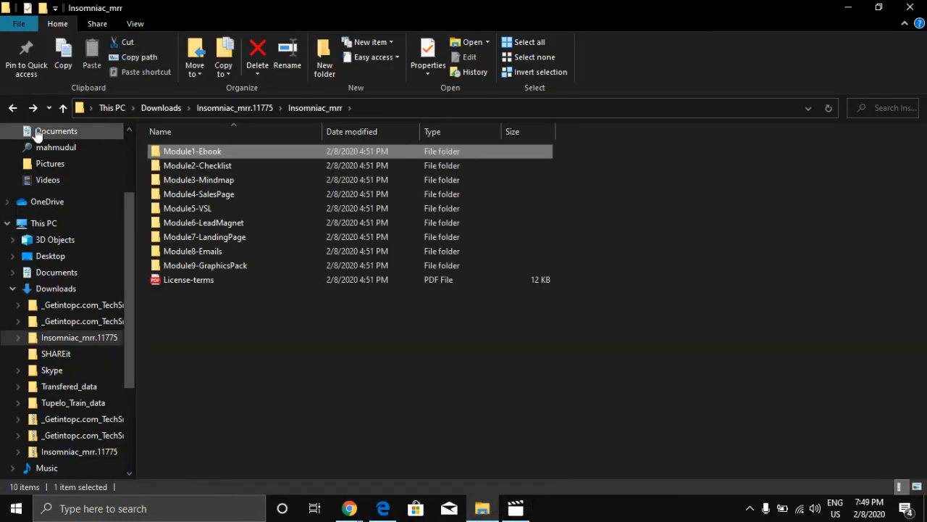
click(12, 107)
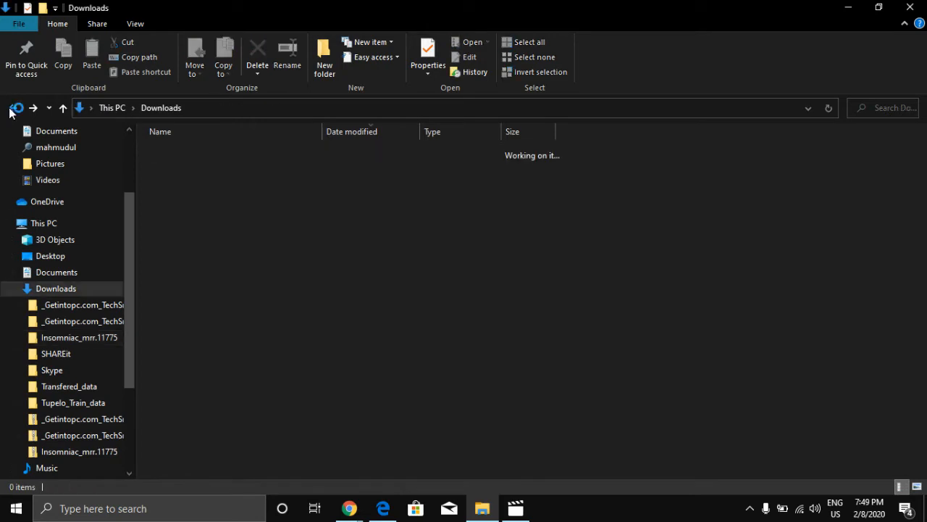
mouse_move(122, 321)
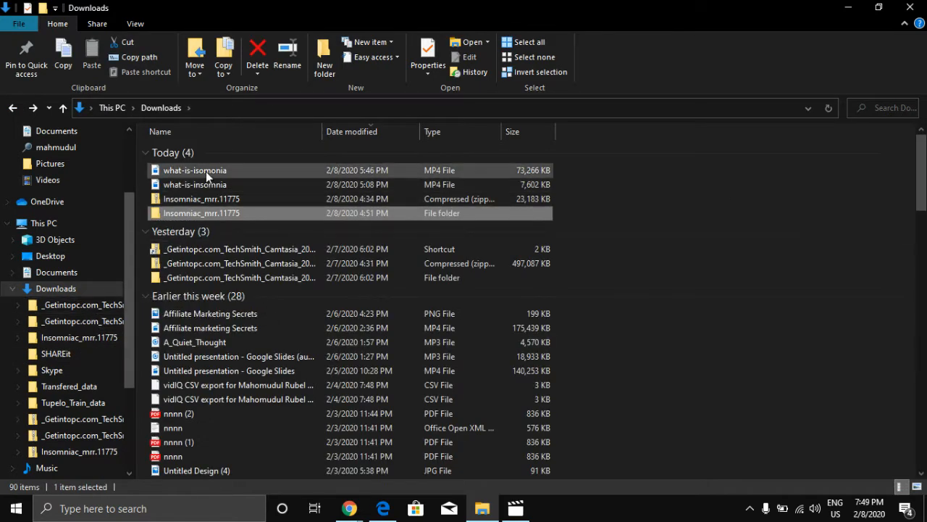
click(194, 184)
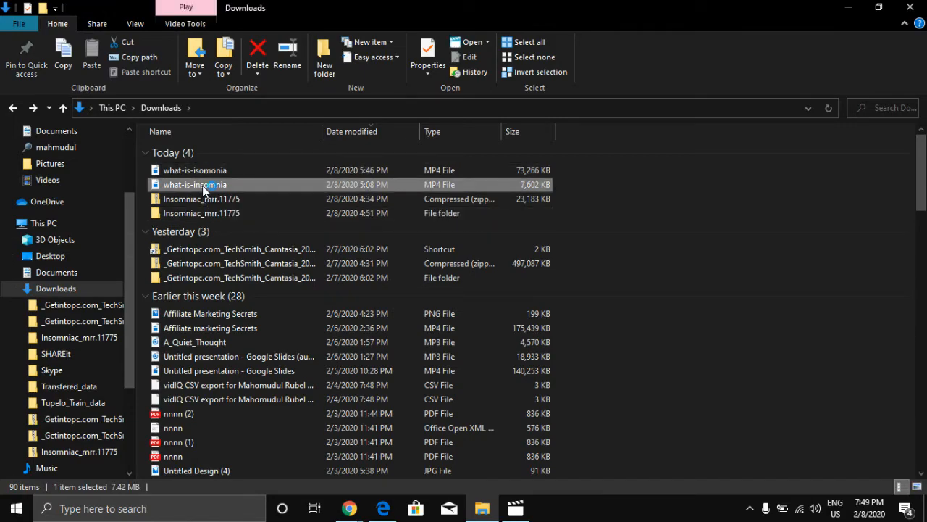
double_click(194, 184)
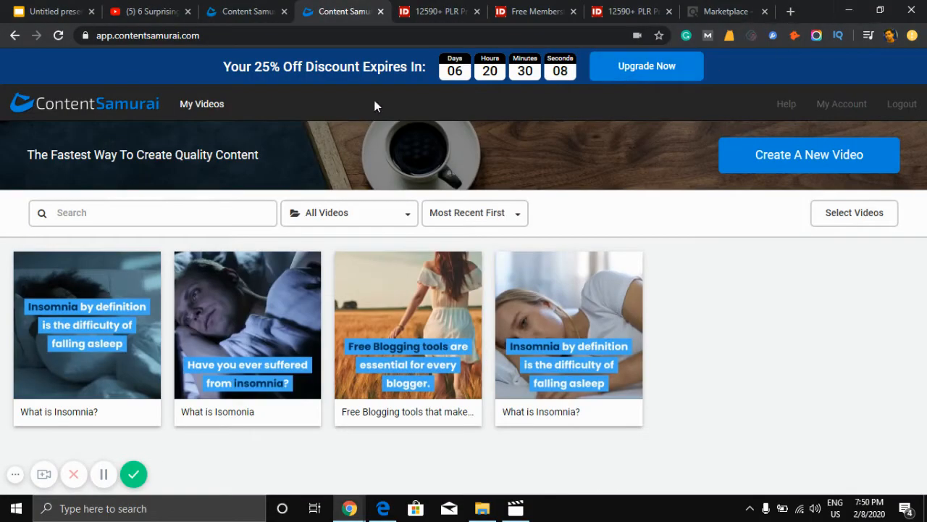
mouse_move(794, 158)
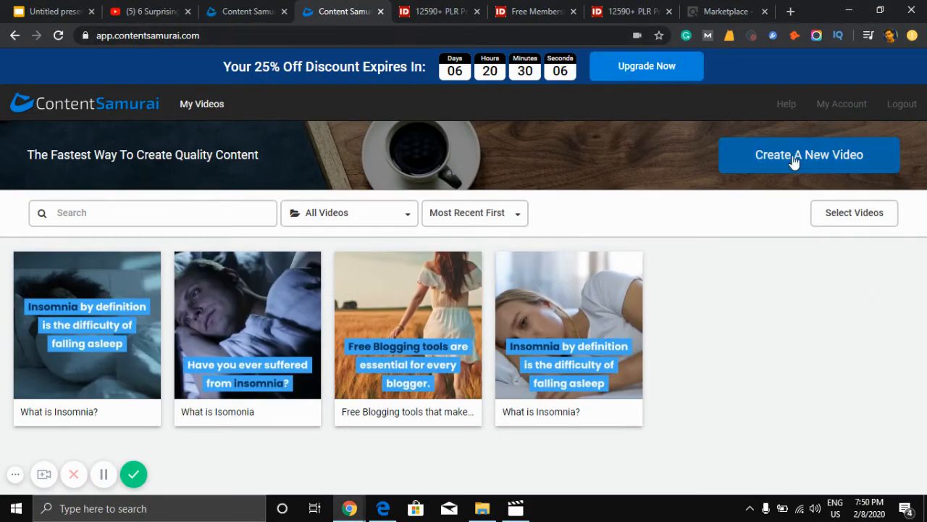
Create a new video and preview the Ruby Red social media template
click(809, 154)
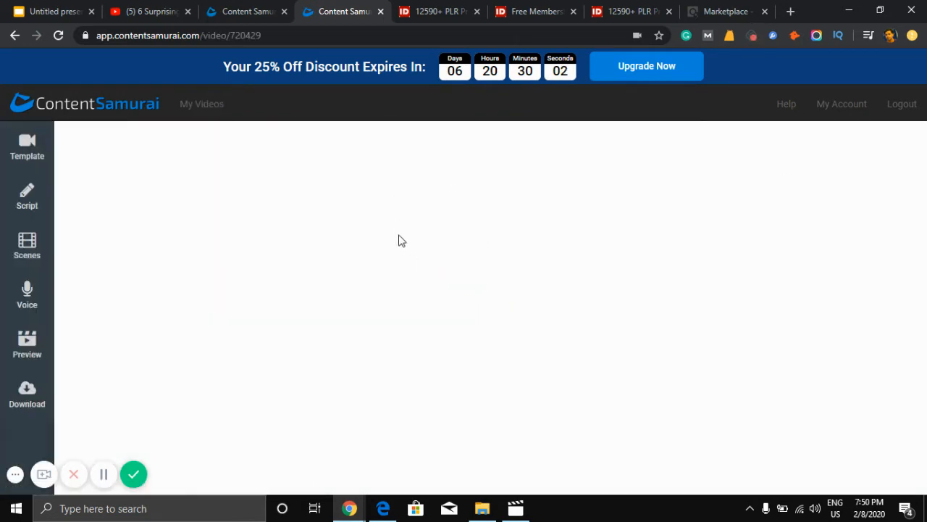
click(26, 145)
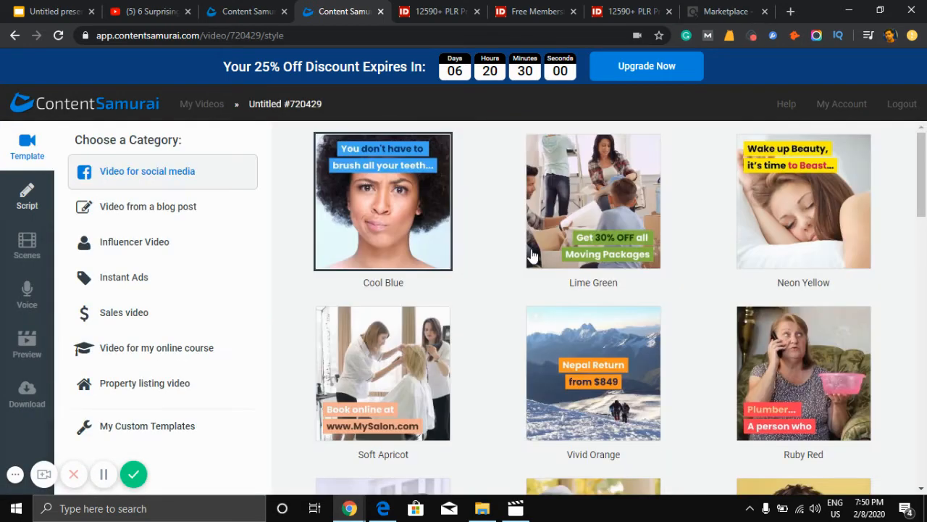
mouse_move(507, 304)
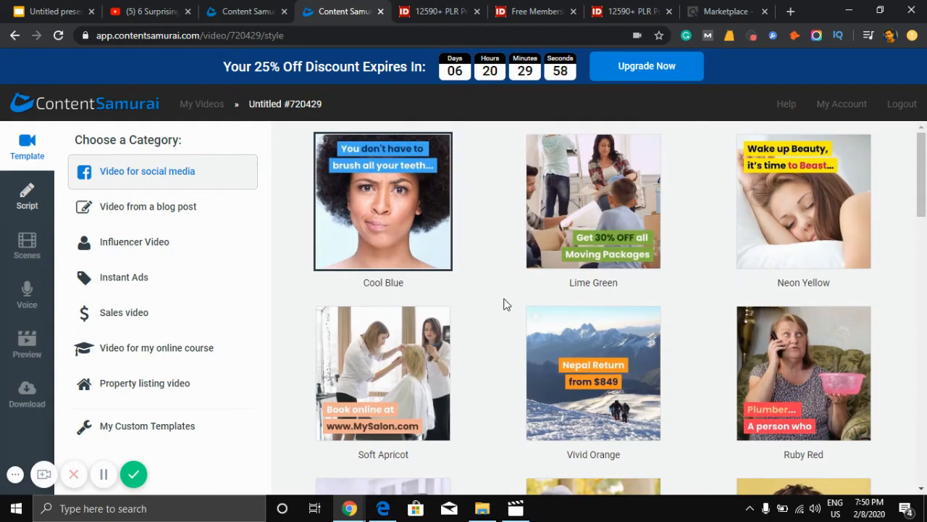
scroll(down, 3)
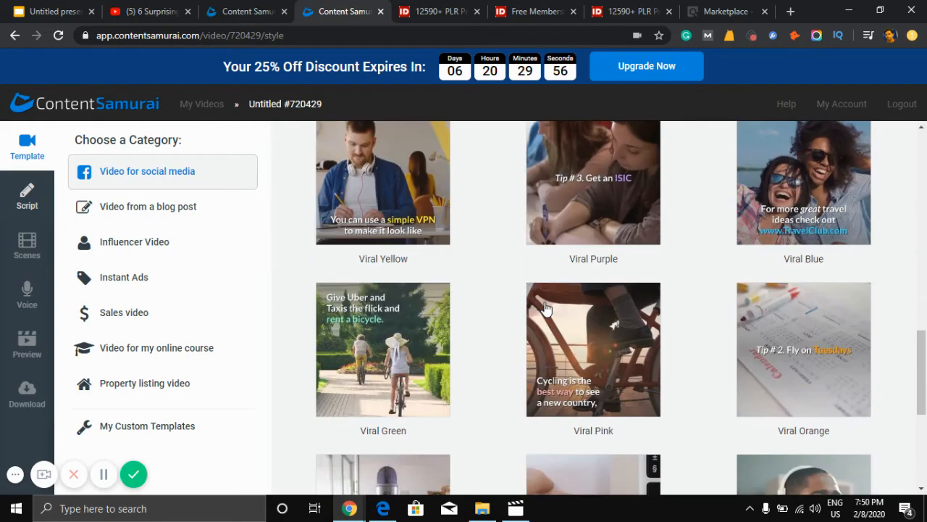
scroll(down, 3)
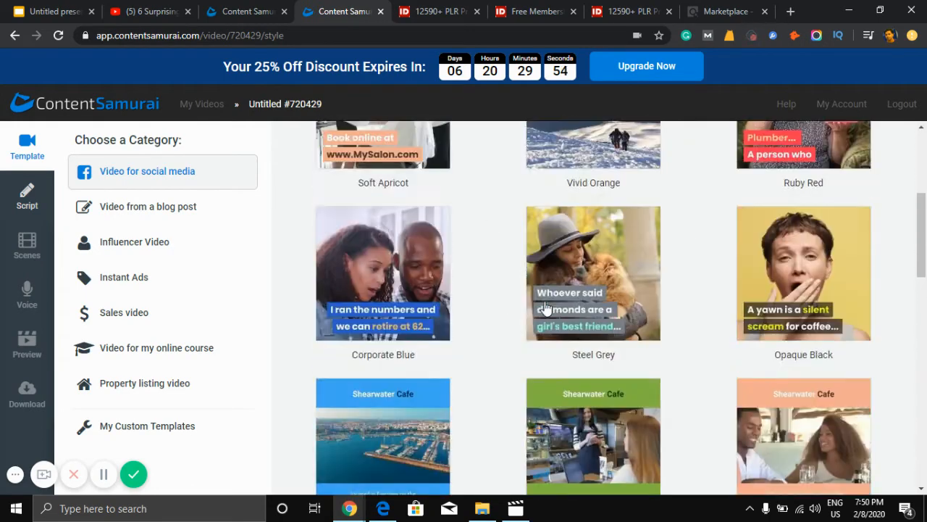
scroll(up, 3)
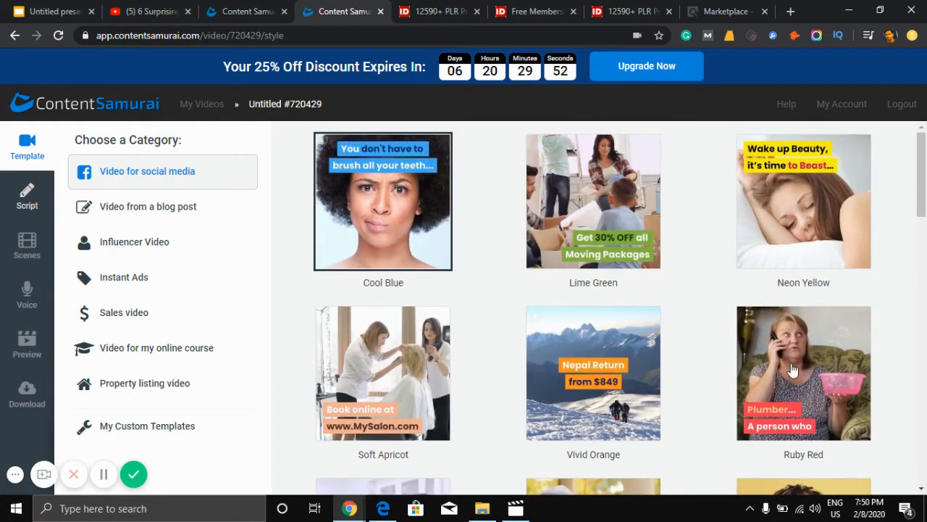
click(803, 372)
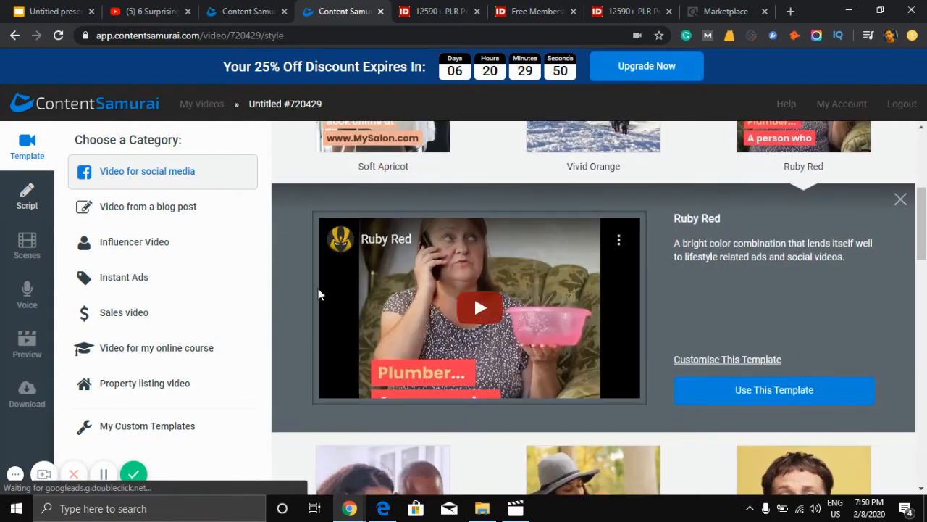
mouse_move(195, 277)
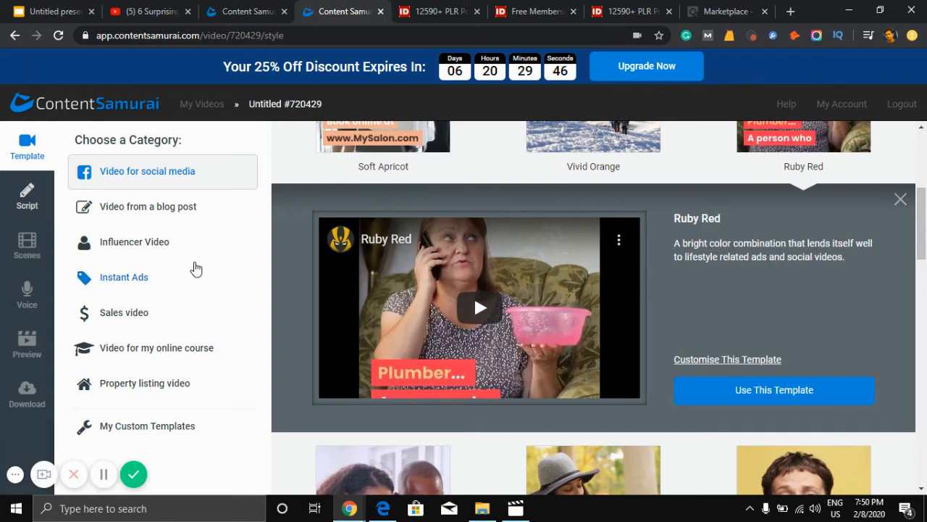
mouse_move(195, 240)
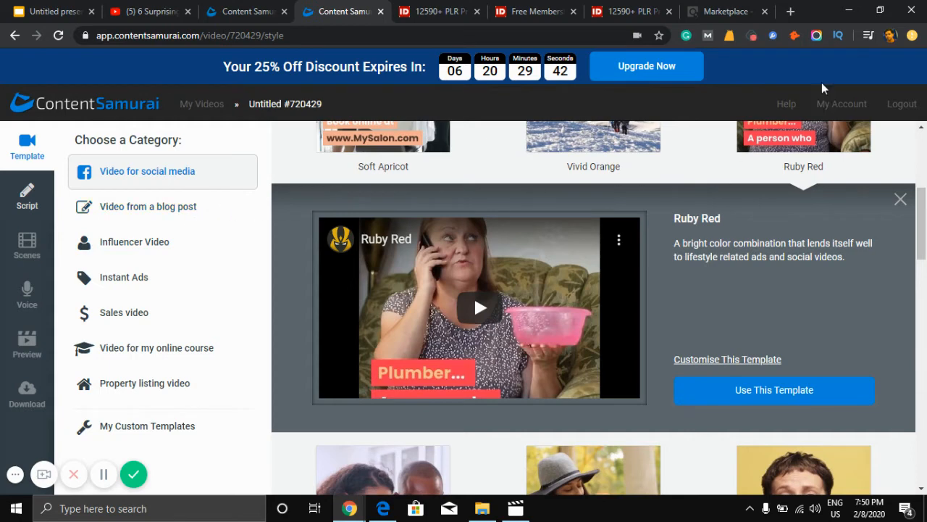
mouse_move(579, 149)
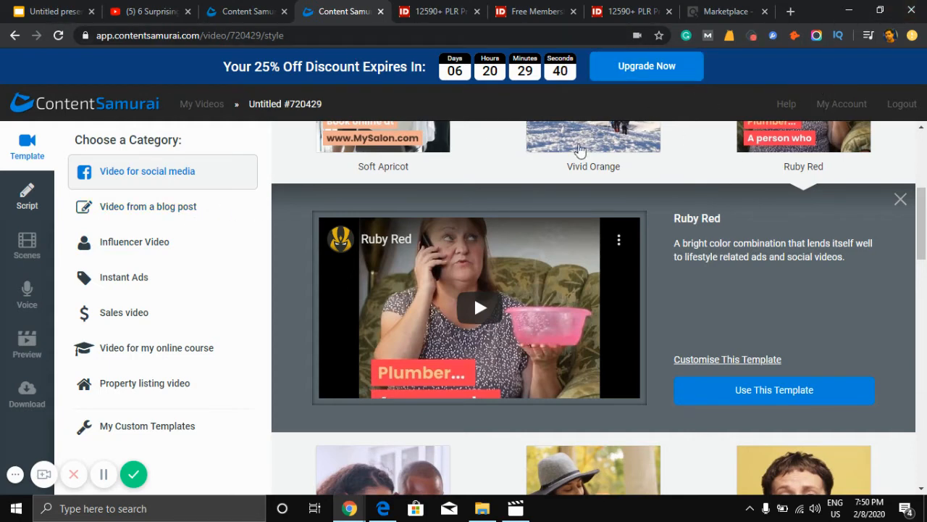
mouse_move(26, 200)
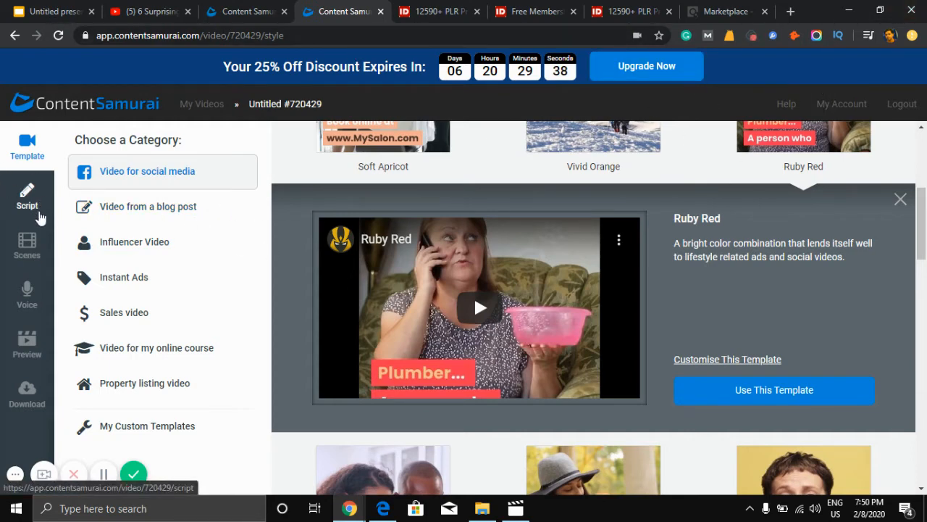
Reach the empty video script page, then switch to the idplr.com tab
click(26, 200)
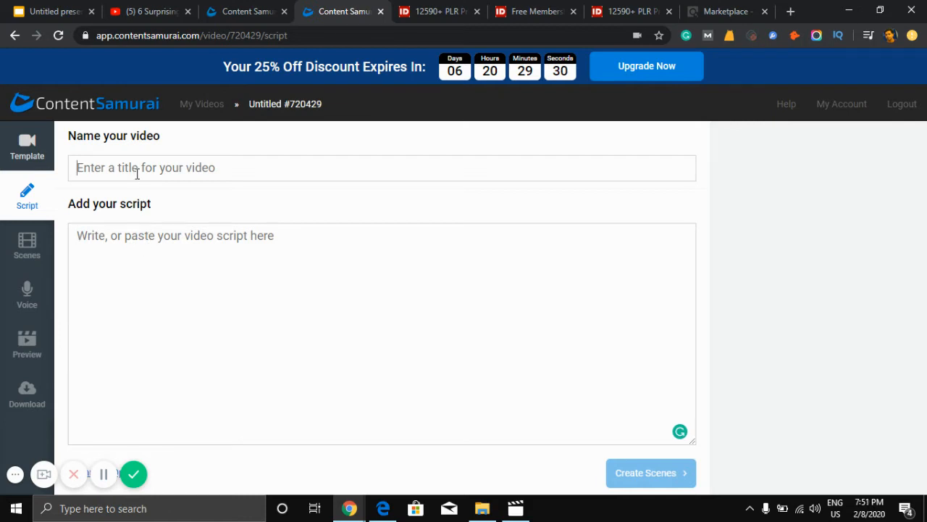
click(229, 252)
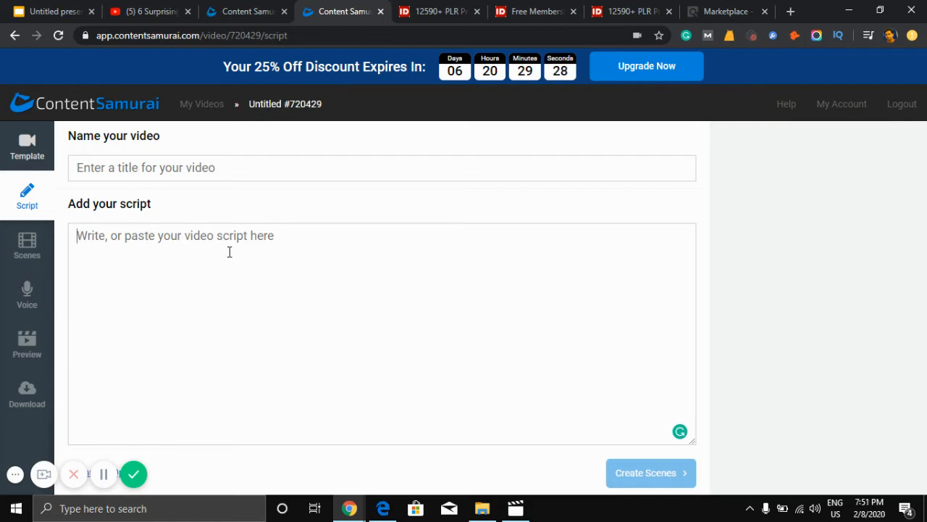
mouse_move(220, 252)
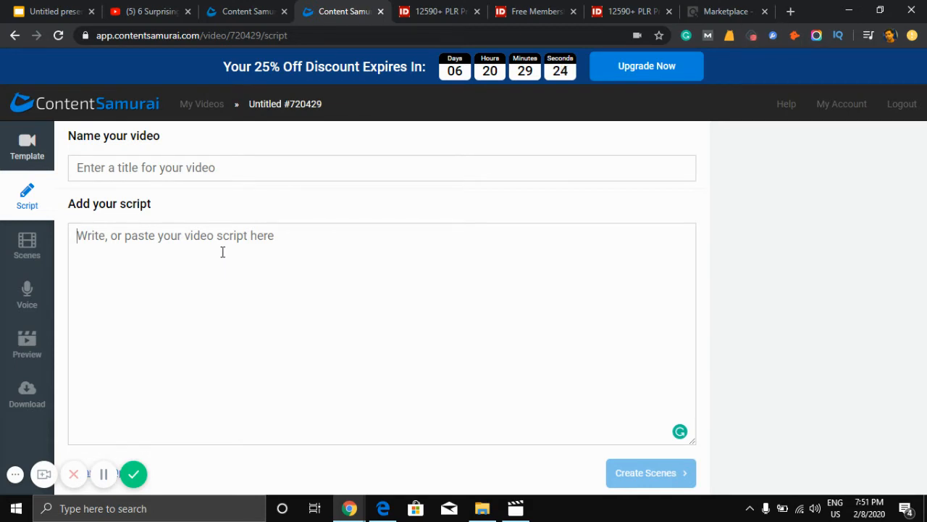
mouse_move(256, 226)
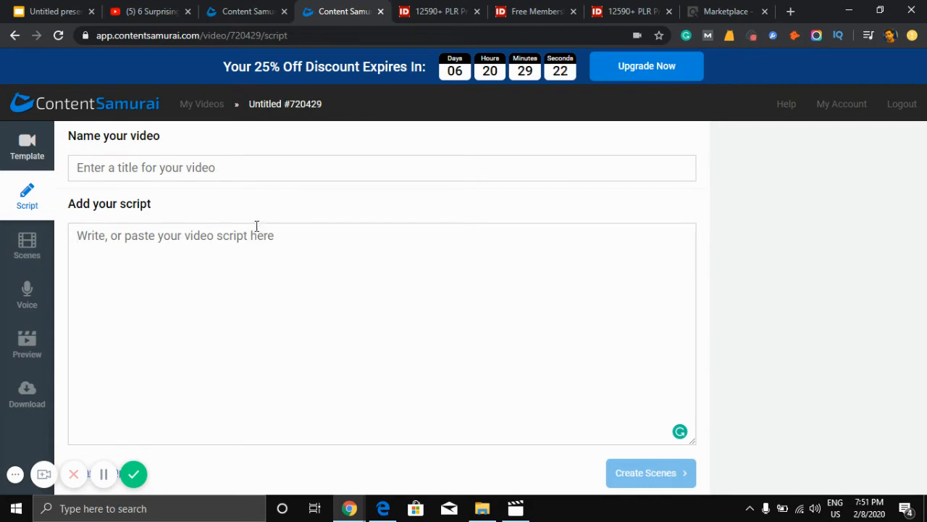
mouse_move(304, 199)
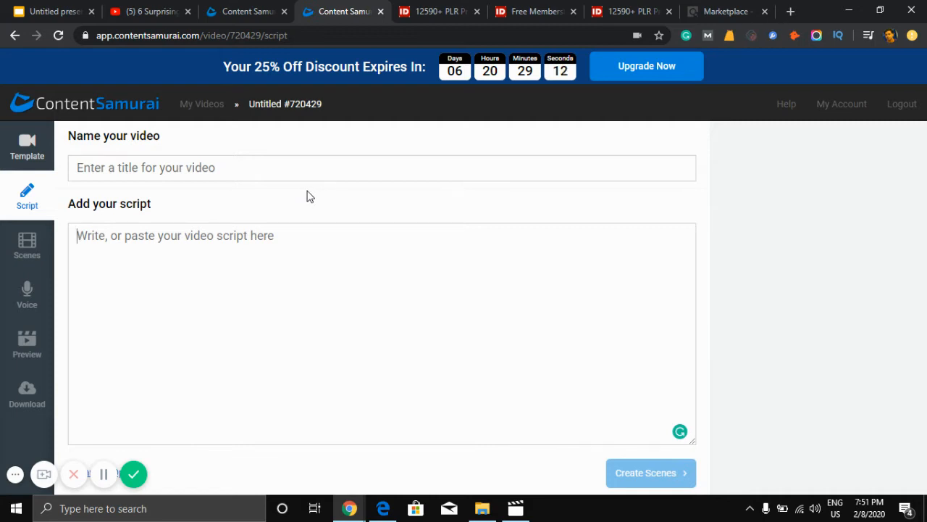
click(438, 12)
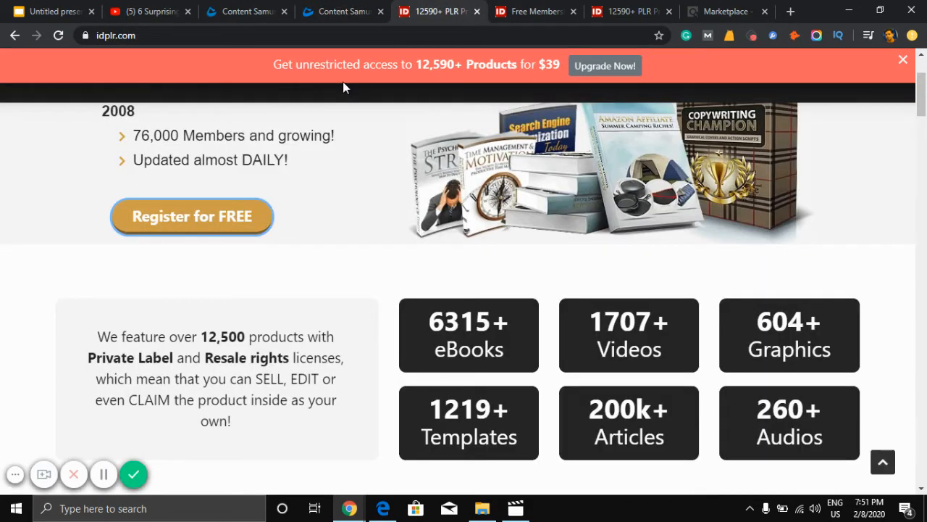
mouse_move(293, 112)
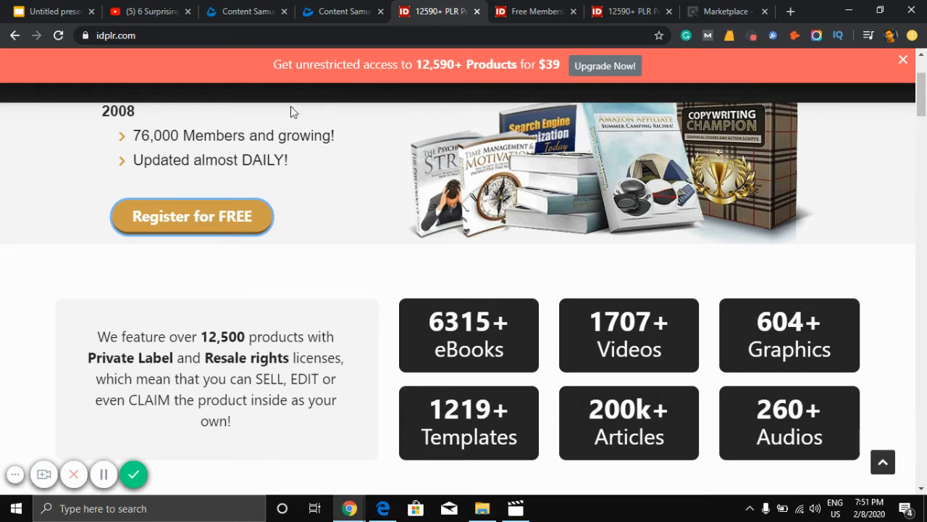
mouse_move(903, 67)
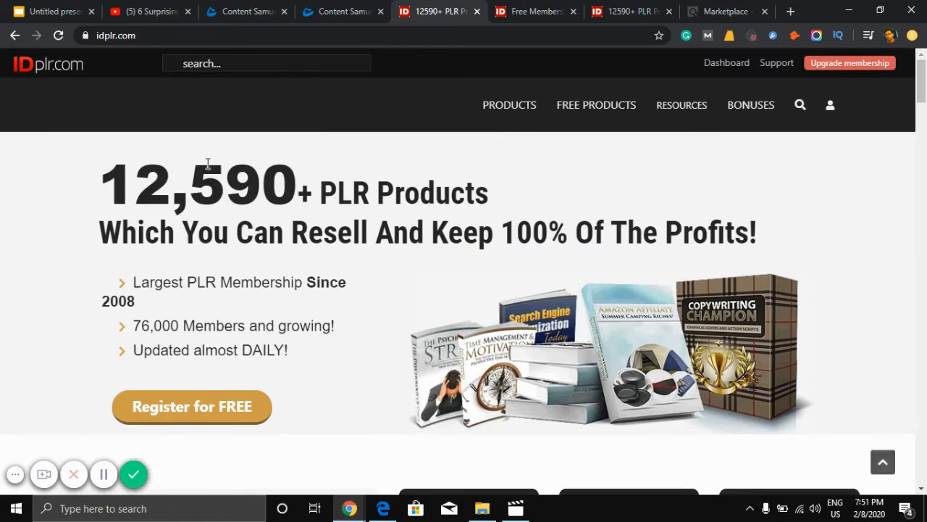
Skim the home page's product counts and choose Register for FREE
scroll(down, 3)
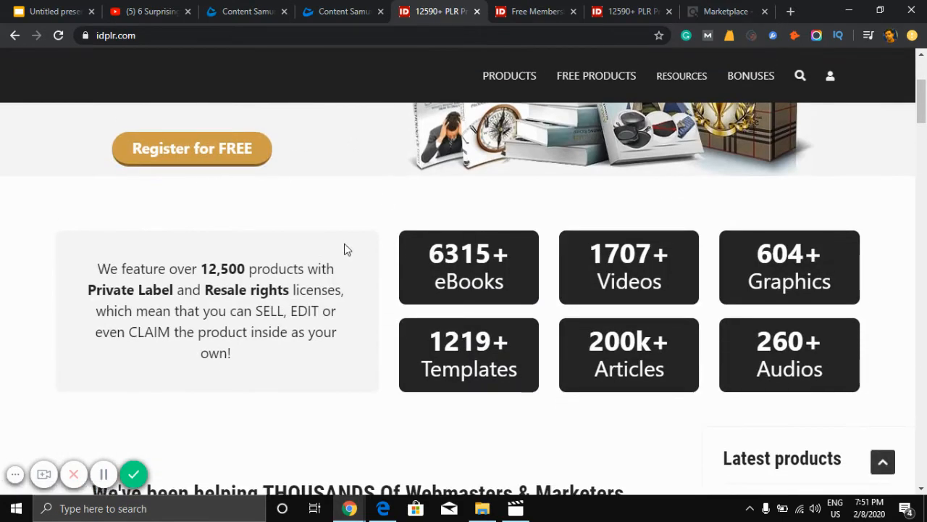
mouse_move(275, 209)
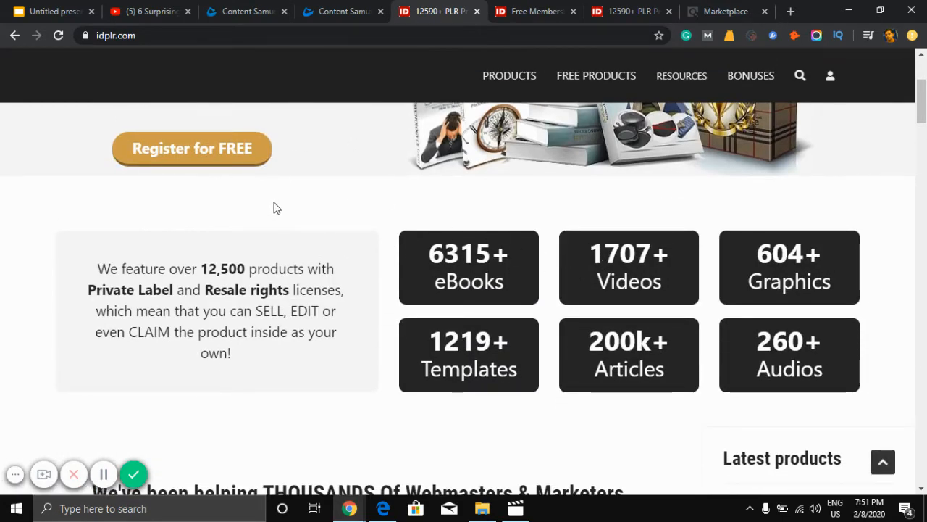
scroll(up, 3)
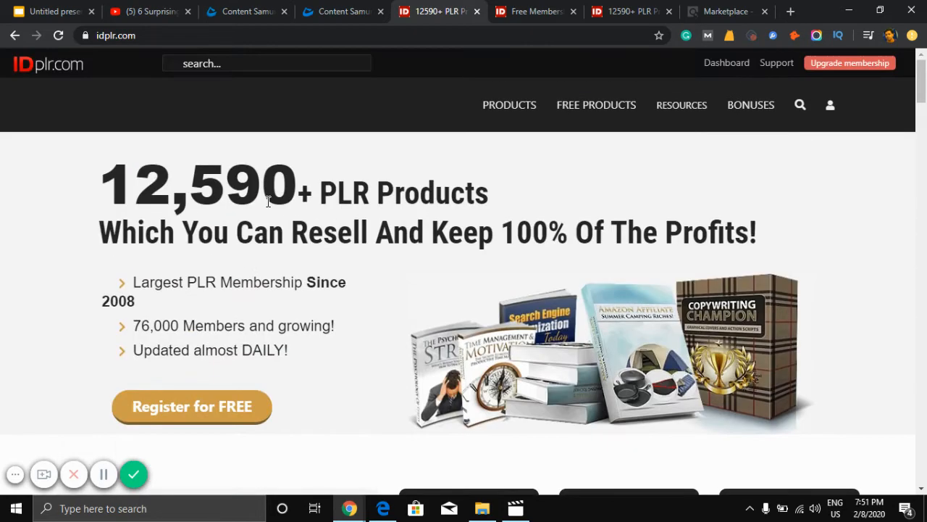
mouse_move(618, 179)
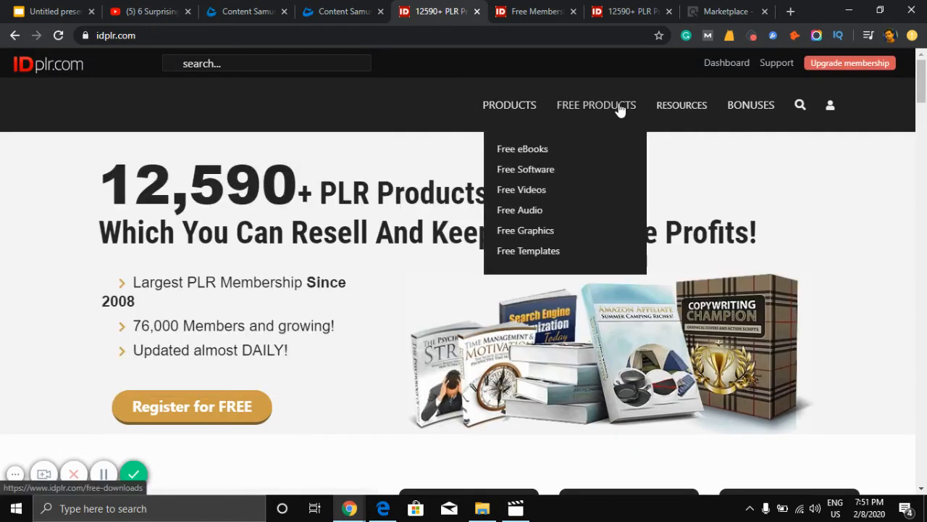
scroll(down, 3)
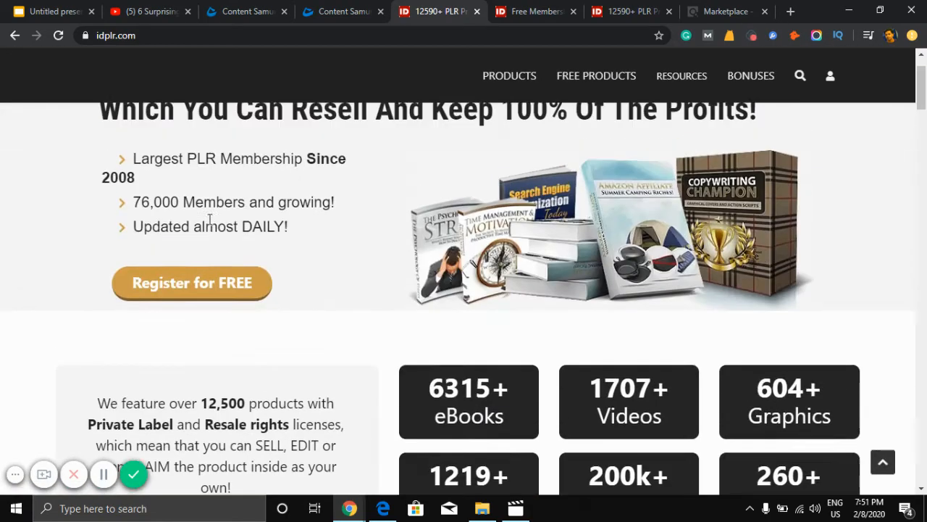
click(191, 283)
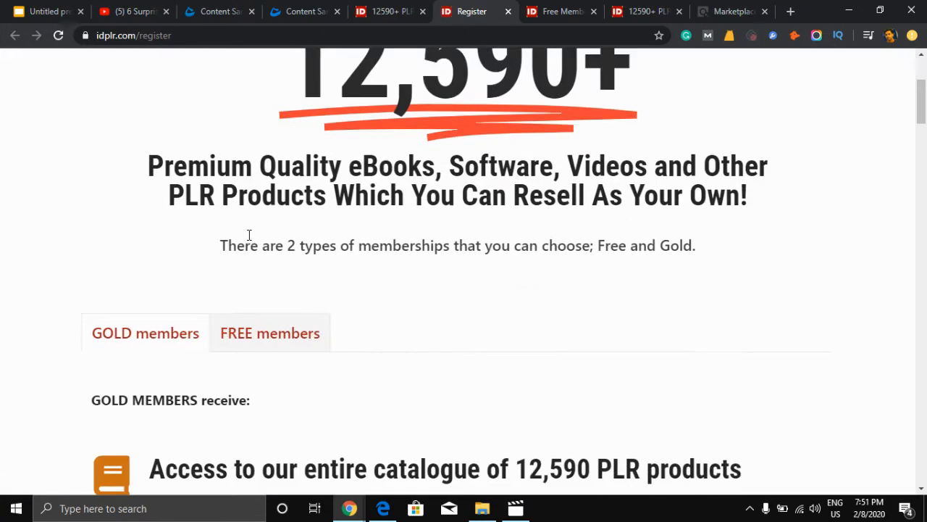
View the FREE members benefits tab, then return to the home page via the logo
click(270, 332)
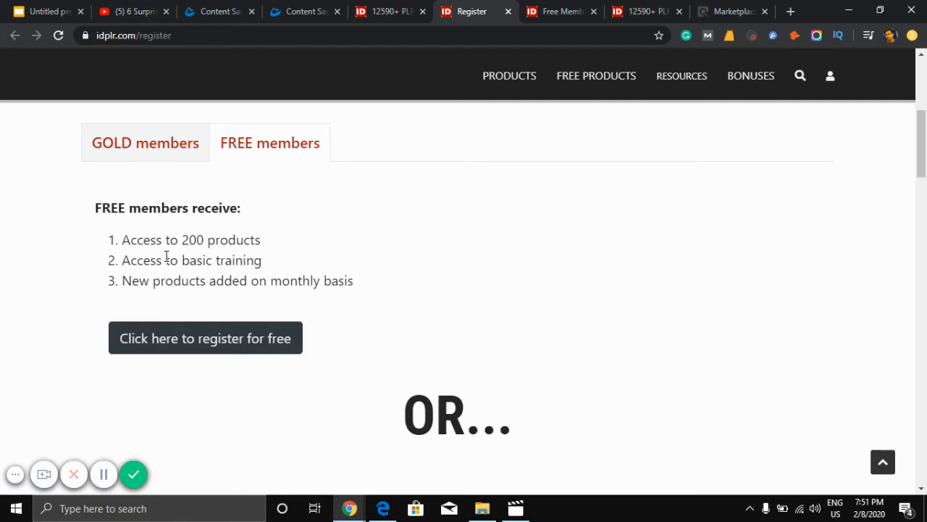
mouse_move(272, 268)
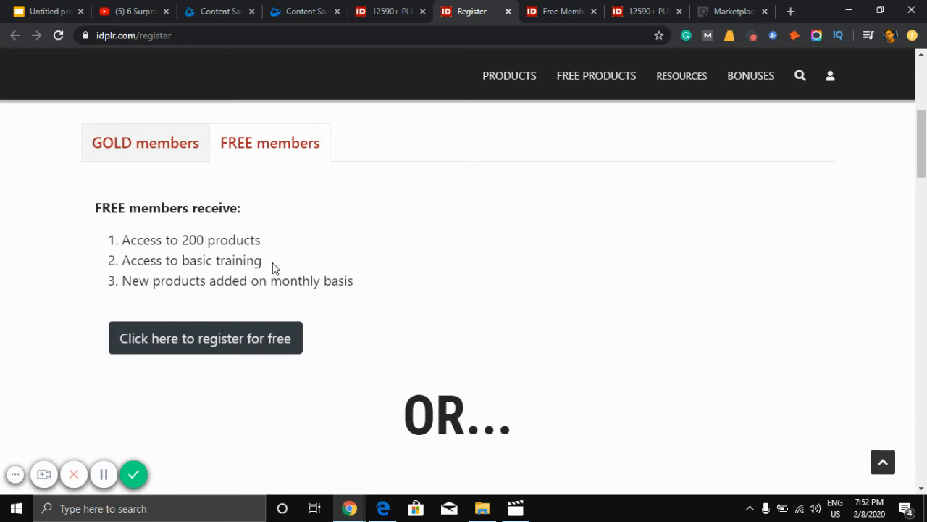
mouse_move(283, 267)
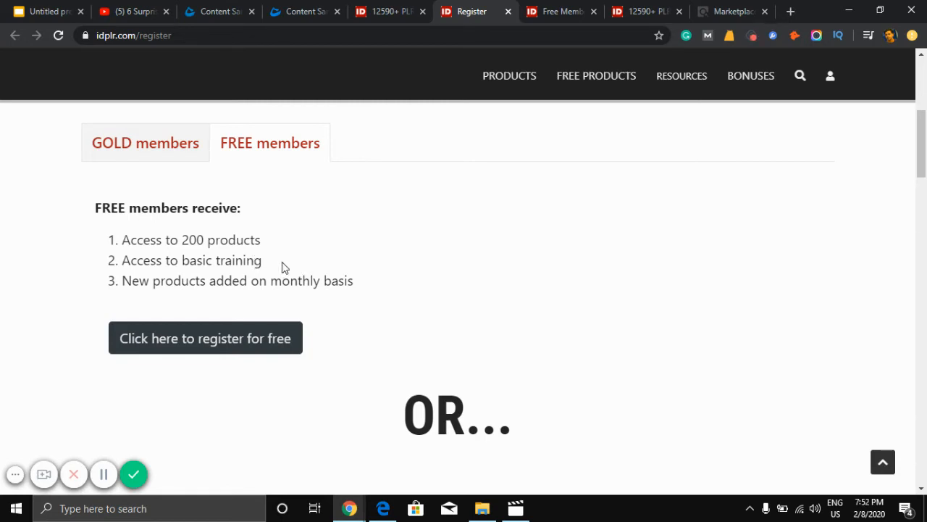
double_click(193, 241)
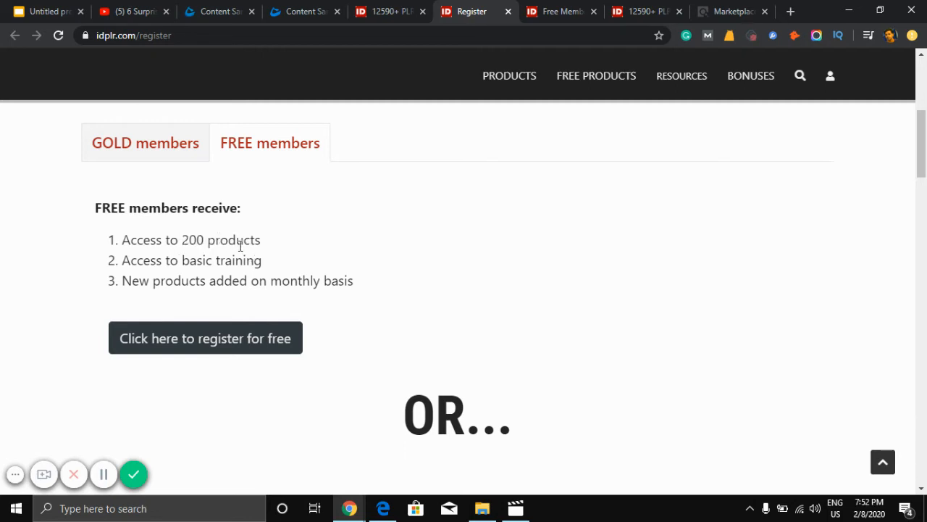
mouse_move(742, 244)
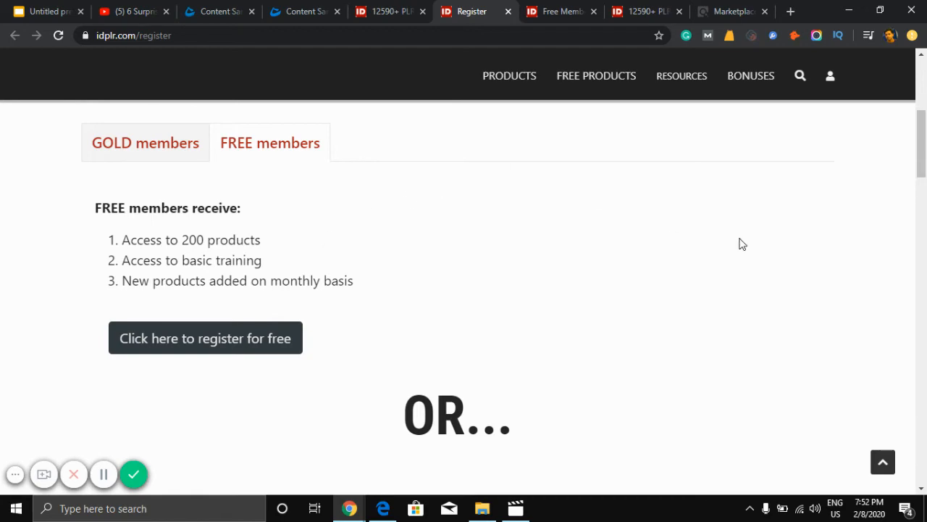
scroll(down, 3)
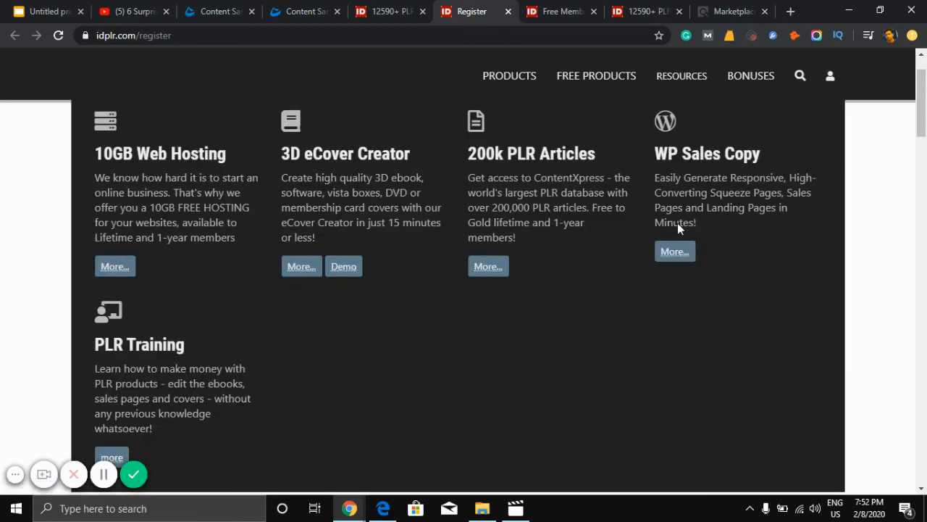
scroll(up, 3)
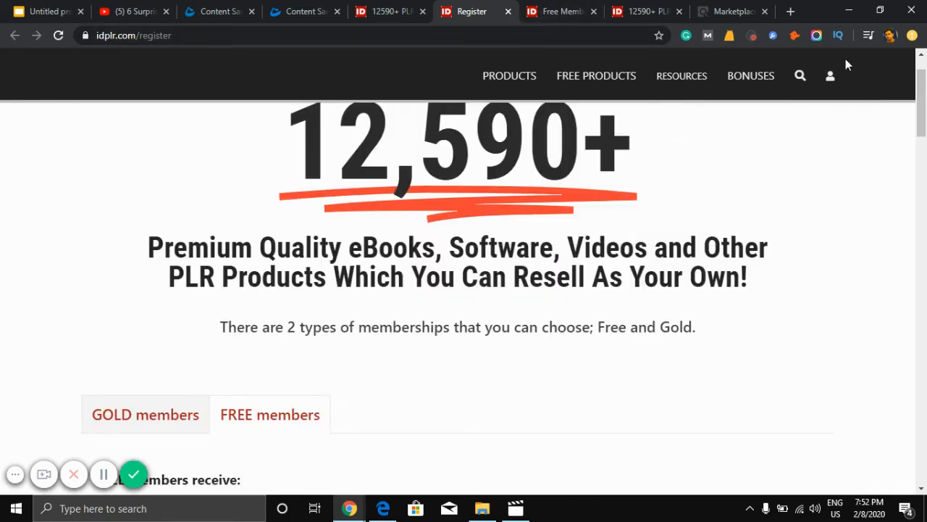
click(830, 76)
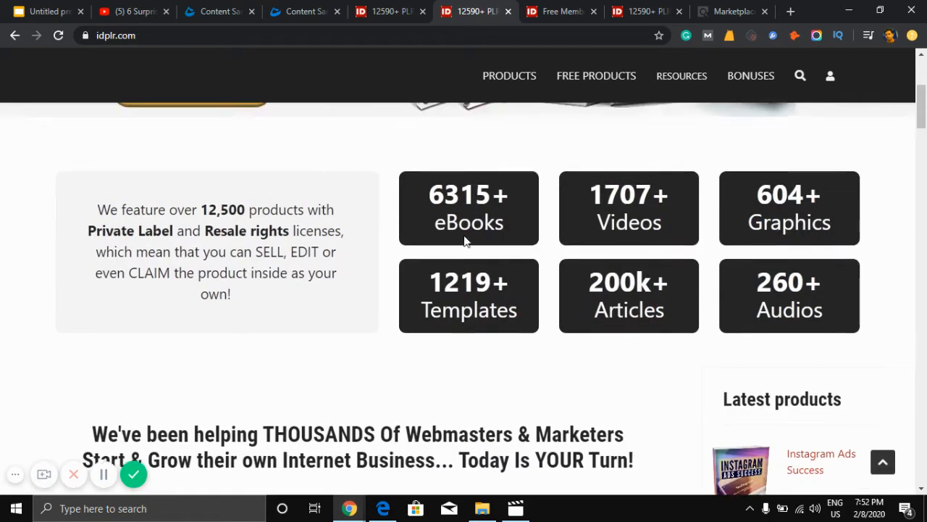
Open Free eBooks under Free Products and scroll the listed titles
scroll(down, 3)
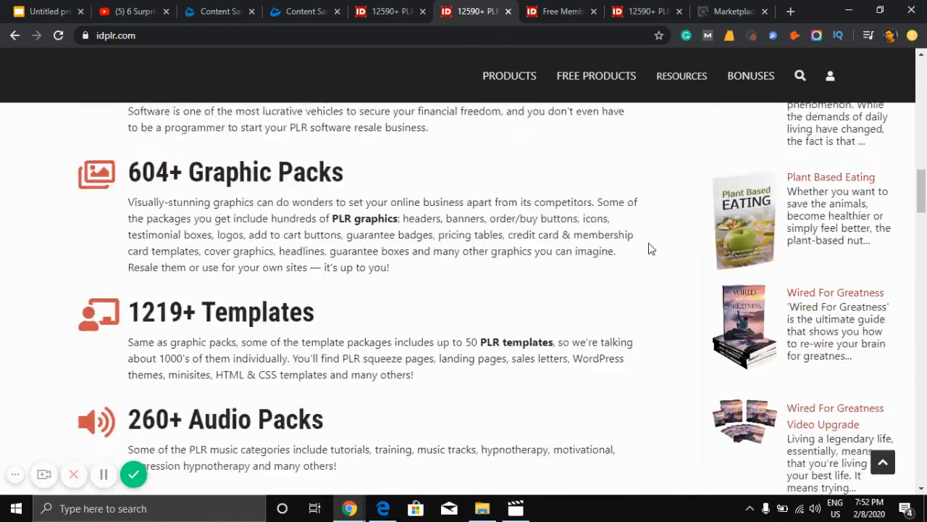
click(597, 75)
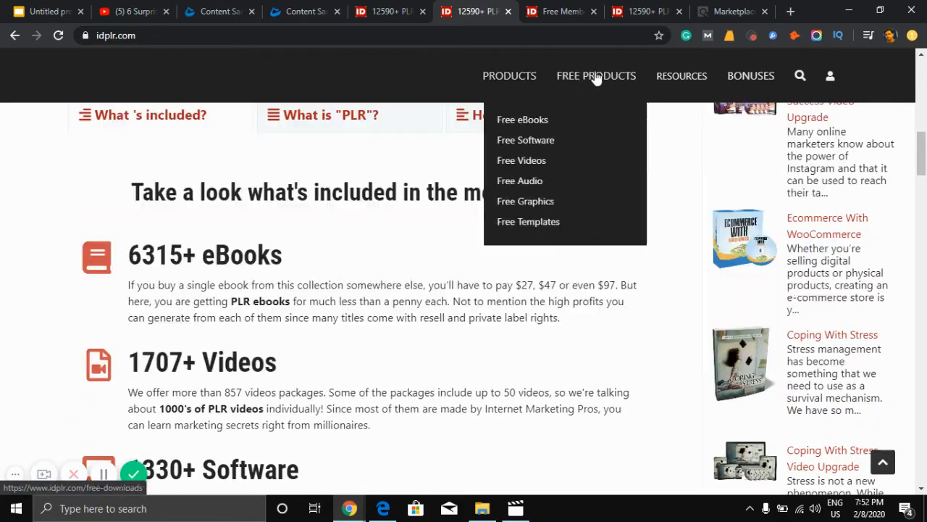
click(521, 119)
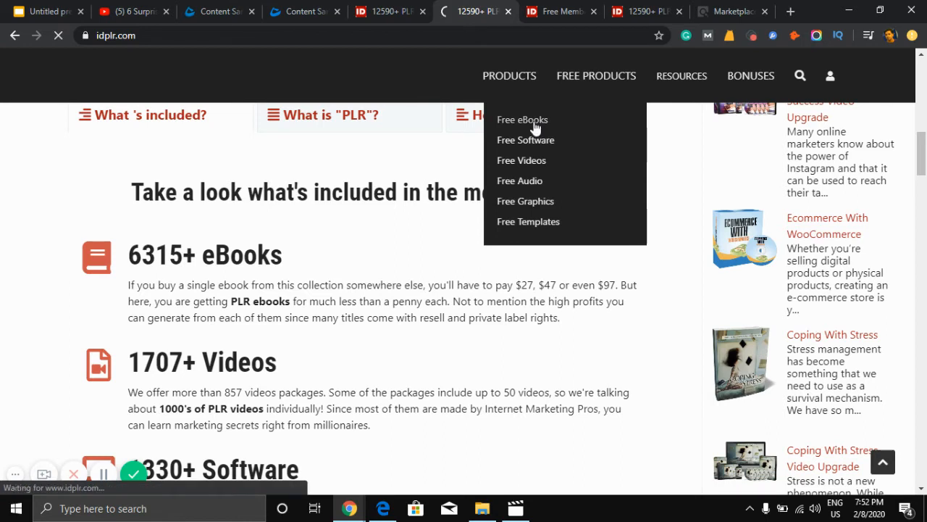
mouse_move(523, 124)
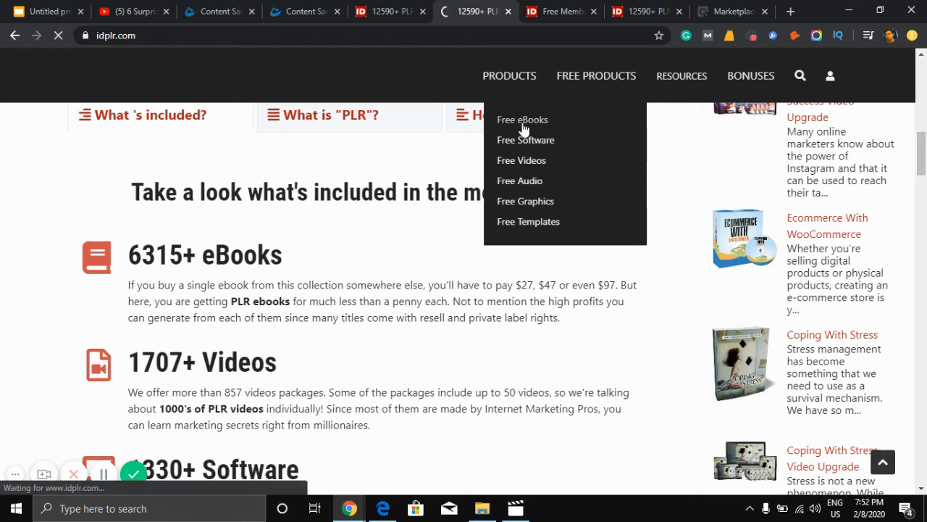
click(522, 119)
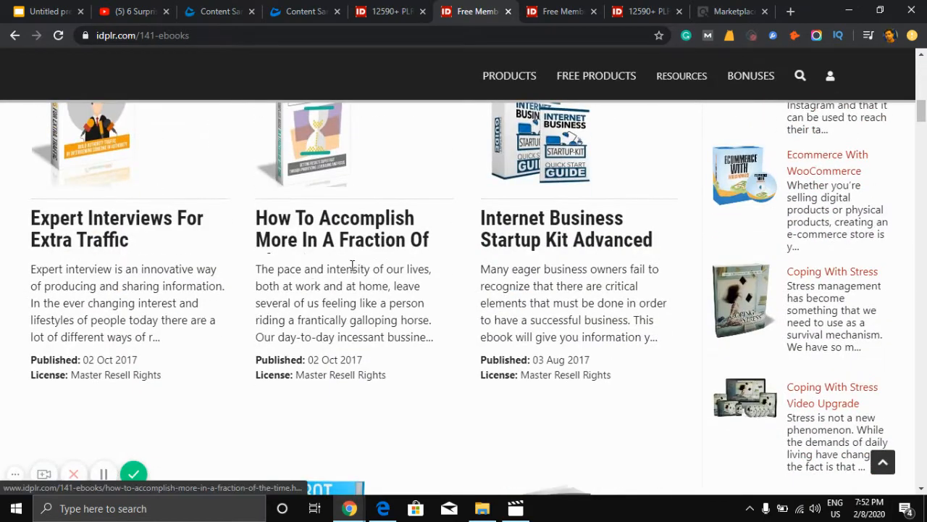
scroll(down, 3)
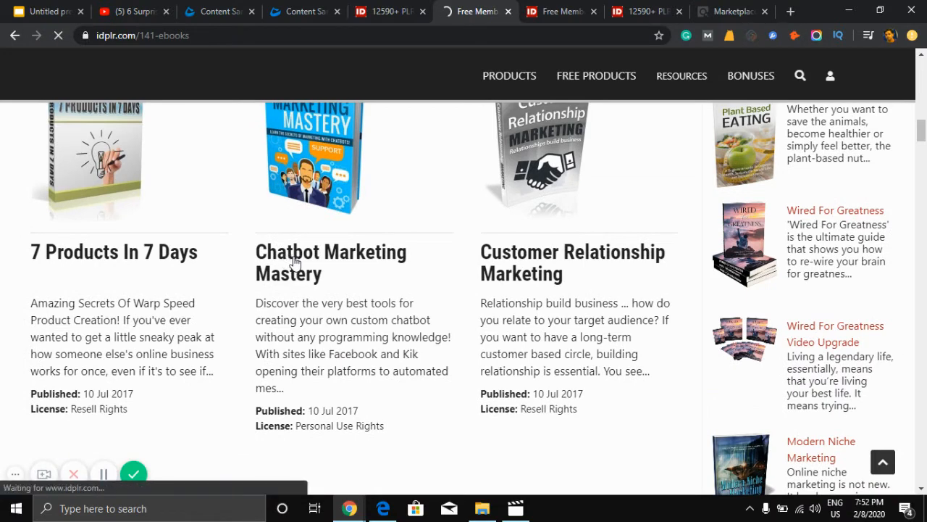
mouse_move(362, 244)
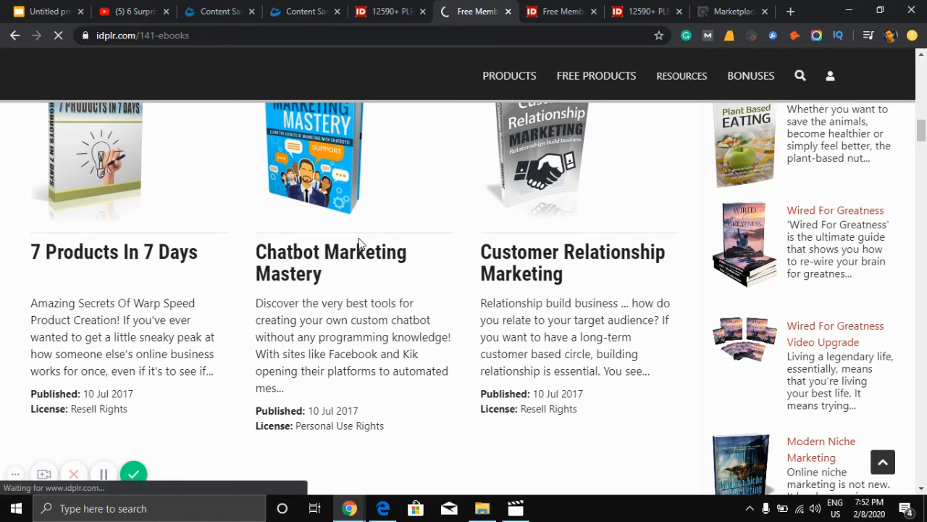
Open the Chatbot Marketing Mastery ebook page and download its zip file
click(331, 261)
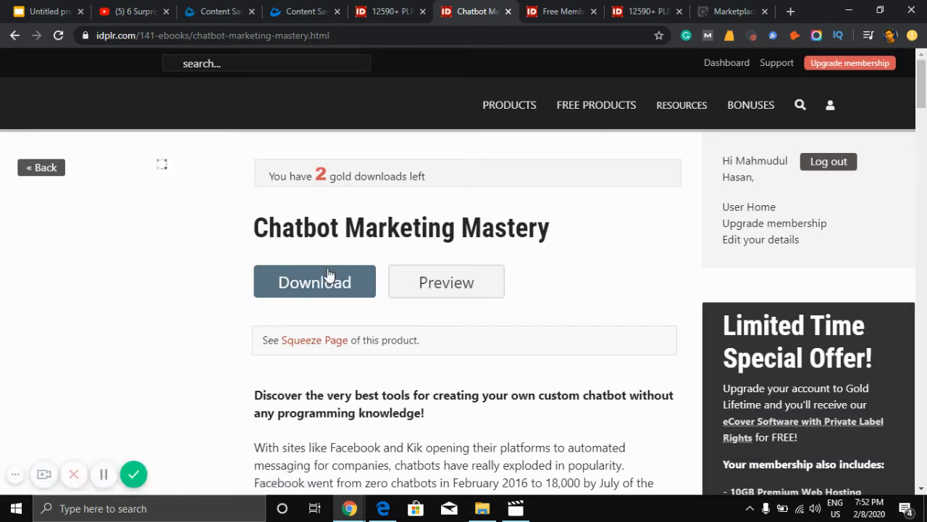
click(314, 281)
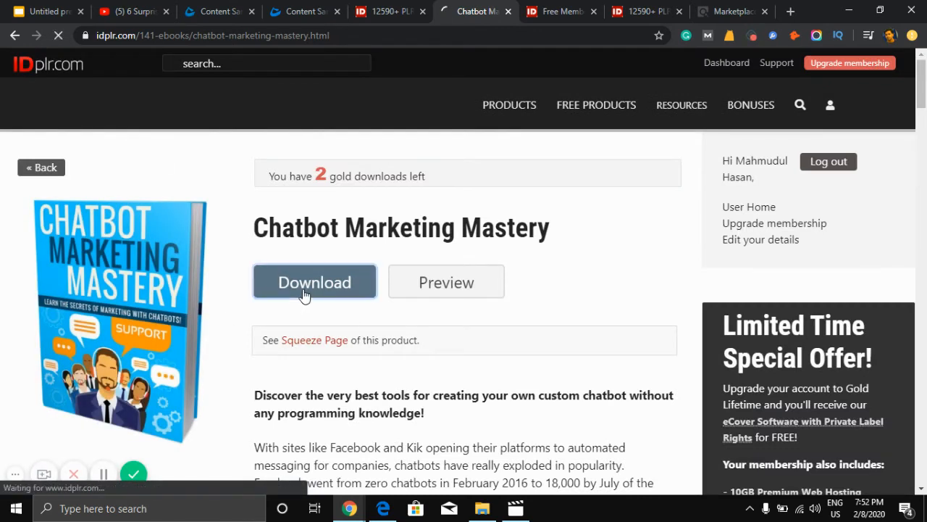
click(315, 281)
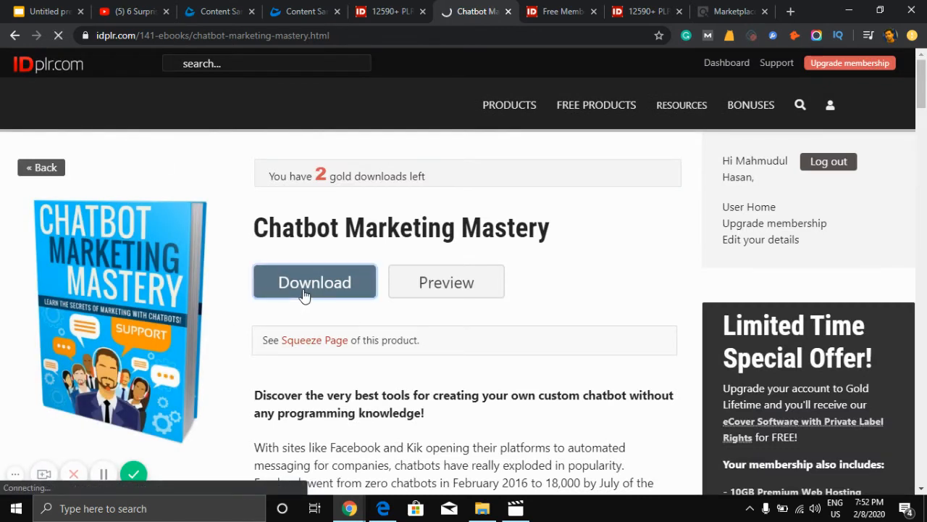
click(315, 281)
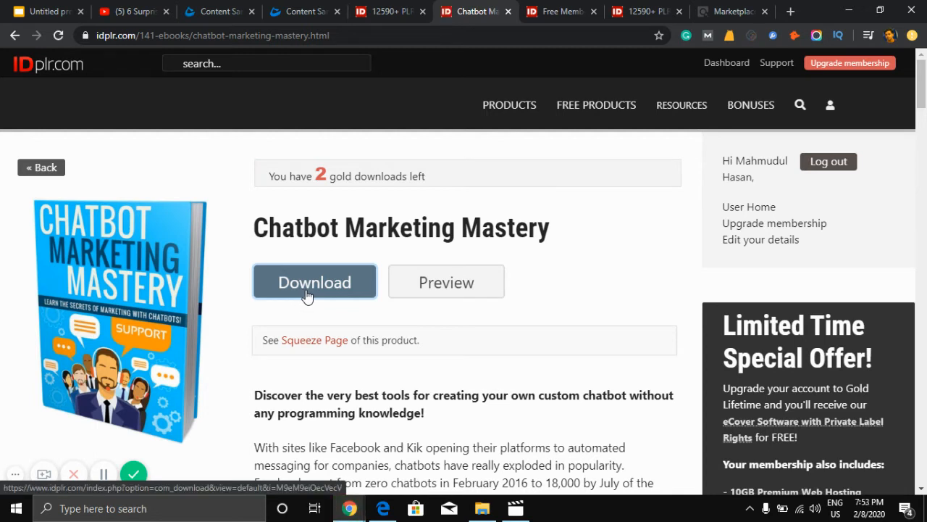
click(314, 282)
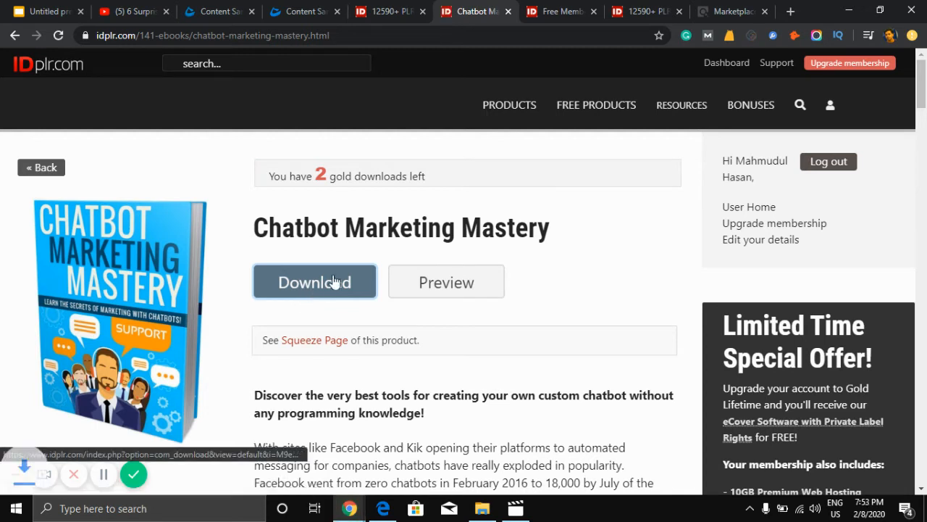
click(314, 281)
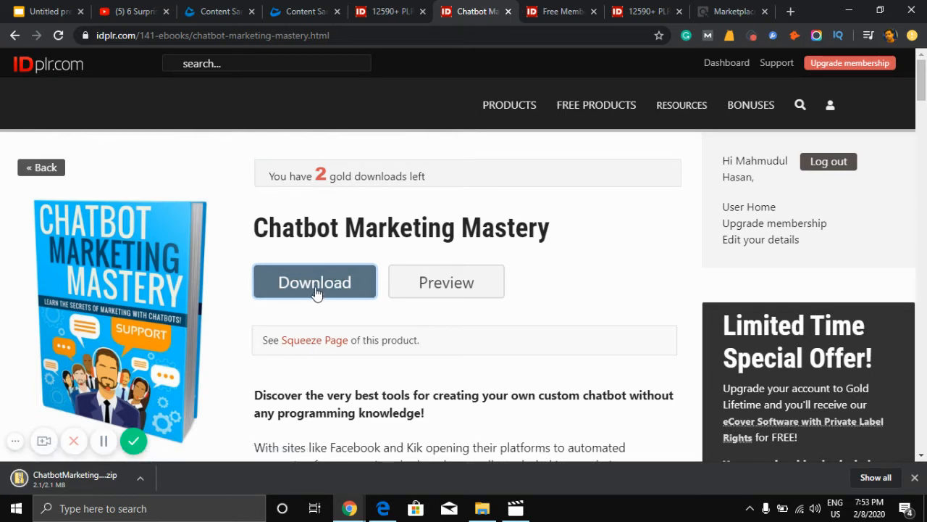
mouse_move(507, 325)
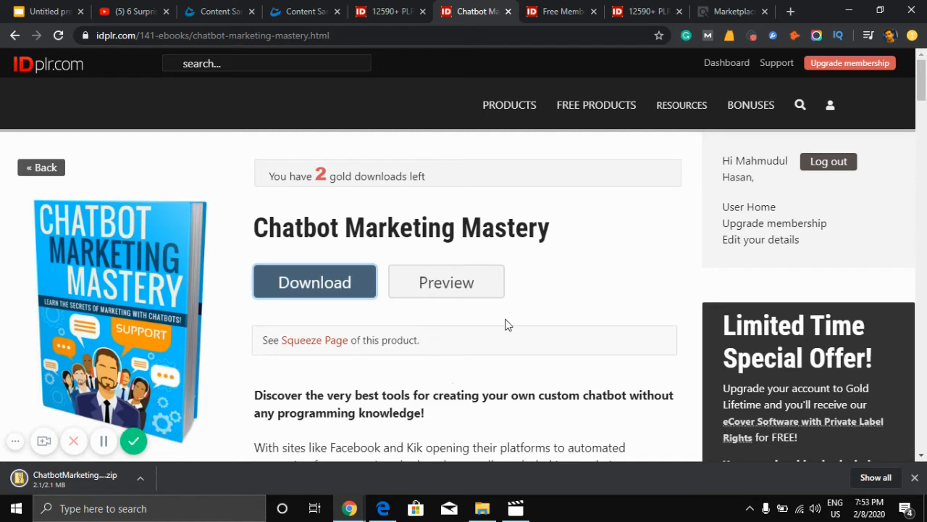
mouse_move(418, 473)
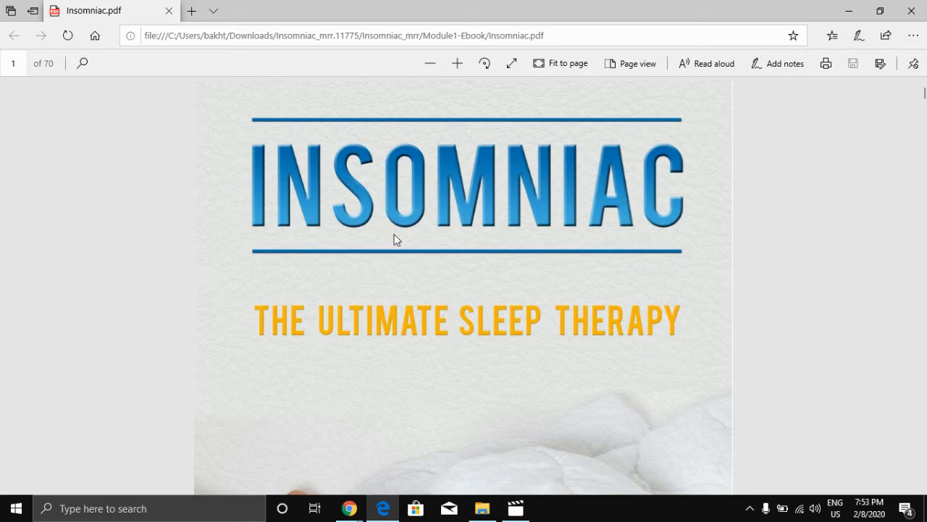
Open Insomniac.pdf in Edge and look through its cover, disclaimer and contents
scroll(down, 3)
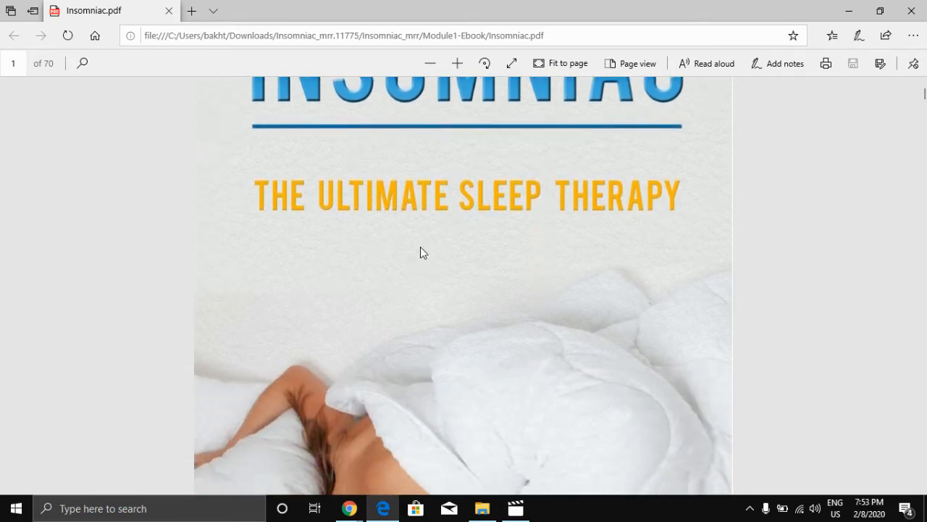
scroll(down, 3)
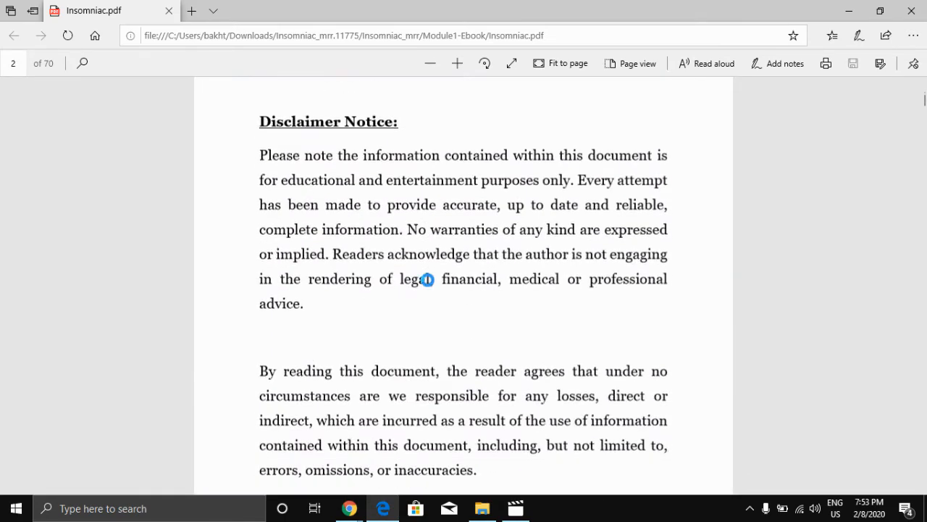
click(481, 508)
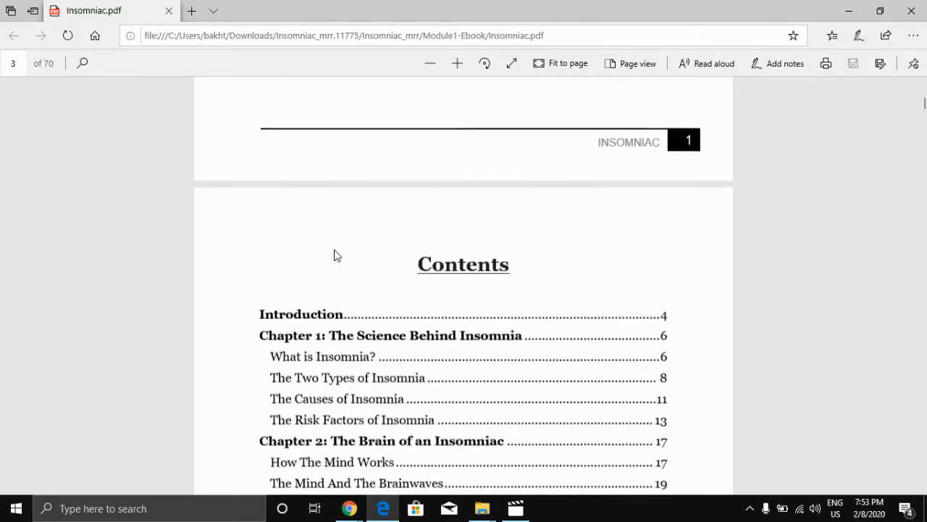
scroll(down, 3)
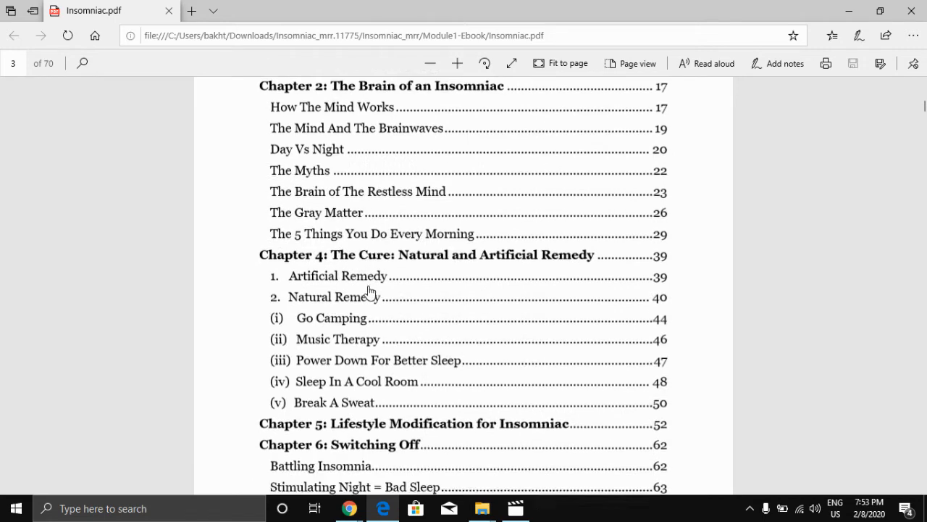
scroll(up, 3)
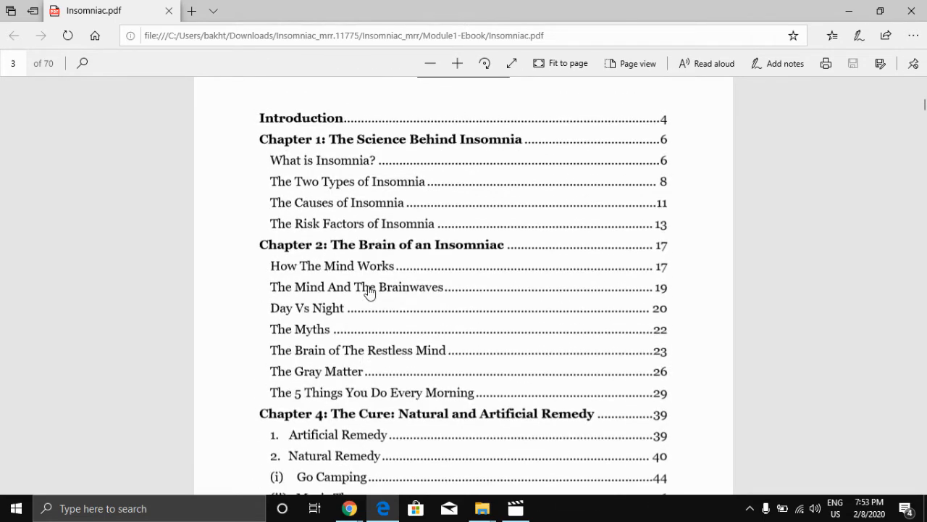
scroll(down, 3)
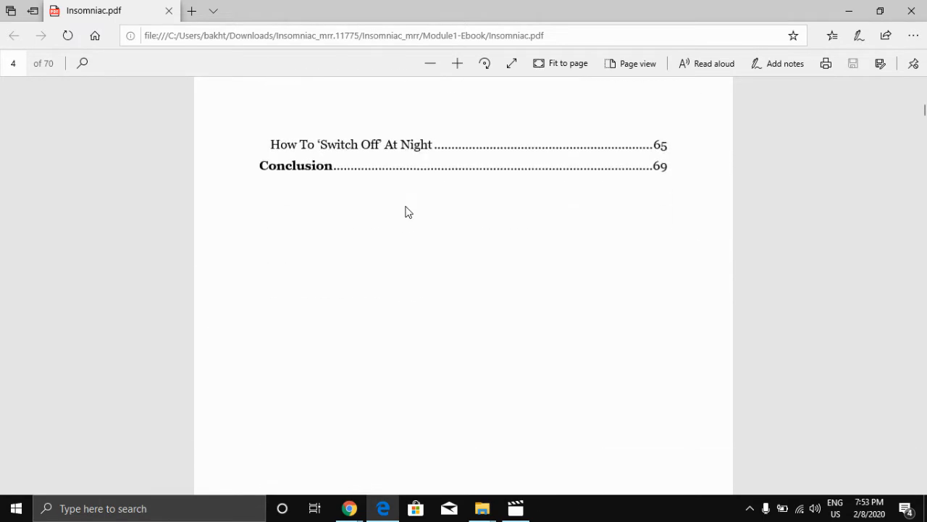
scroll(up, 3)
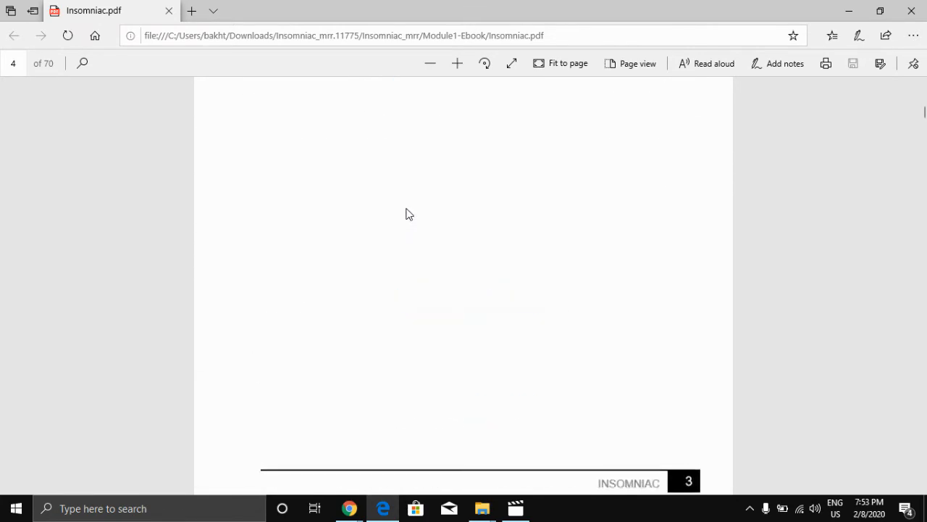
scroll(up, 3)
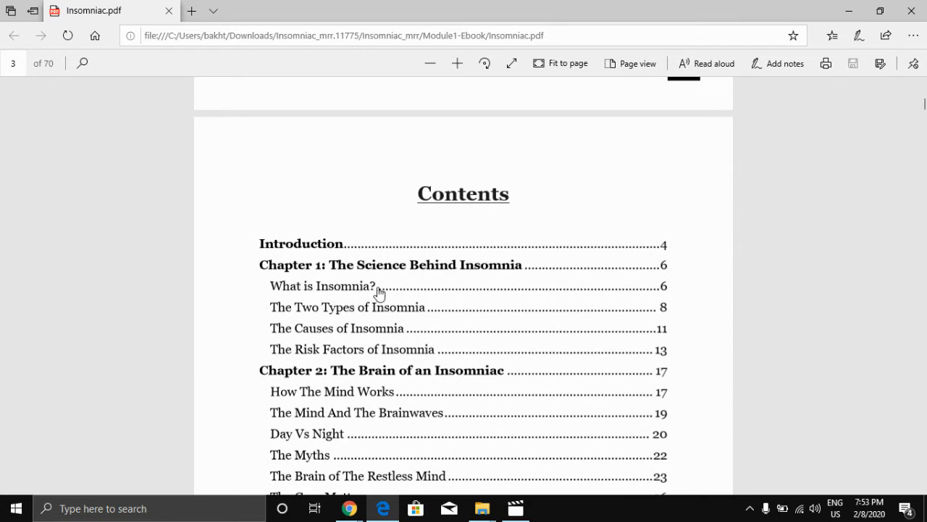
mouse_move(353, 296)
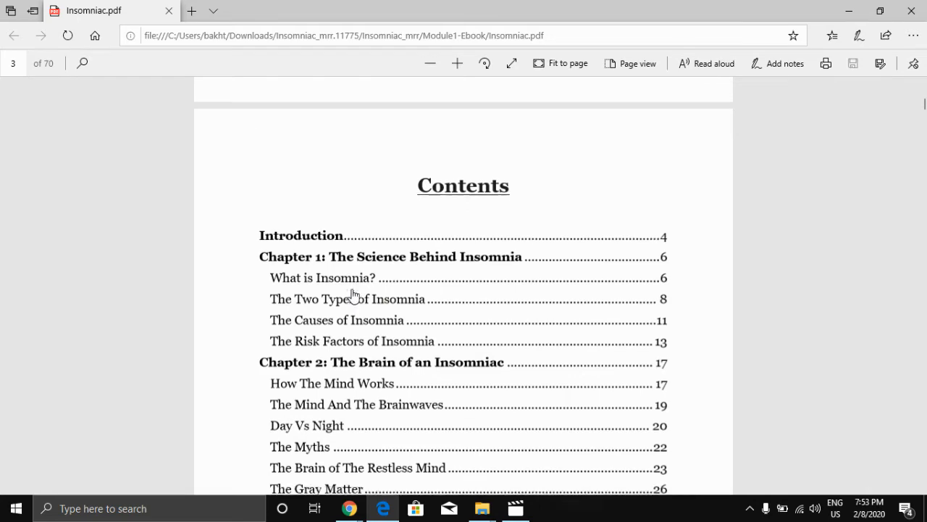
Scroll past the introduction to the 'What is Insomnia?' section
scroll(down, 3)
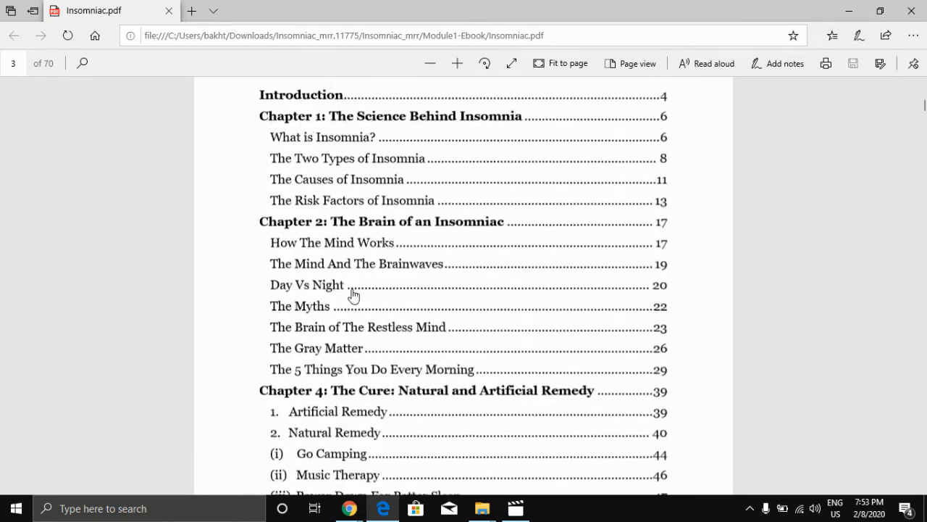
scroll(up, 3)
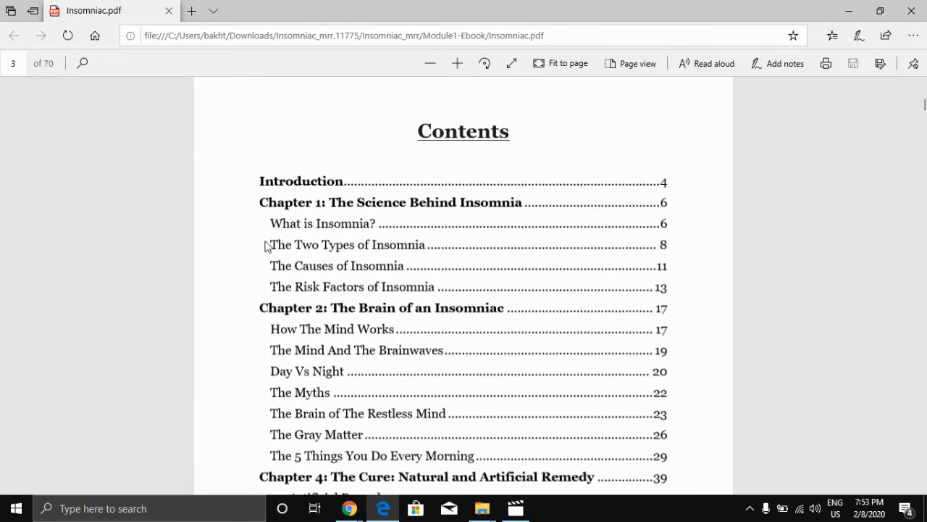
scroll(down, 3)
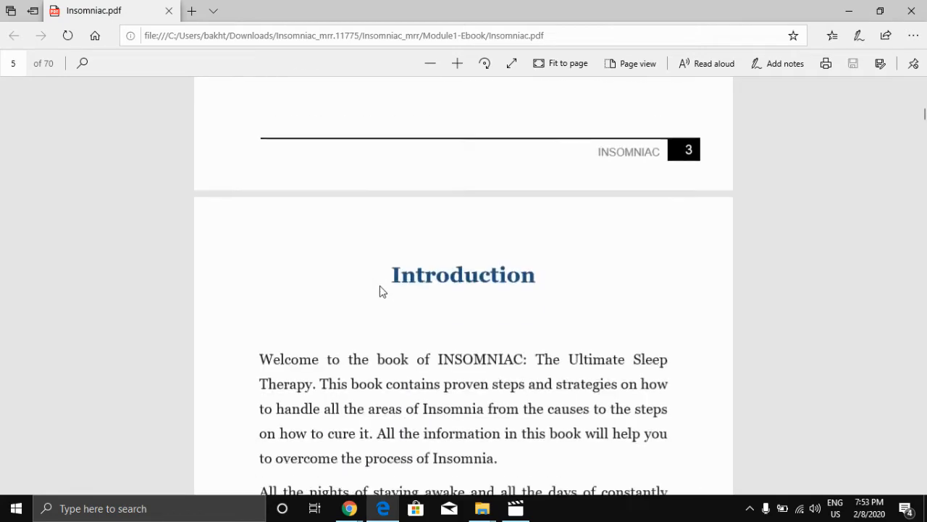
scroll(down, 3)
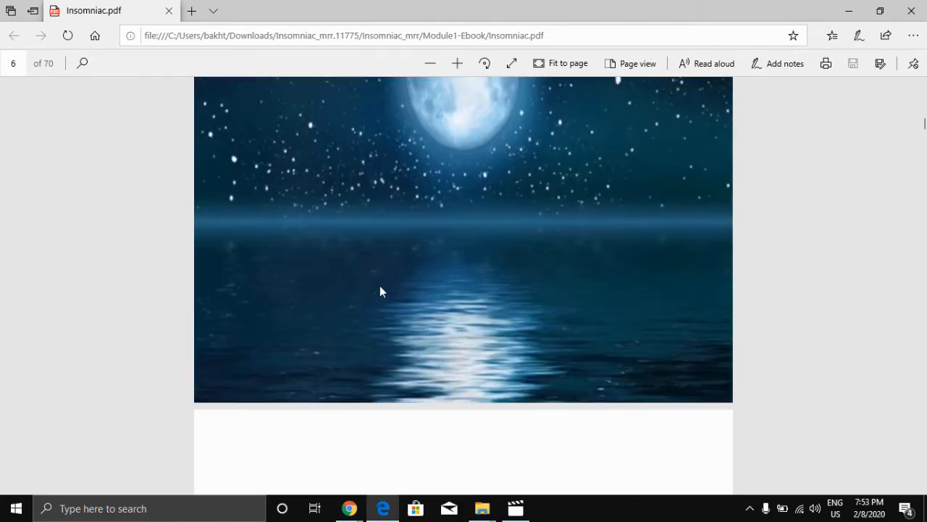
scroll(down, 3)
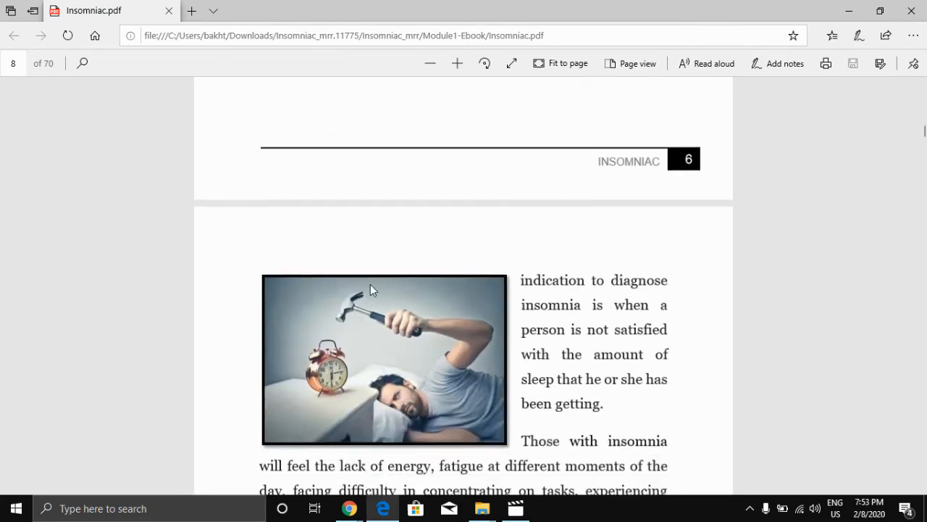
scroll(up, 3)
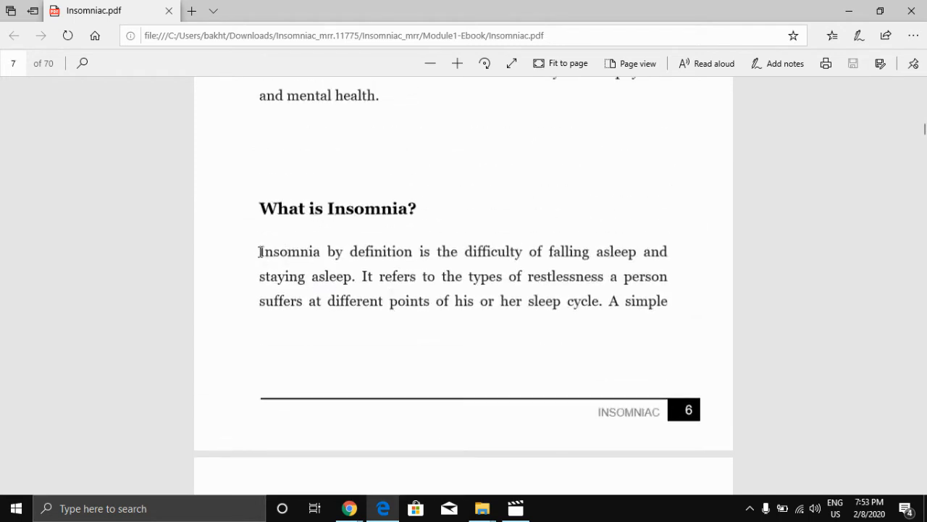
Select the passage starting 'Insomnia by definition' onto the next page and copy it
drag(260, 251, 669, 300)
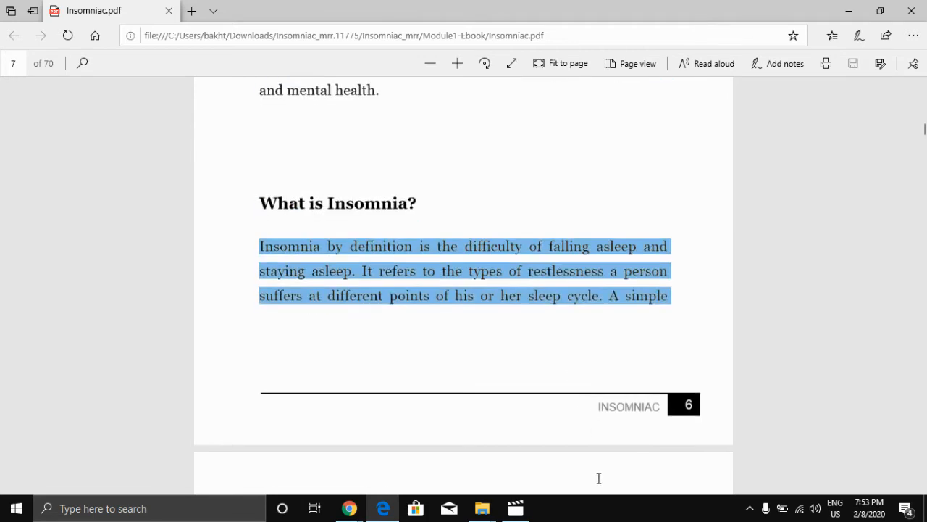
scroll(down, 3)
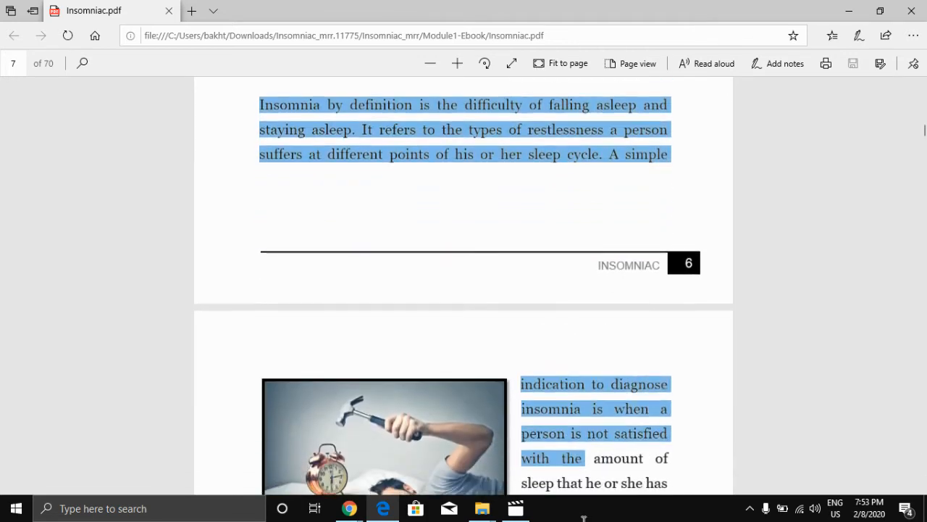
scroll(down, 3)
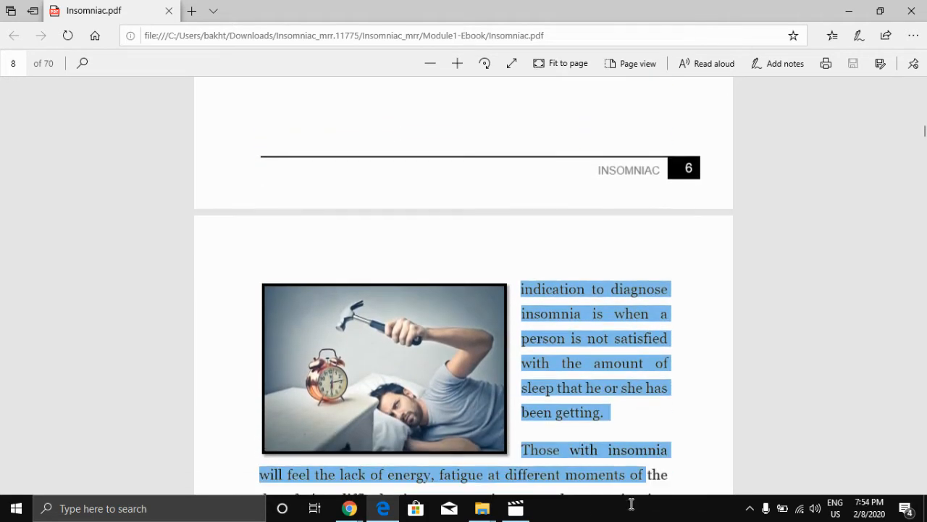
scroll(down, 3)
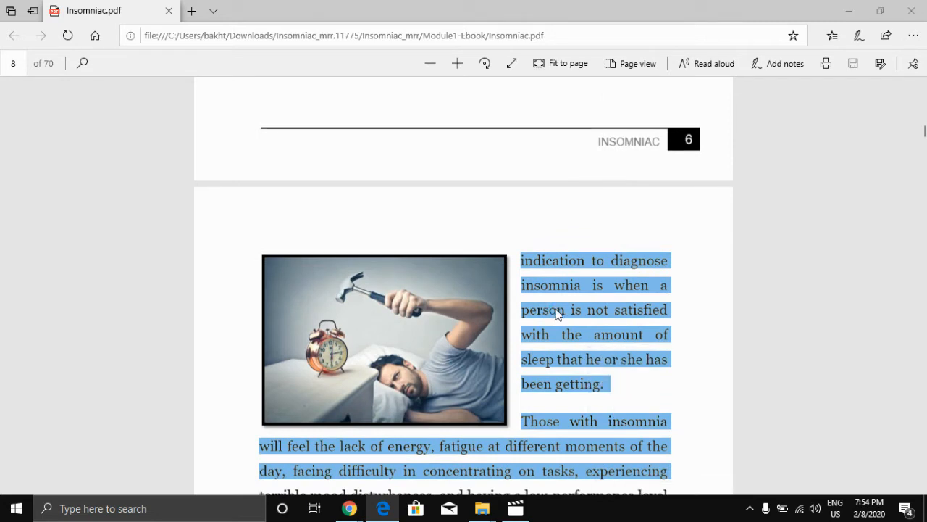
right_click(558, 311)
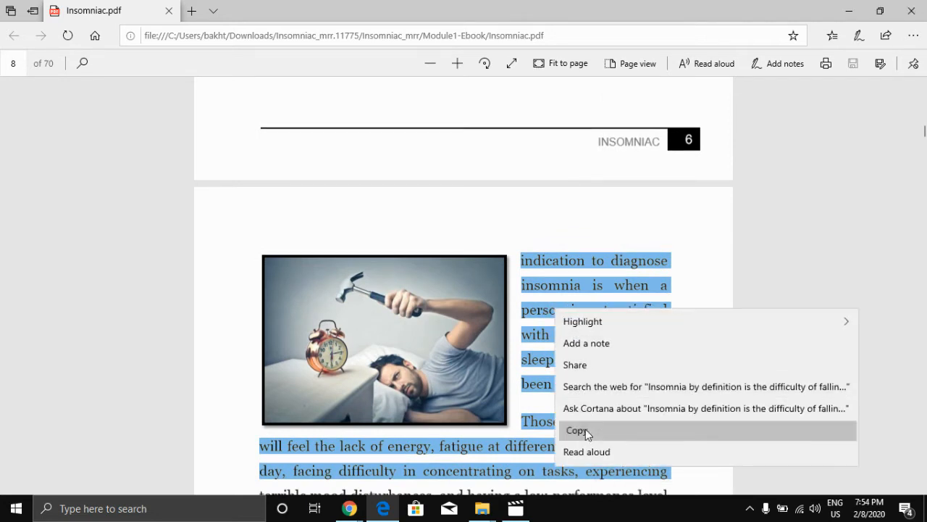
click(577, 428)
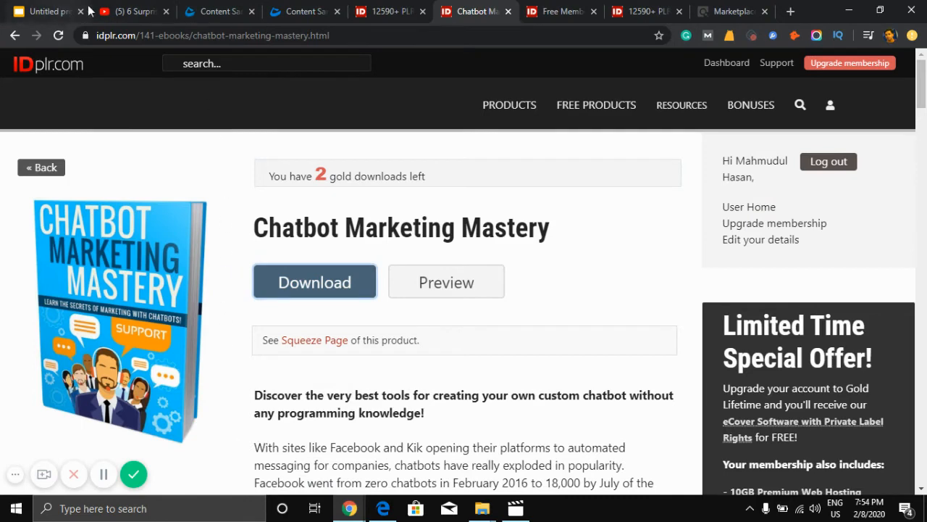
Paste the insomnia passage as the Content Samurai script and choose Create Scenes
click(302, 11)
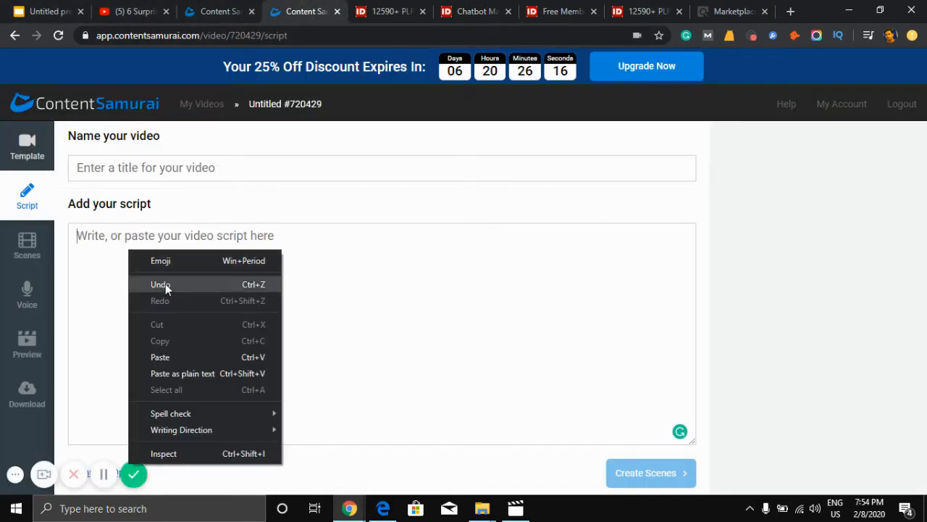
click(160, 356)
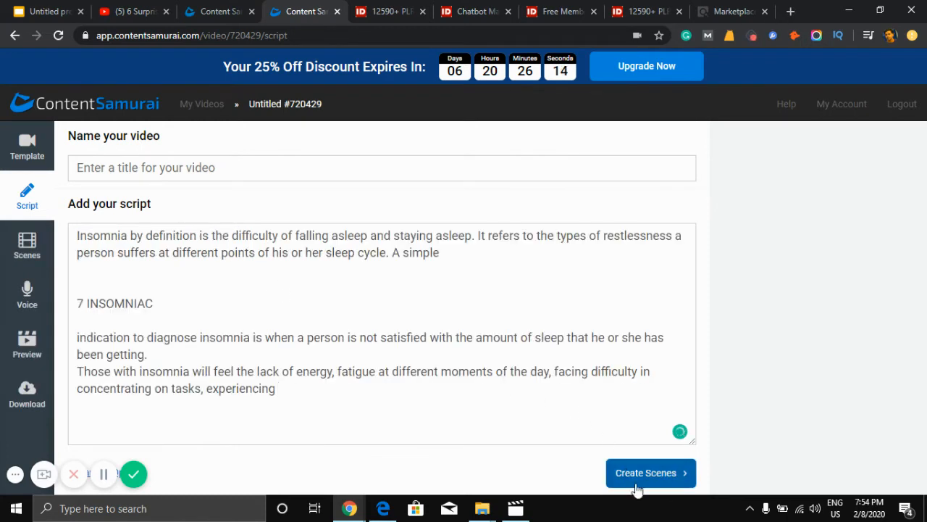
click(649, 473)
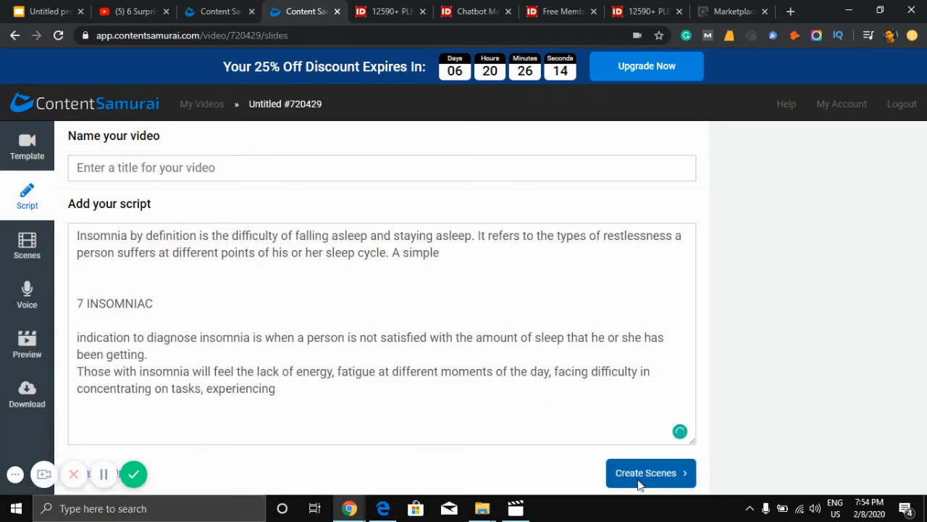
Let the 12 scenes generate and check the captions and clips of Scene 1 and Scene 2
click(649, 472)
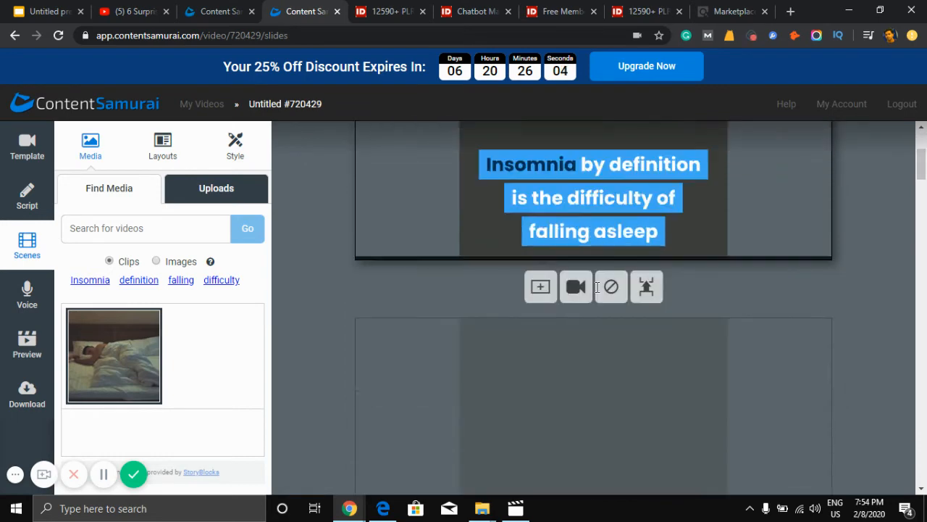
scroll(down, 3)
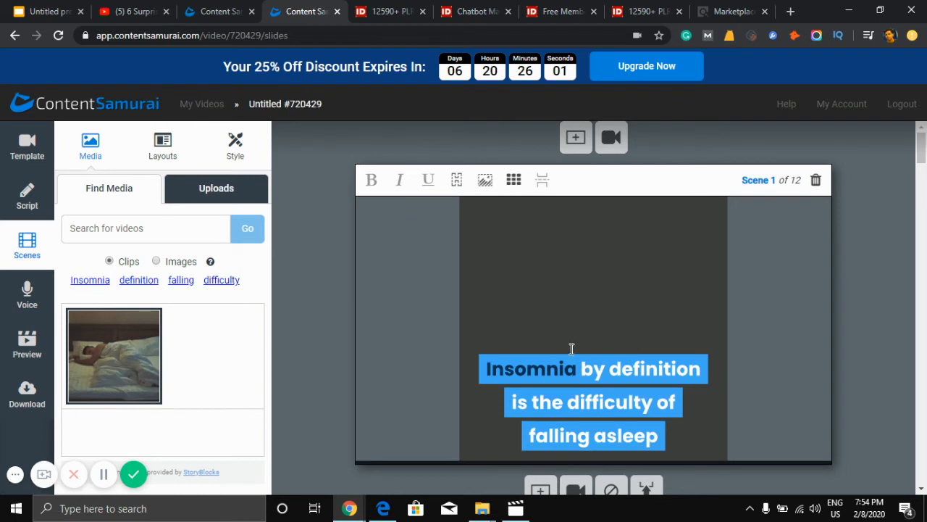
mouse_move(642, 345)
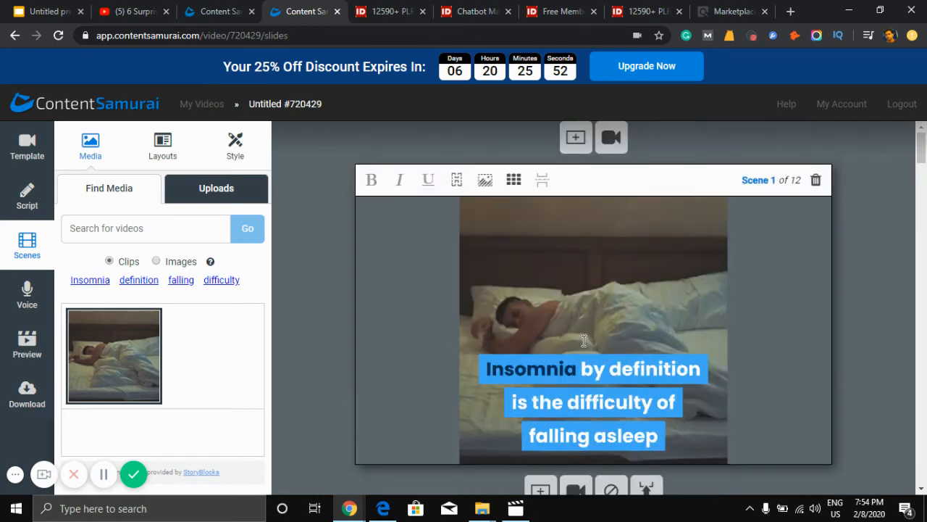
scroll(down, 3)
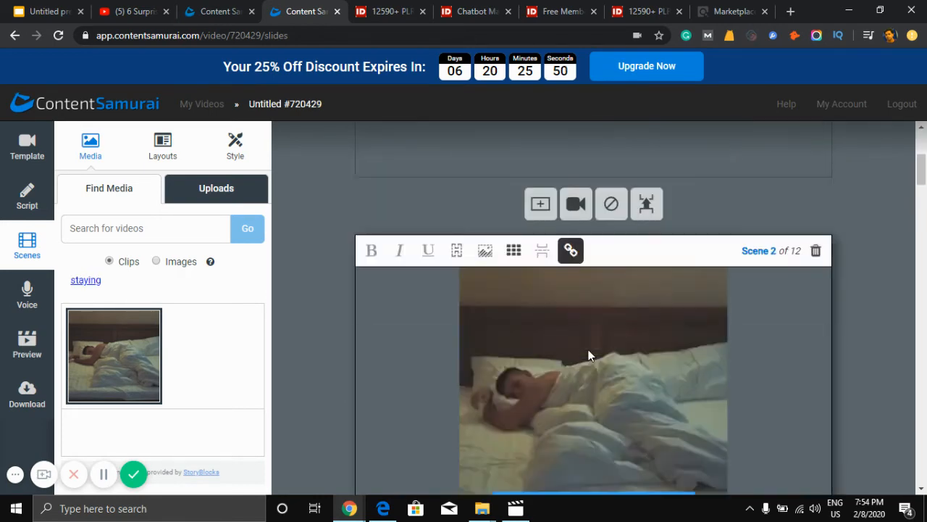
scroll(down, 3)
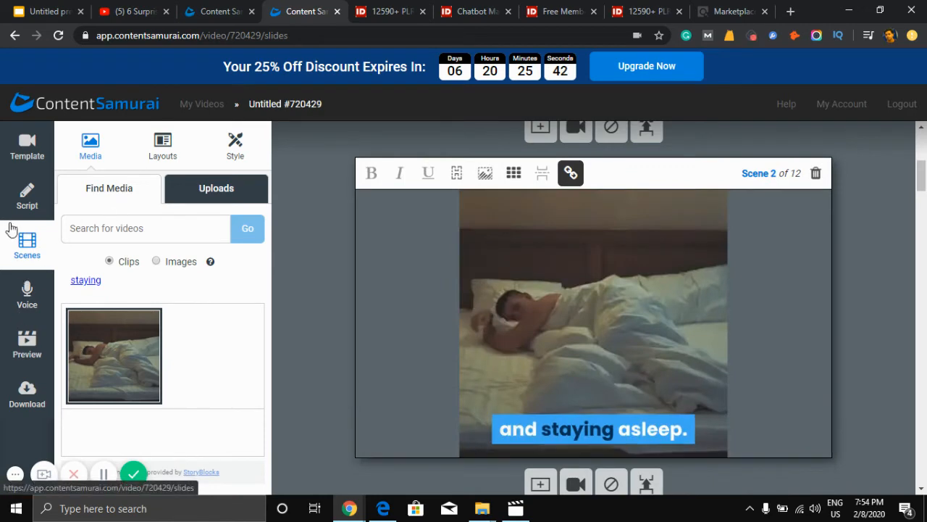
Choose Auto-voice with Anna, play her sample, and load the video preview
click(26, 292)
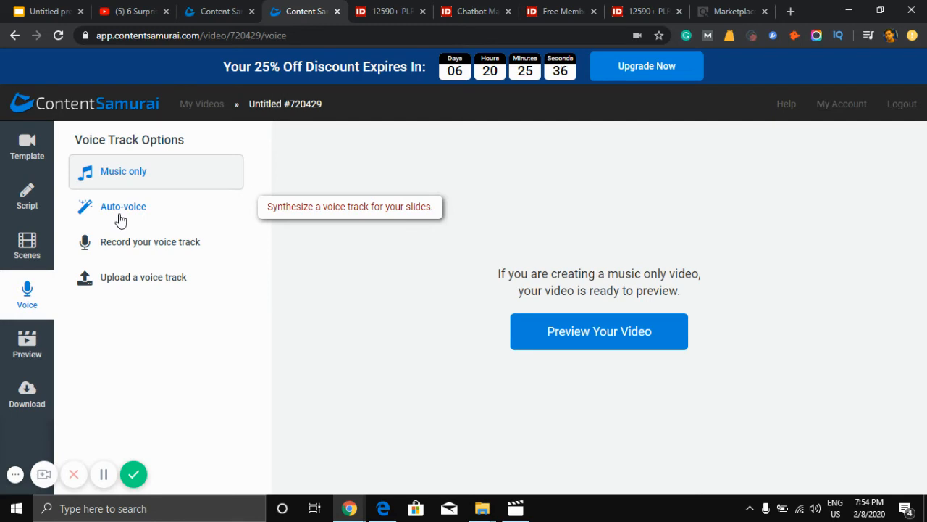
click(123, 206)
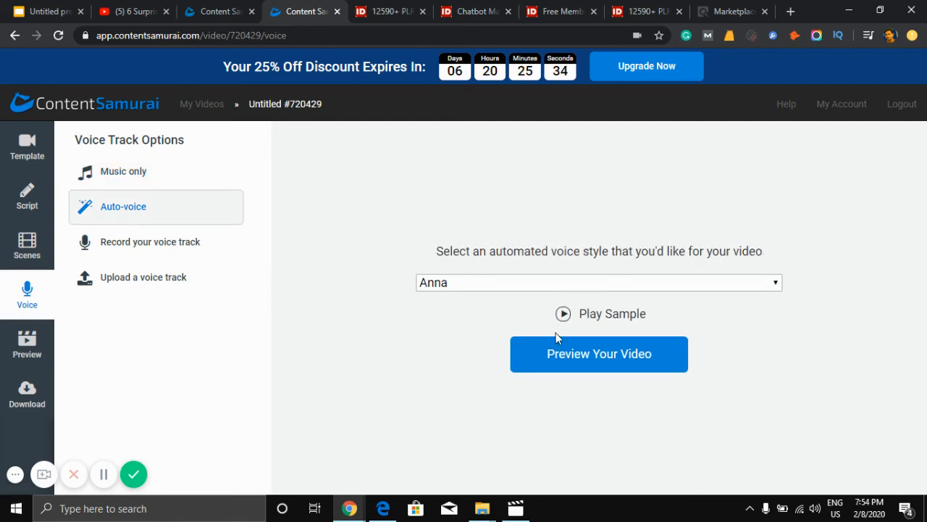
click(563, 313)
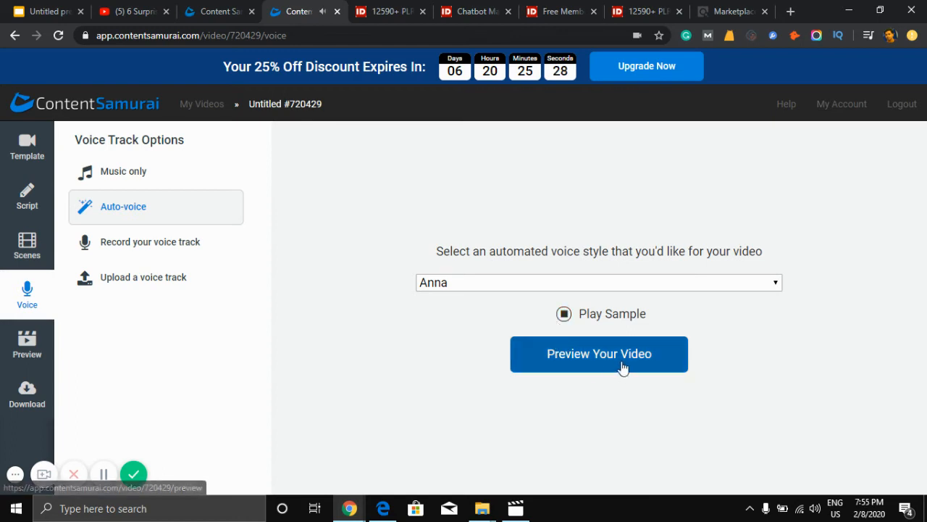
click(600, 353)
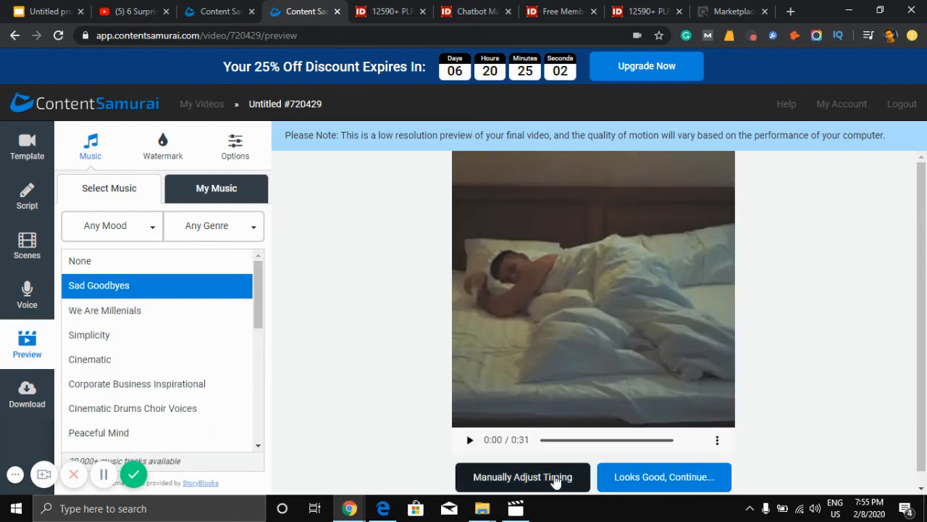
Play the 0:31 preview against the scene thumbnails, timestamps and voice waveform in the timing editor
click(522, 477)
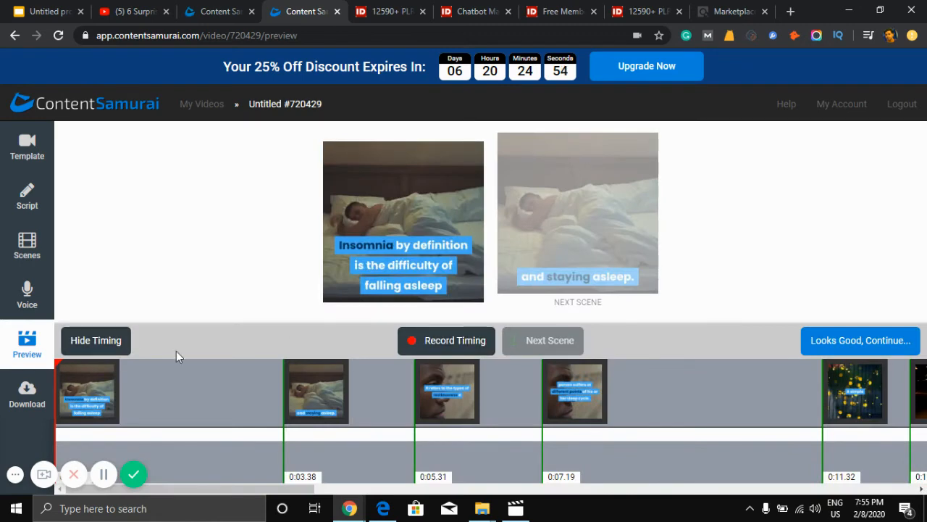
click(447, 340)
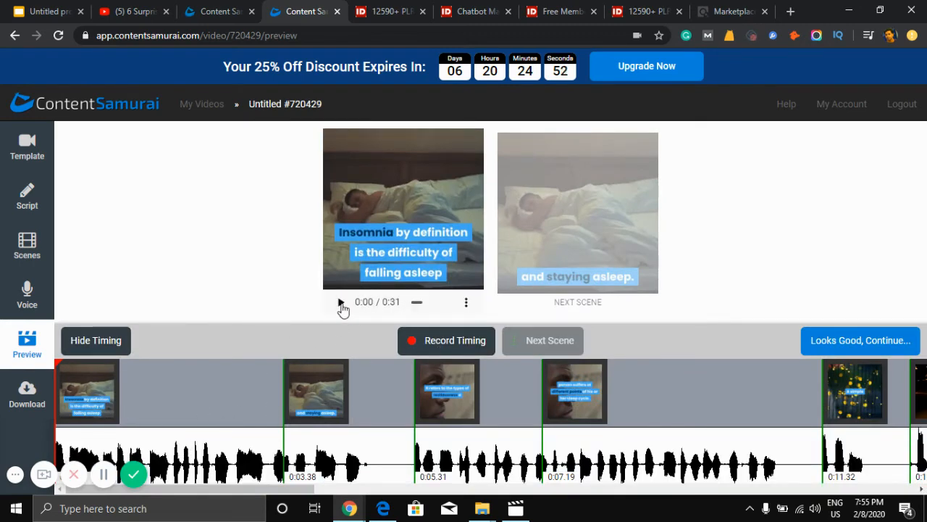
click(340, 303)
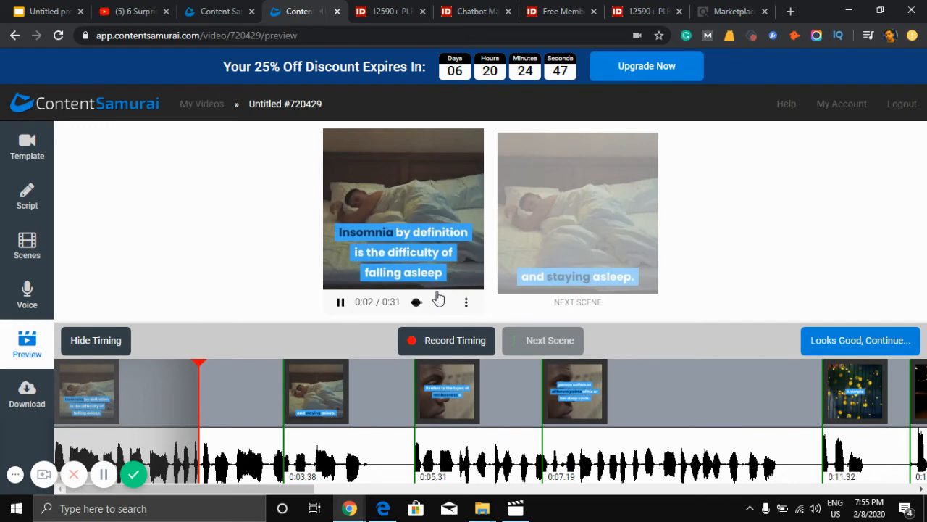
mouse_move(339, 303)
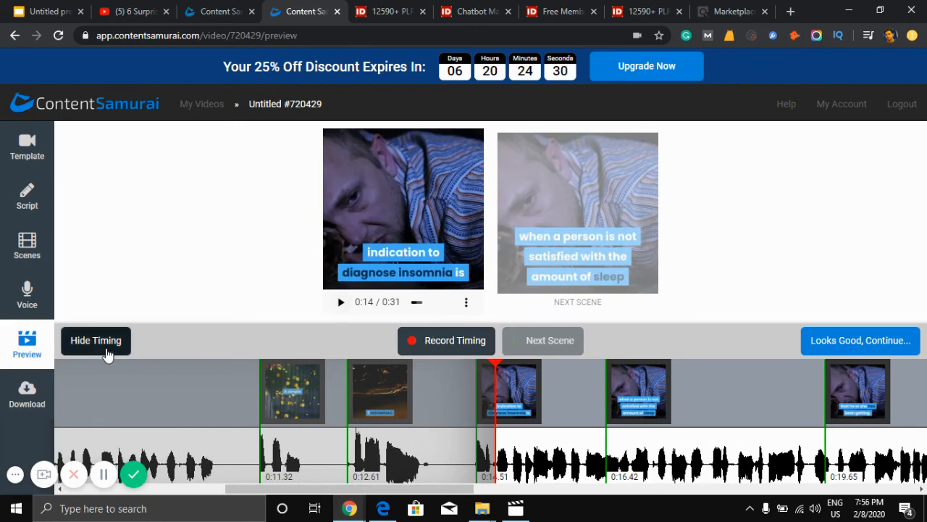
mouse_move(539, 397)
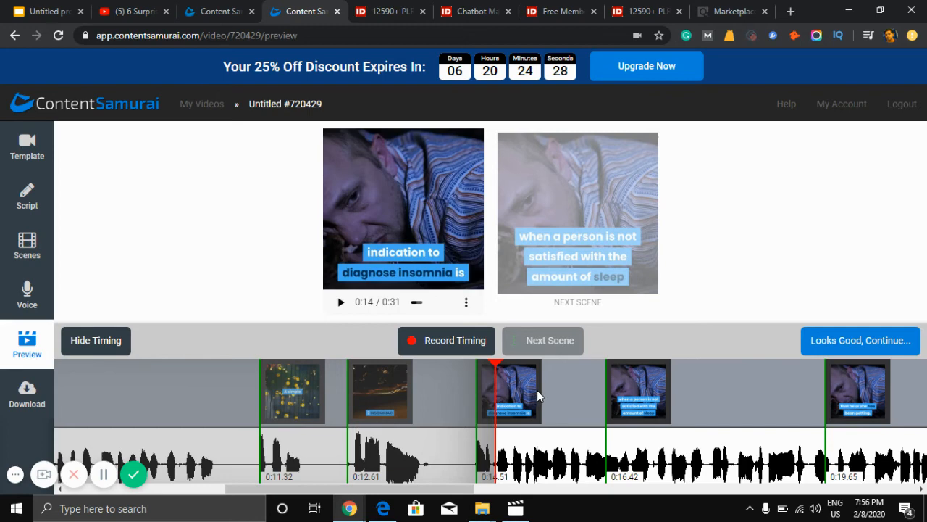
mouse_move(432, 316)
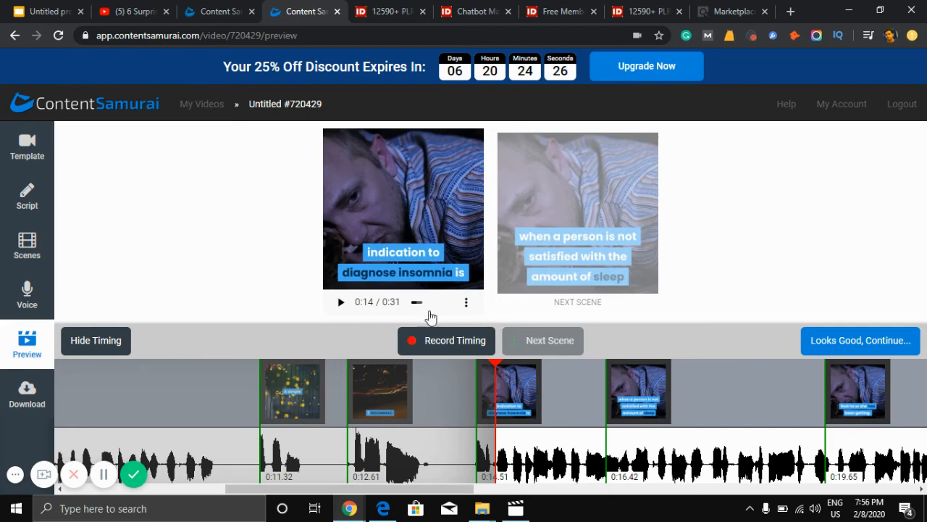
mouse_move(26, 394)
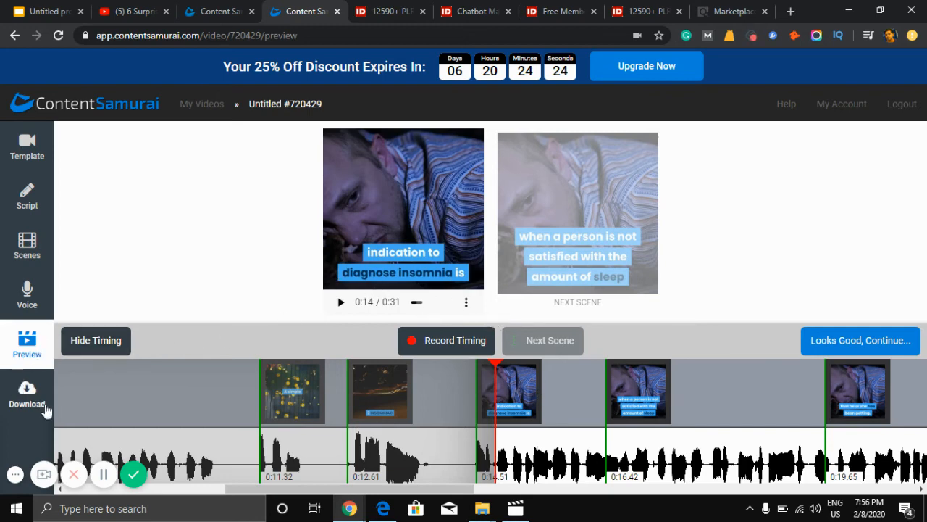
mouse_move(26, 399)
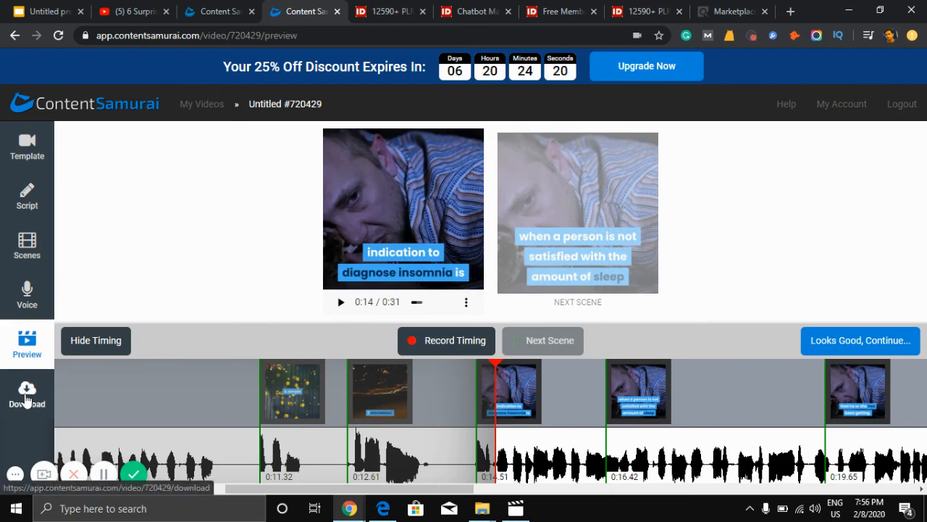
Go to the Download page and run Generate Your Video to build the final file
click(27, 394)
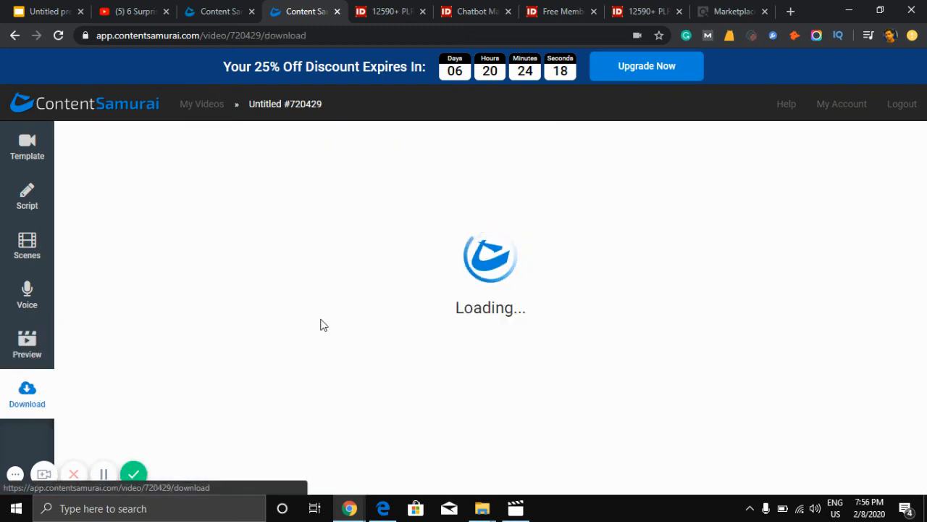
mouse_move(426, 281)
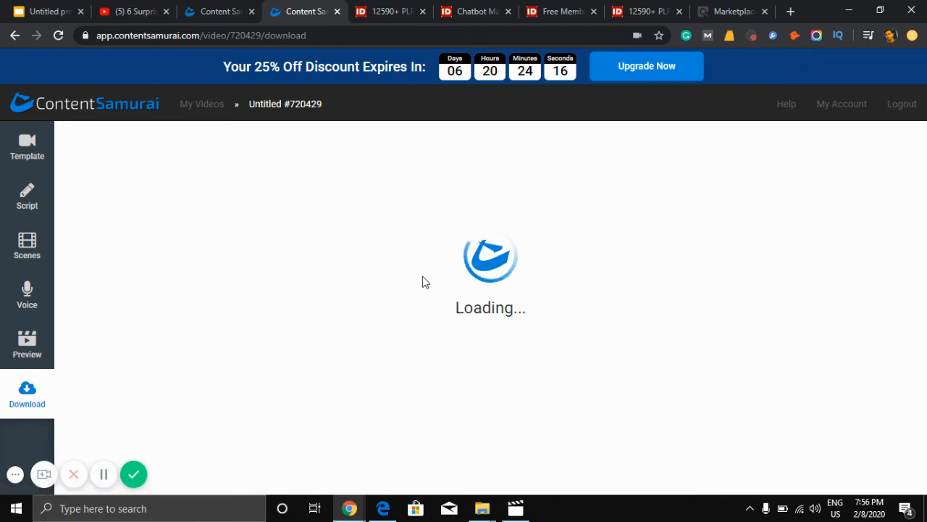
mouse_move(484, 282)
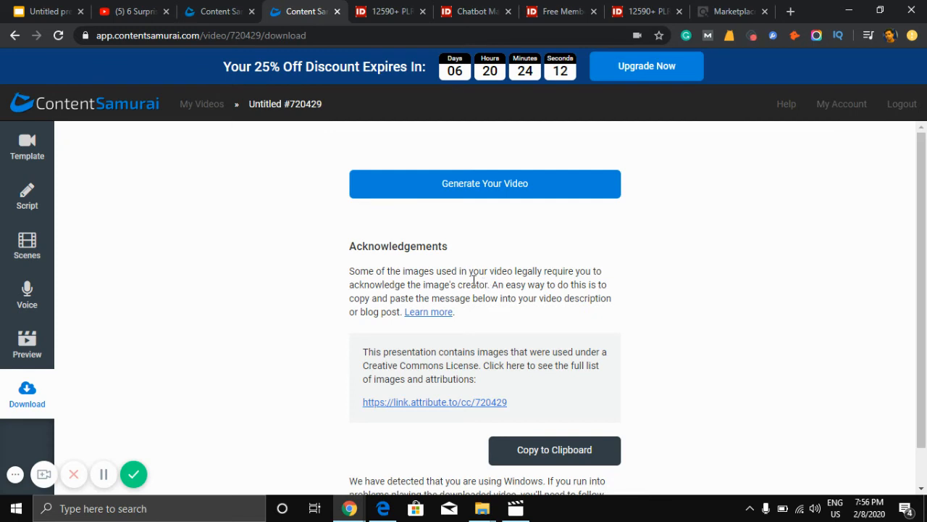
click(484, 182)
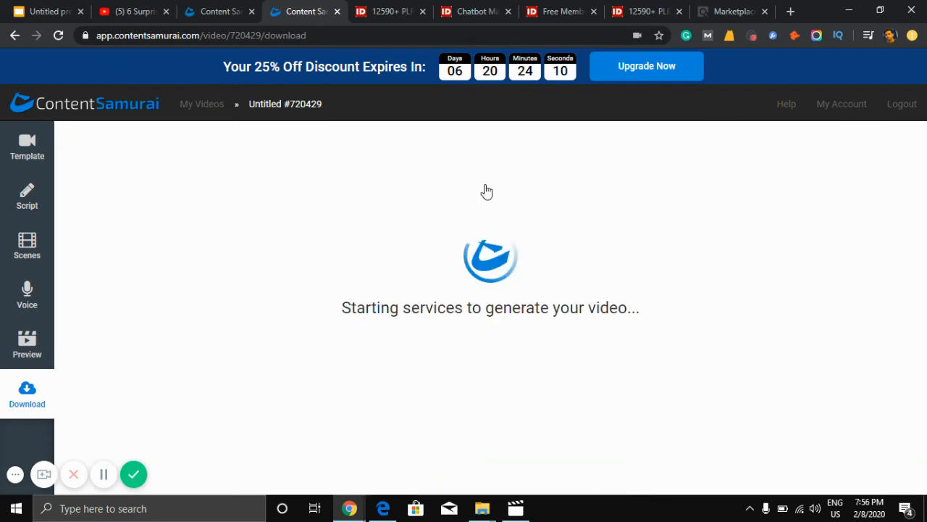
mouse_move(481, 325)
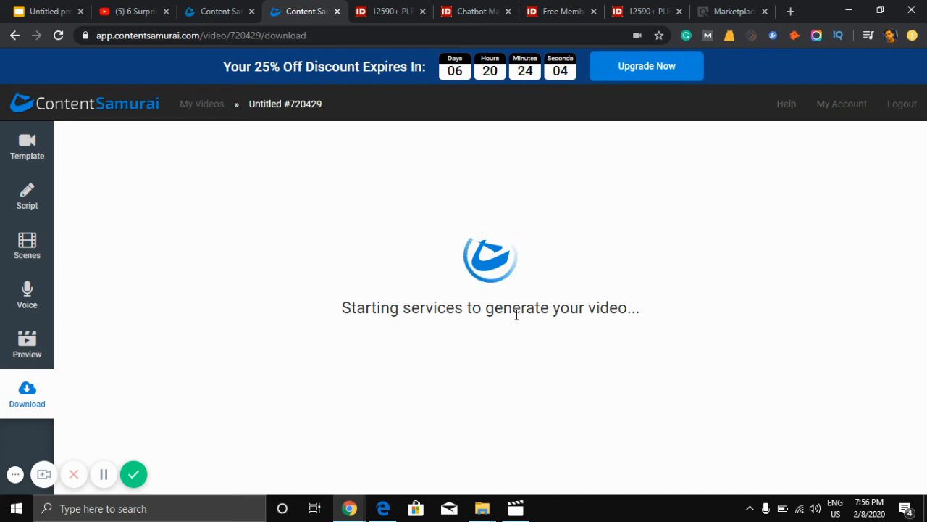
mouse_move(626, 220)
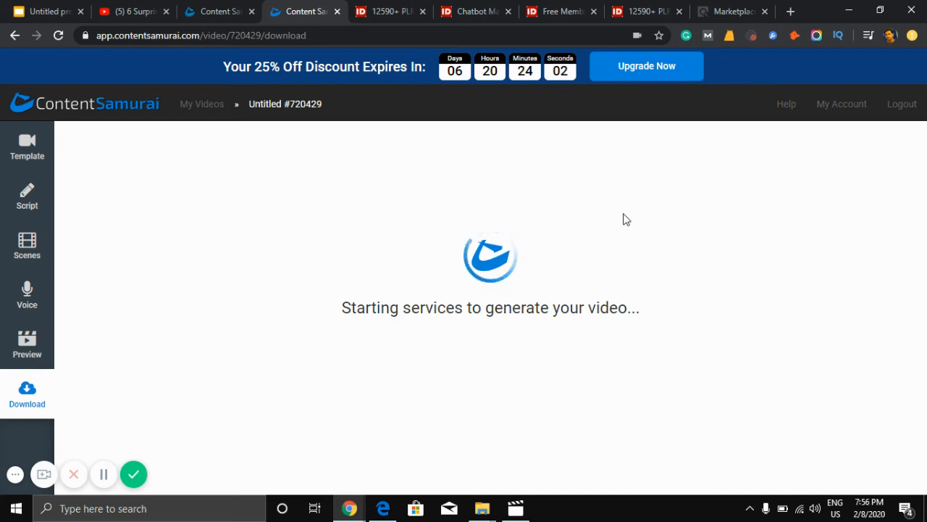
mouse_move(620, 110)
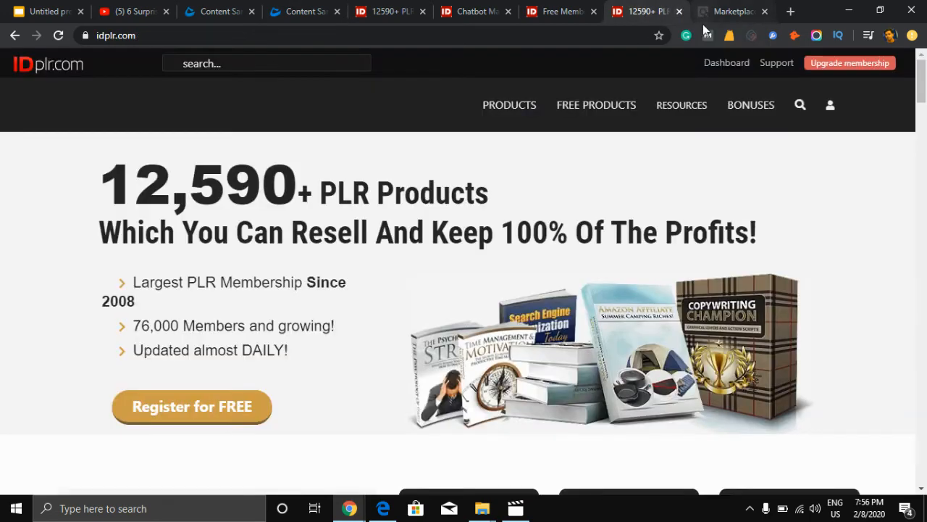
Review the 51 insomnia results, led by the Natural Insomnia Program at $39.58 per sale
click(732, 11)
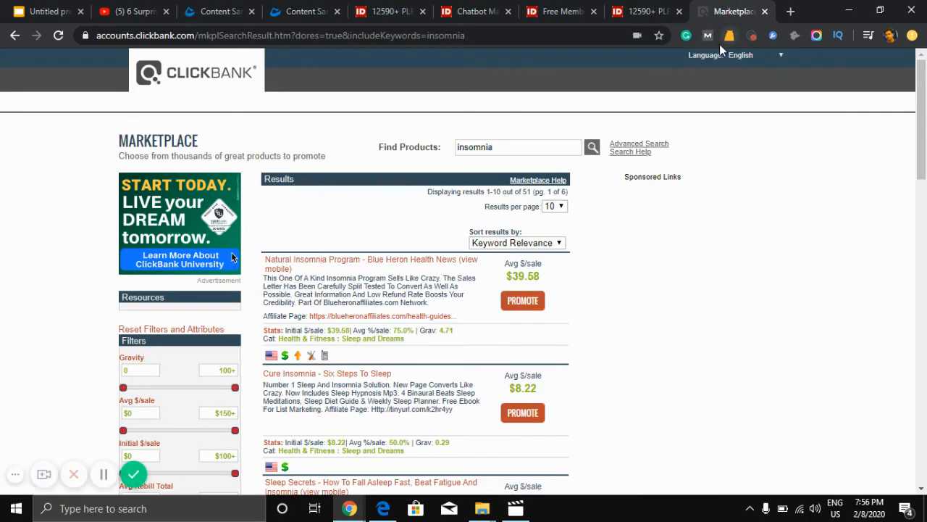
mouse_move(758, 159)
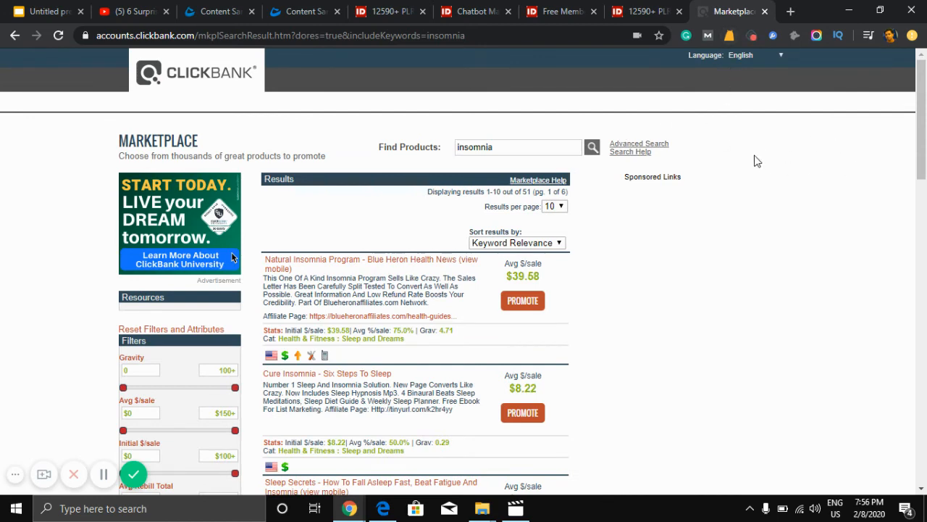
mouse_move(817, 147)
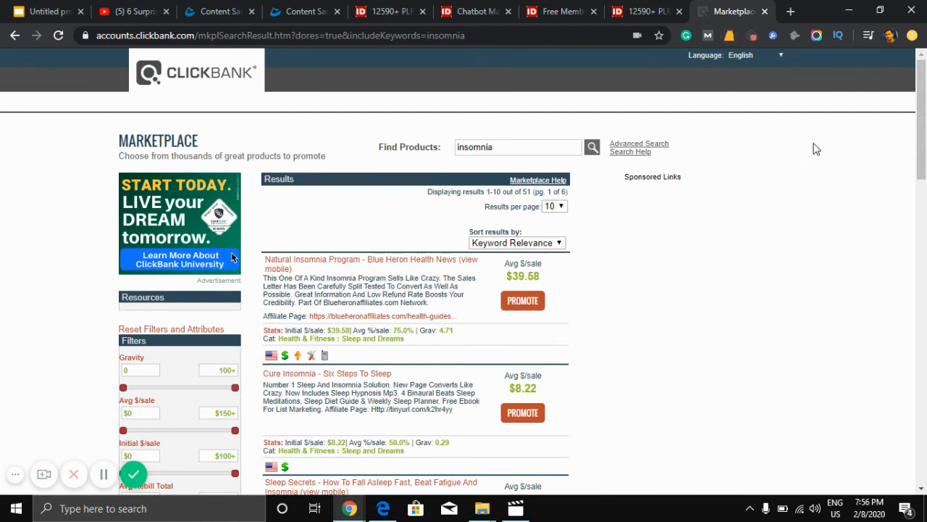
mouse_move(244, 154)
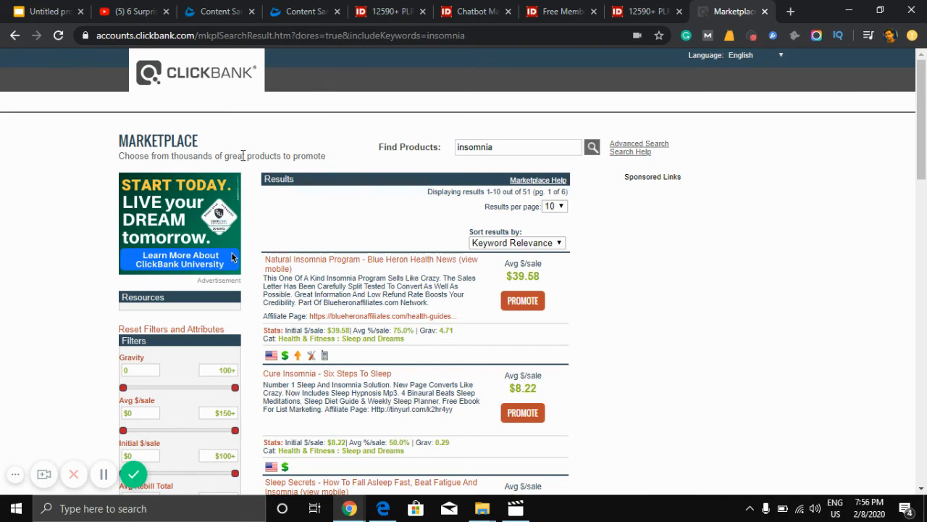
scroll(down, 3)
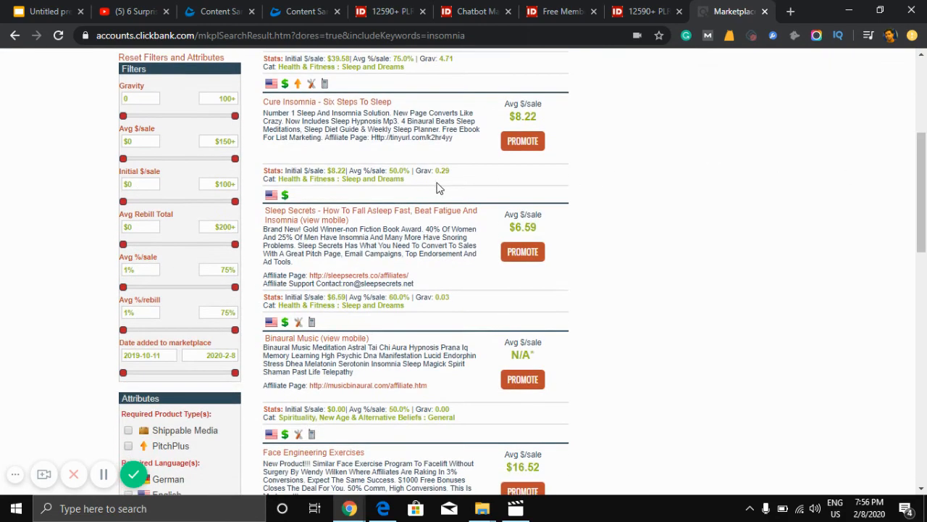
scroll(up, 3)
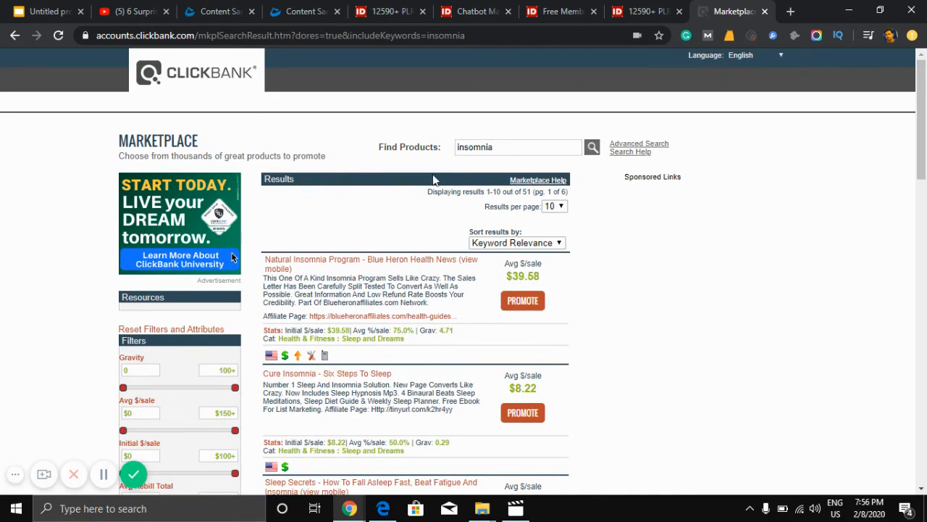
mouse_move(389, 220)
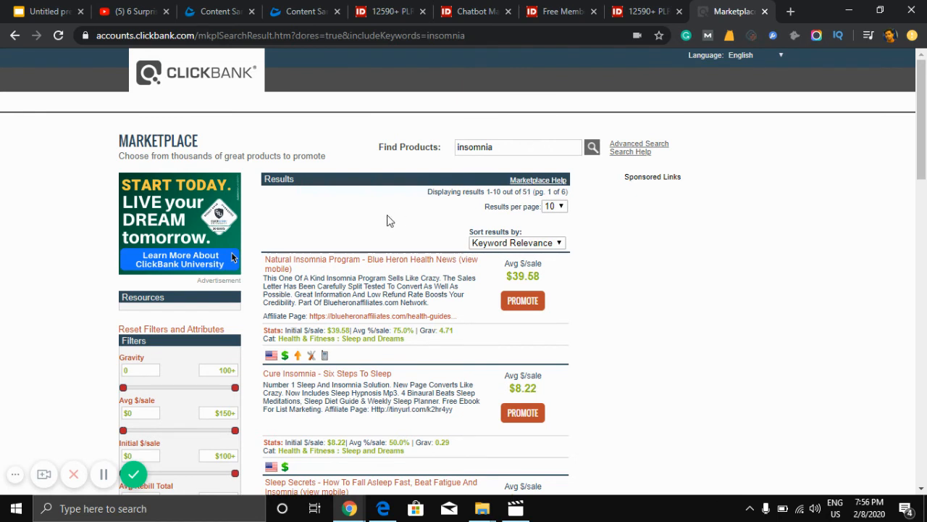
mouse_move(495, 205)
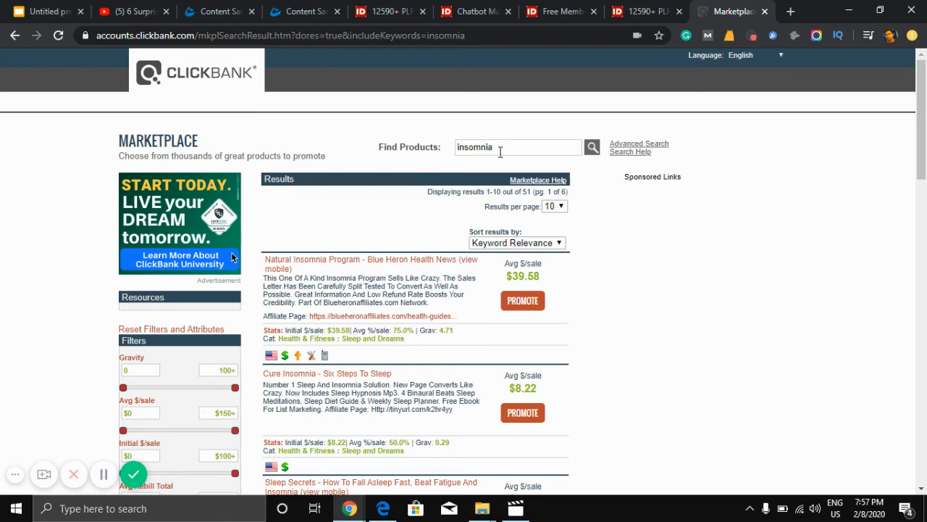
scroll(down, 3)
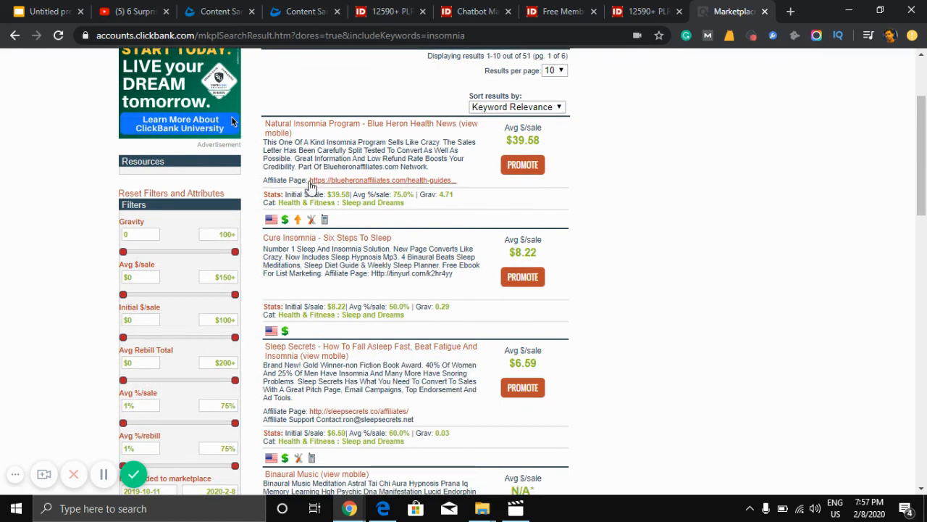
mouse_move(371, 136)
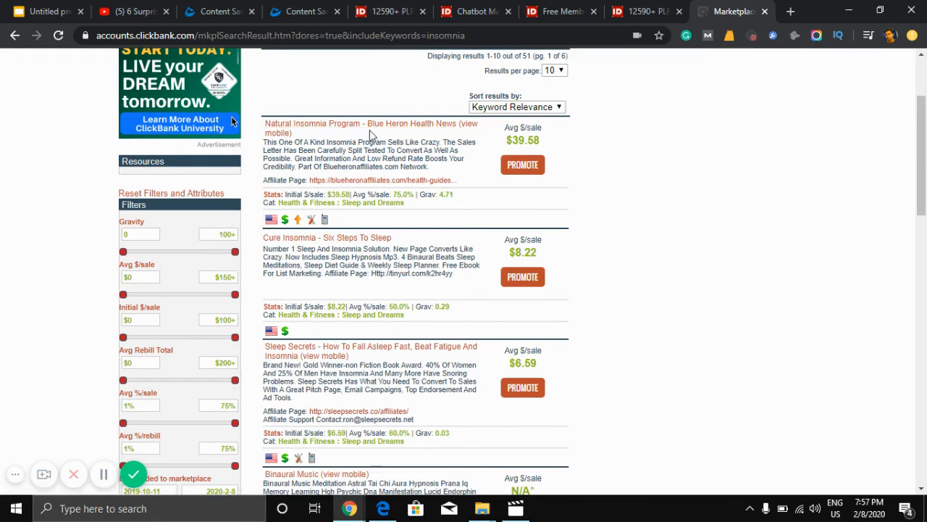
scroll(down, 3)
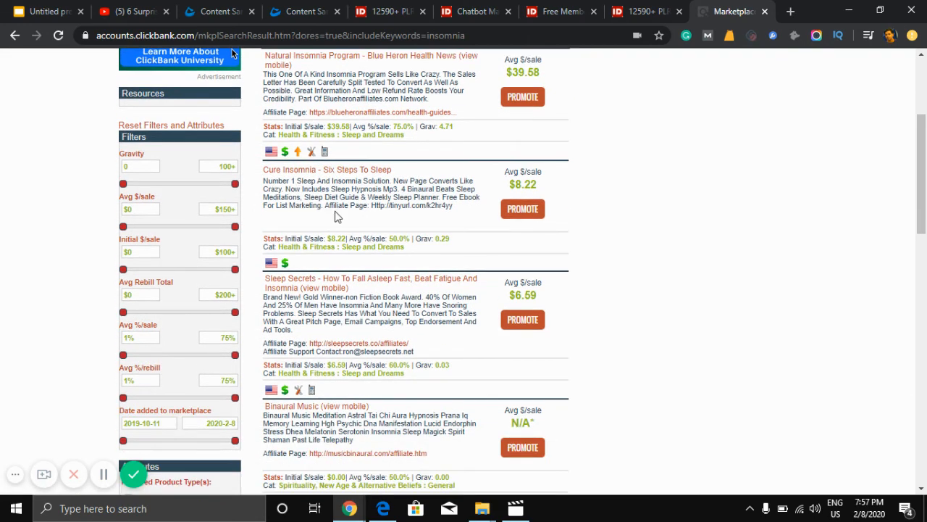
scroll(down, 3)
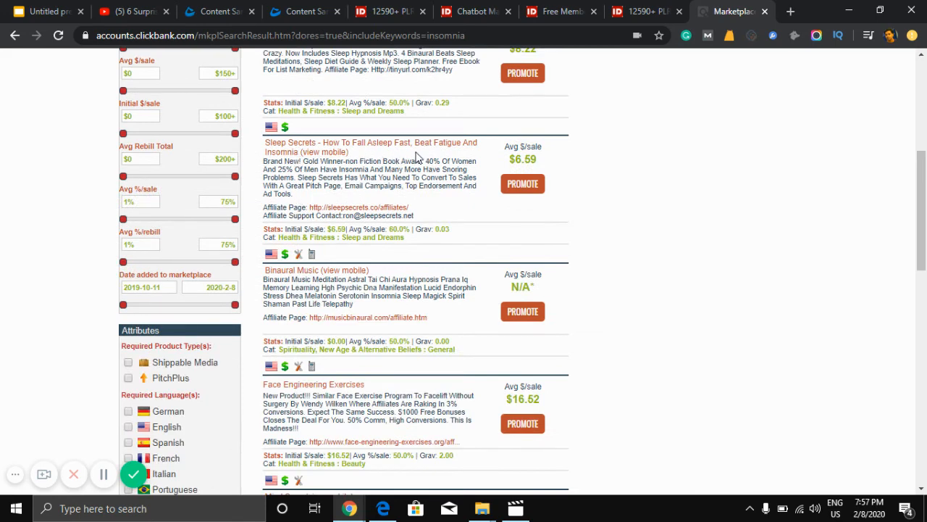
scroll(up, 3)
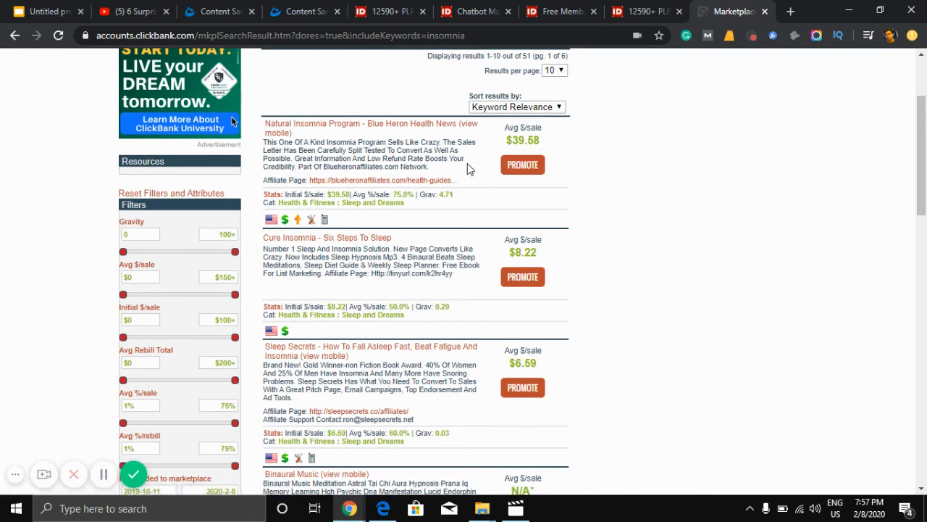
mouse_move(523, 174)
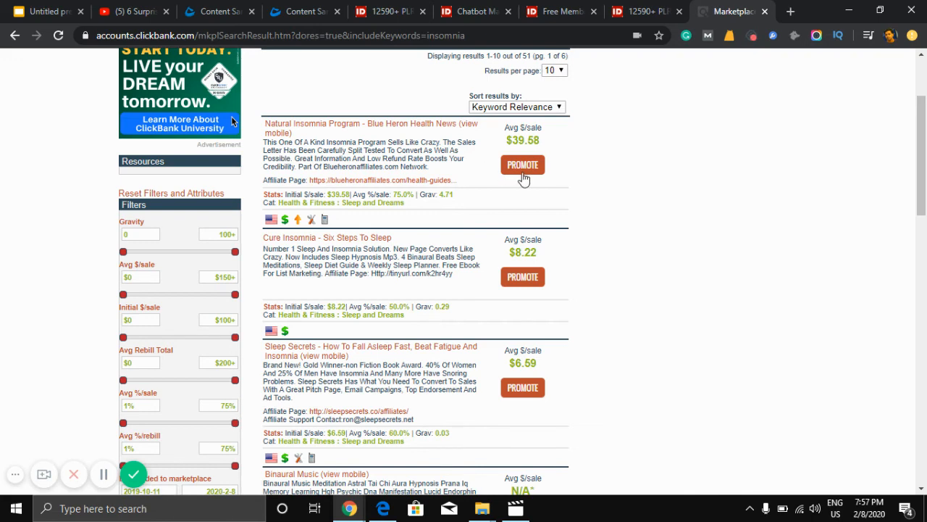
scroll(up, 3)
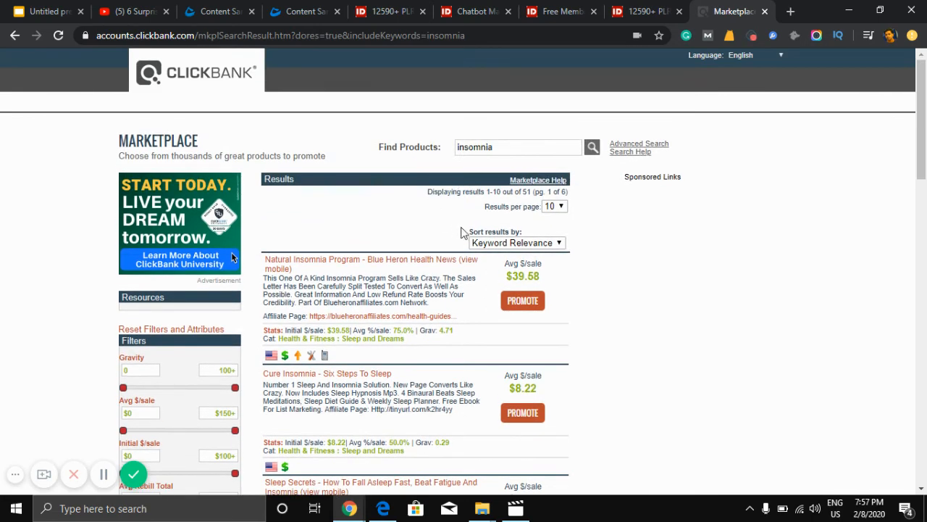
mouse_move(594, 254)
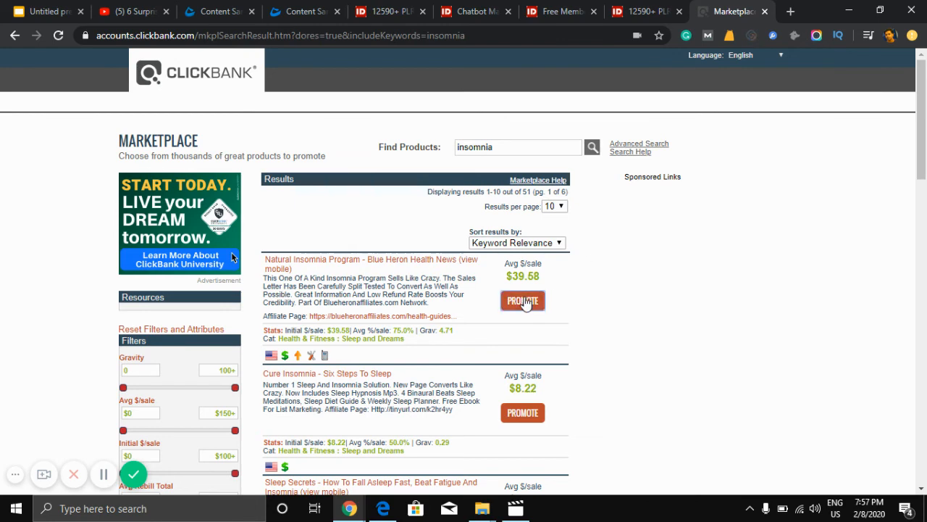
click(522, 300)
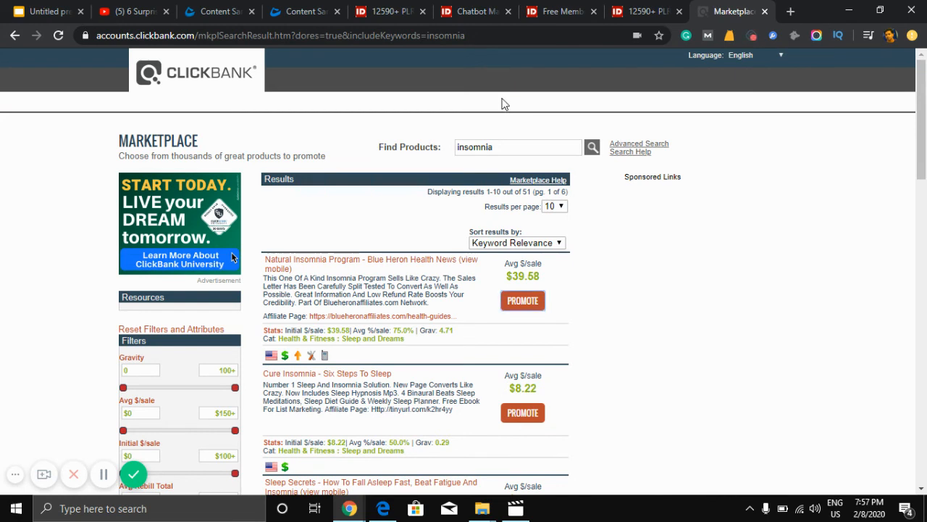
mouse_move(510, 284)
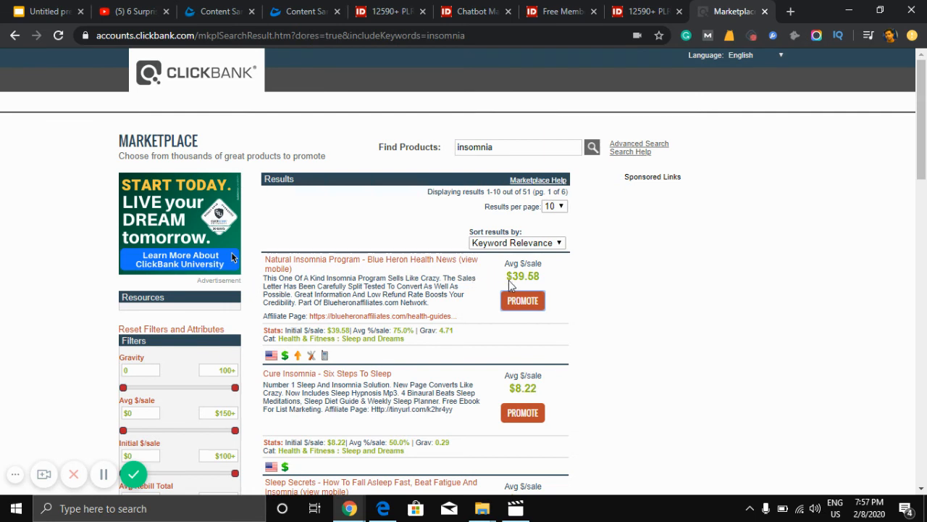
mouse_move(533, 275)
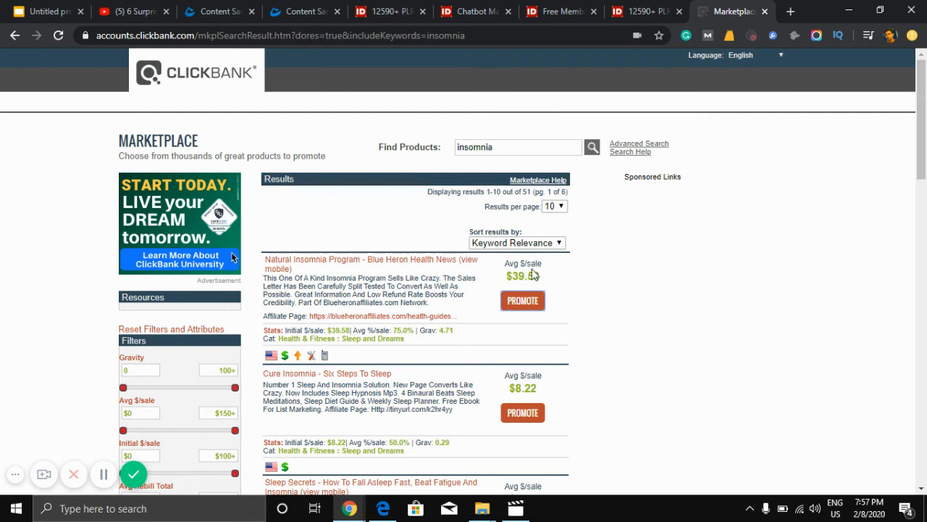
mouse_move(587, 281)
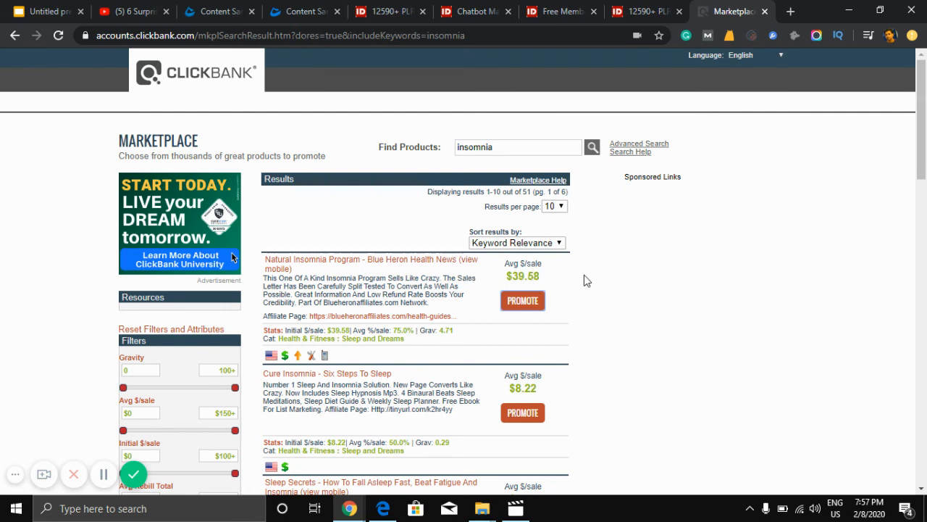
mouse_move(565, 284)
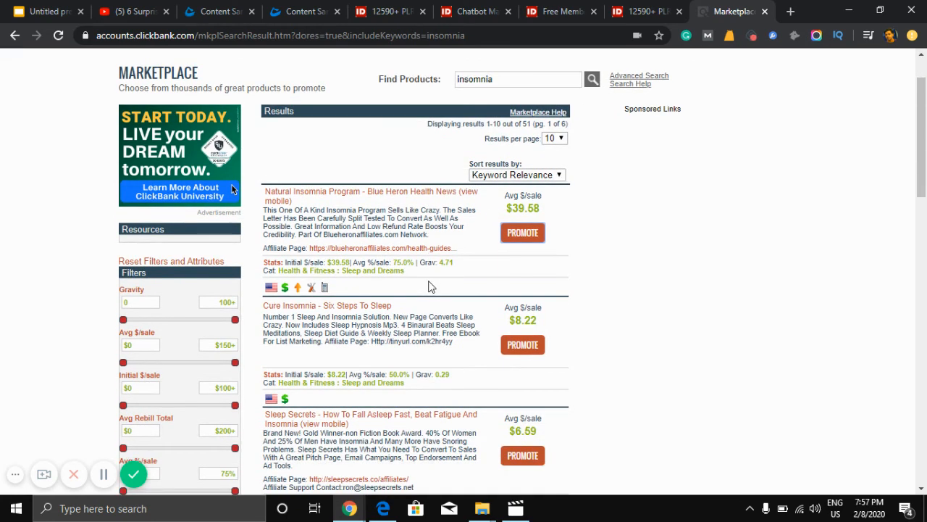
scroll(down, 3)
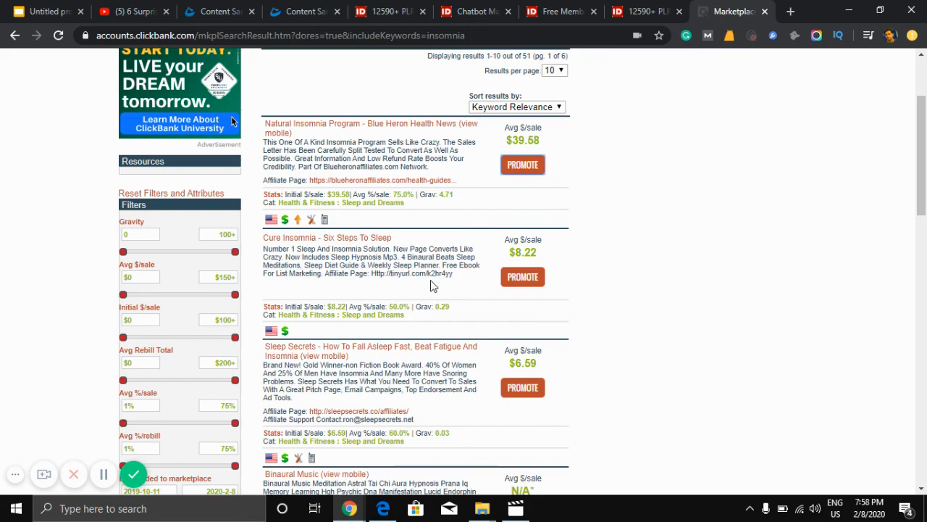
scroll(down, 3)
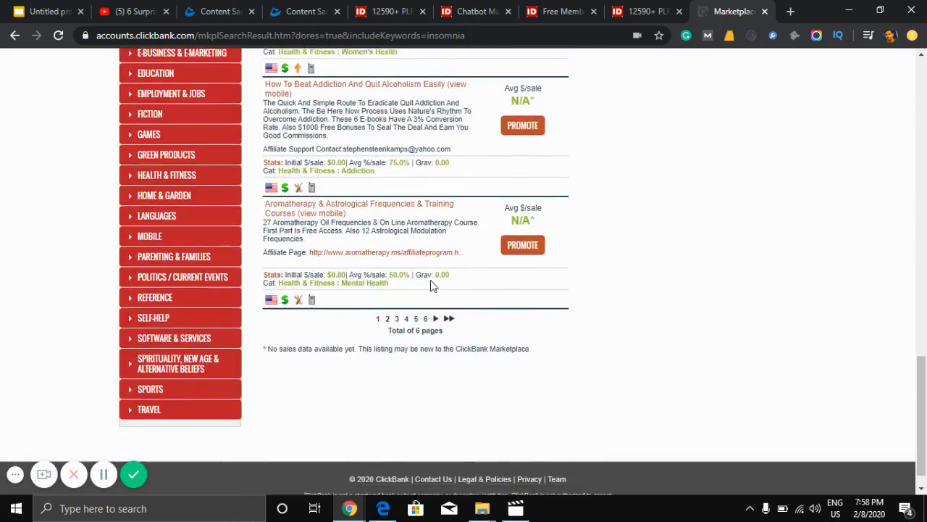
scroll(up, 3)
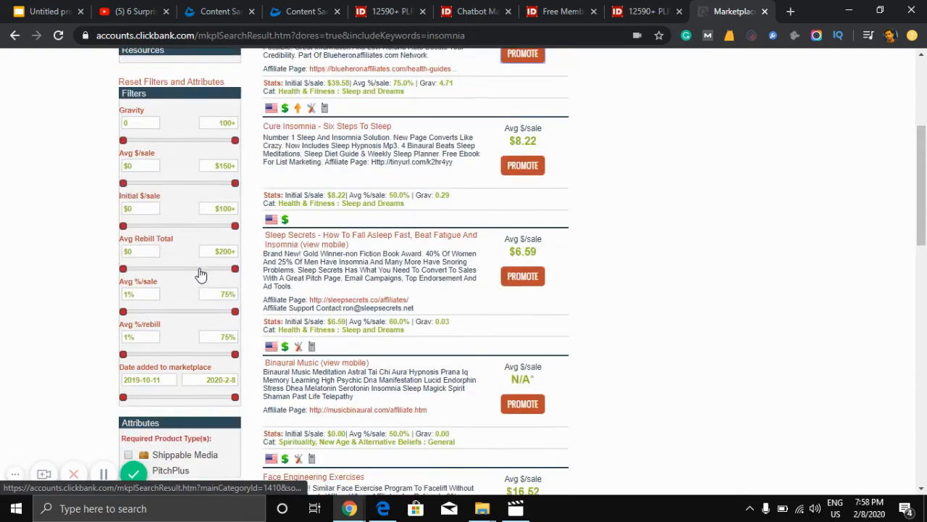
scroll(up, 3)
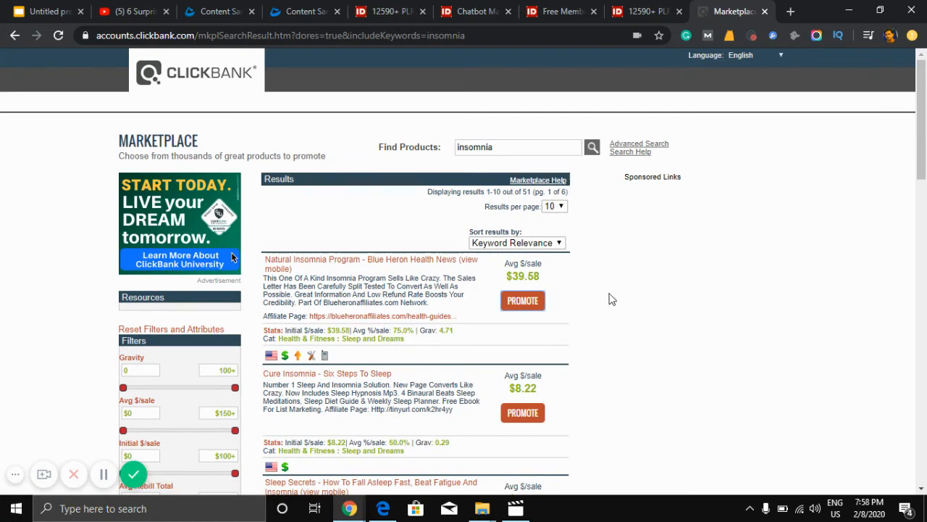
mouse_move(611, 292)
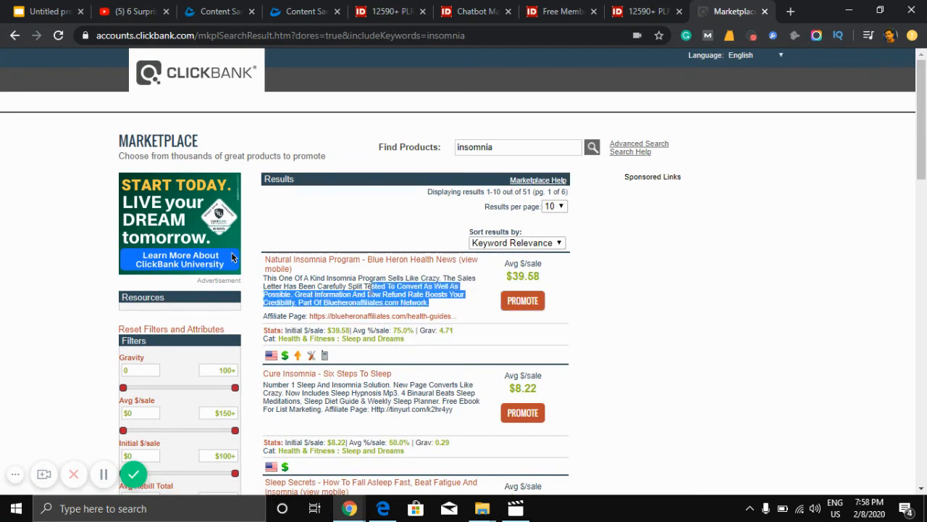
scroll(down, 3)
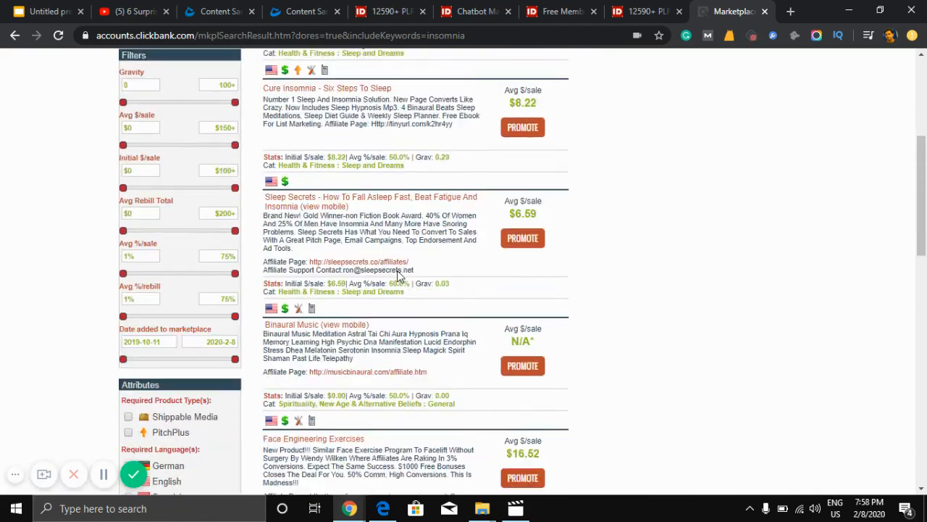
scroll(up, 3)
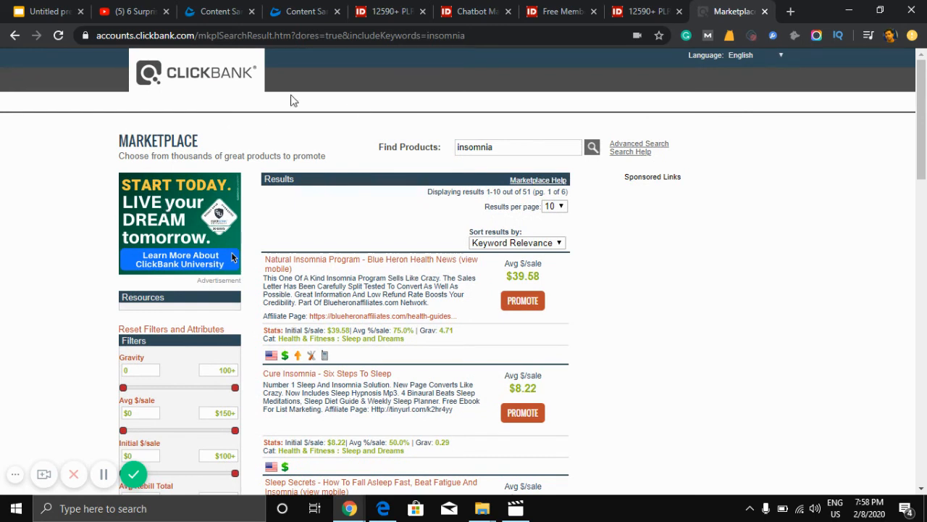
mouse_move(248, 86)
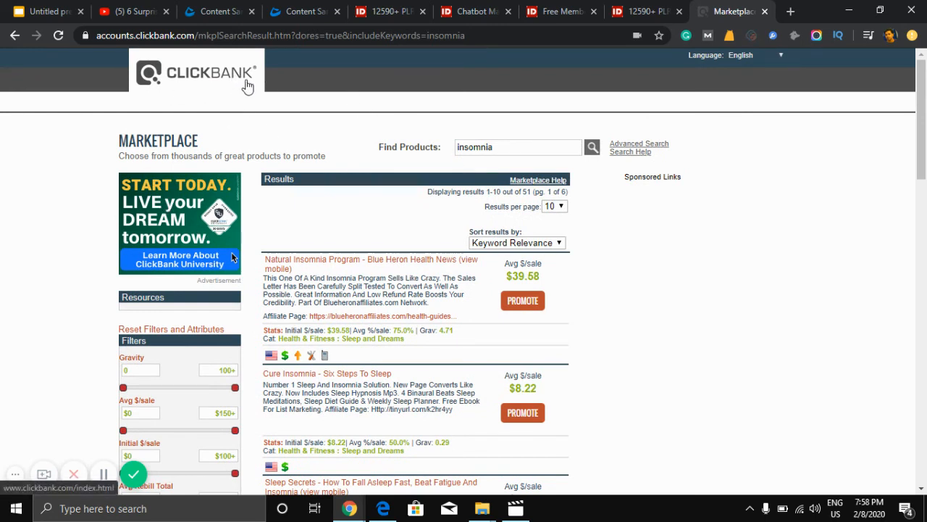
mouse_move(789, 13)
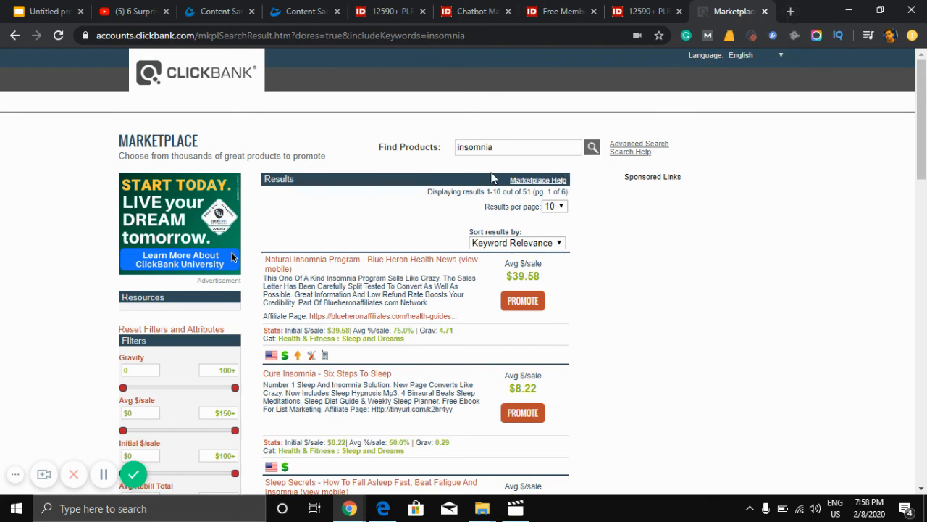
mouse_move(416, 225)
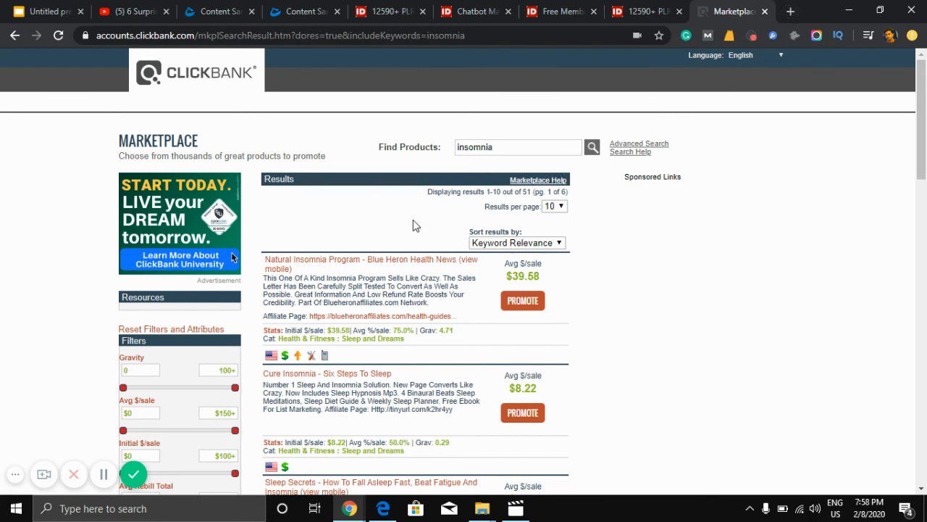
scroll(down, 3)
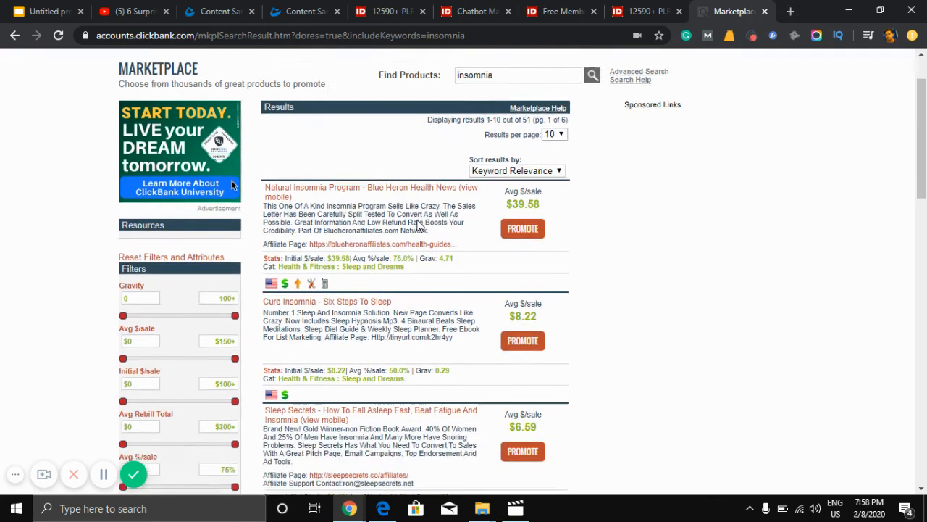
scroll(down, 3)
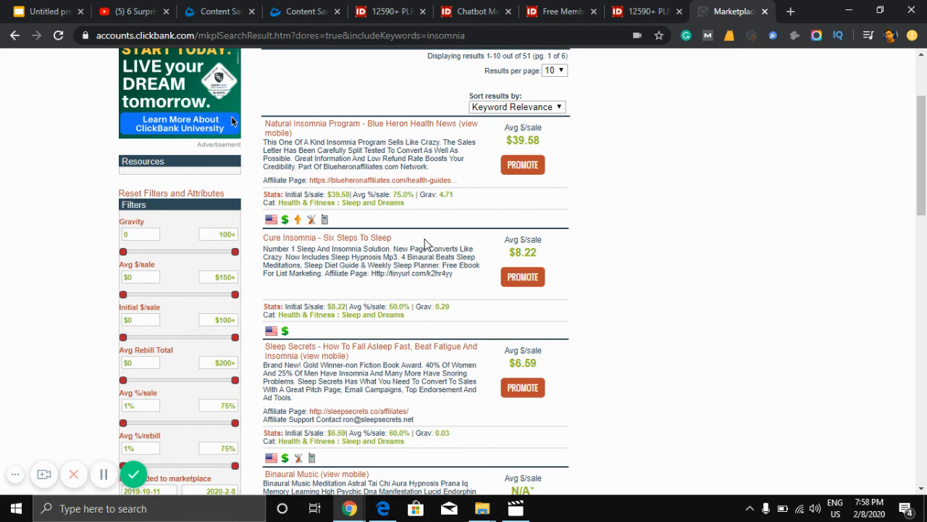
scroll(down, 3)
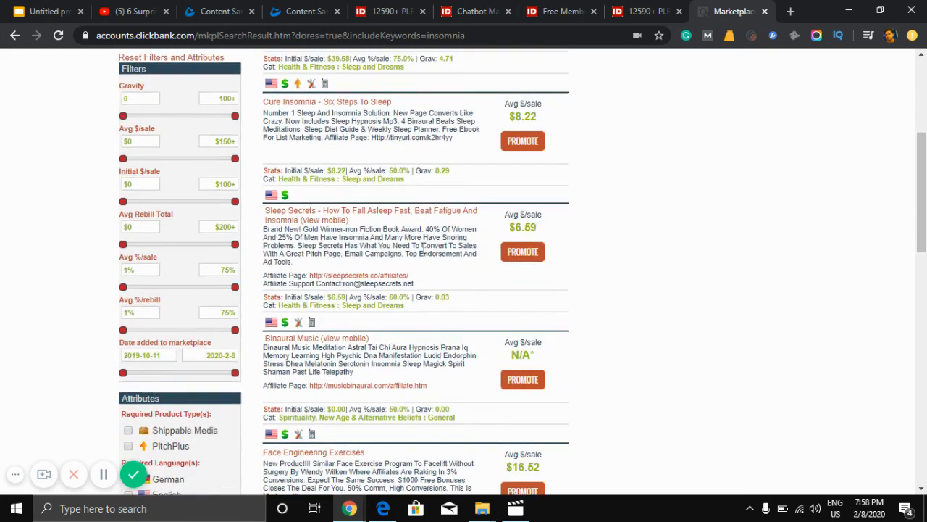
scroll(up, 3)
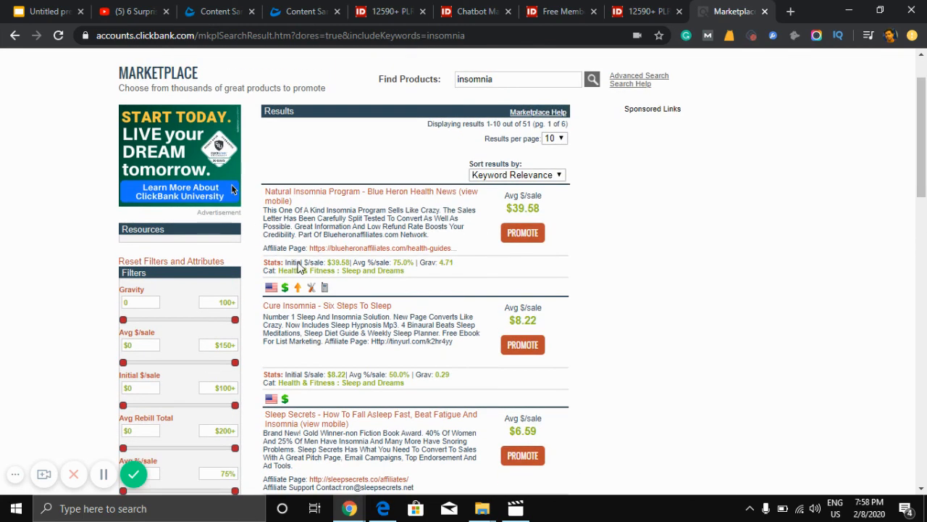
mouse_move(412, 280)
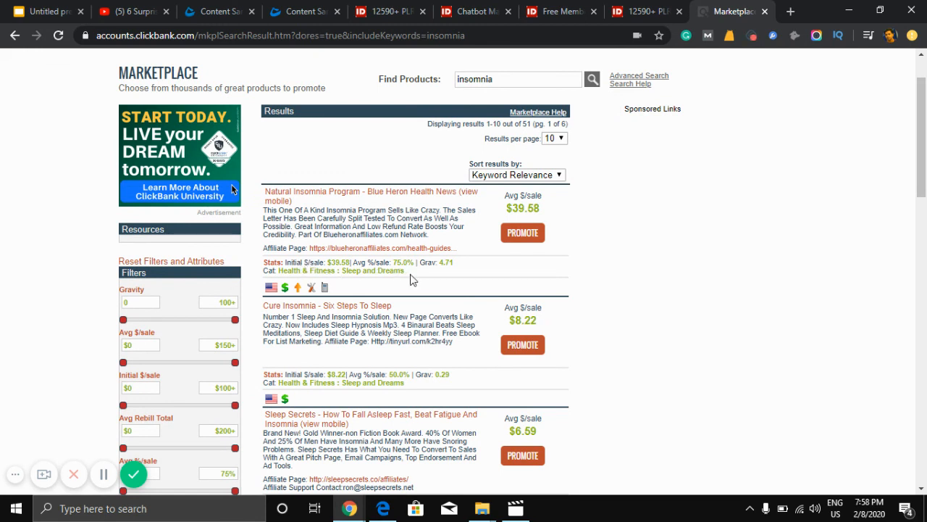
mouse_move(331, 273)
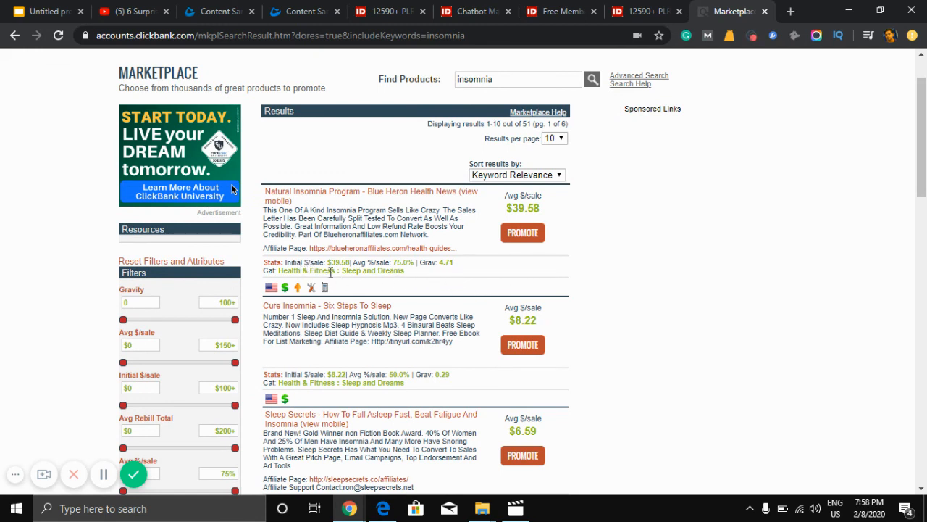
mouse_move(489, 283)
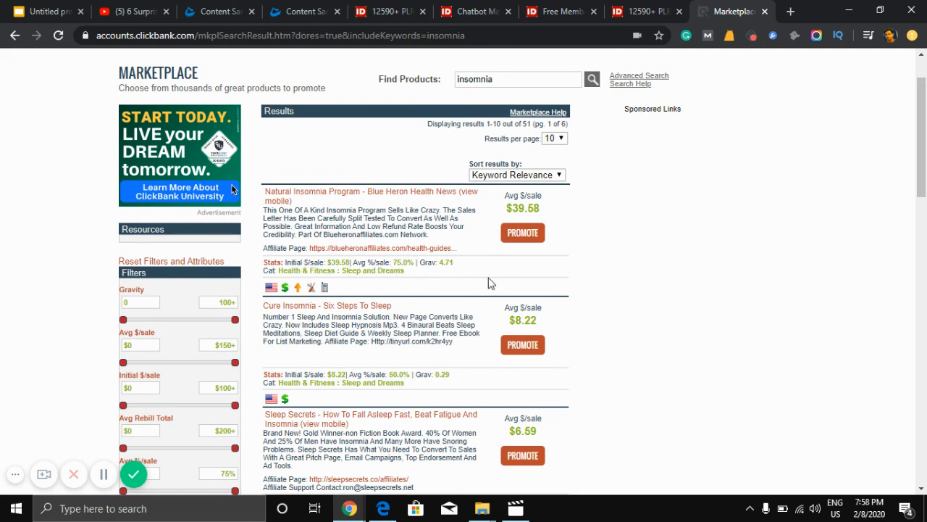
scroll(up, 3)
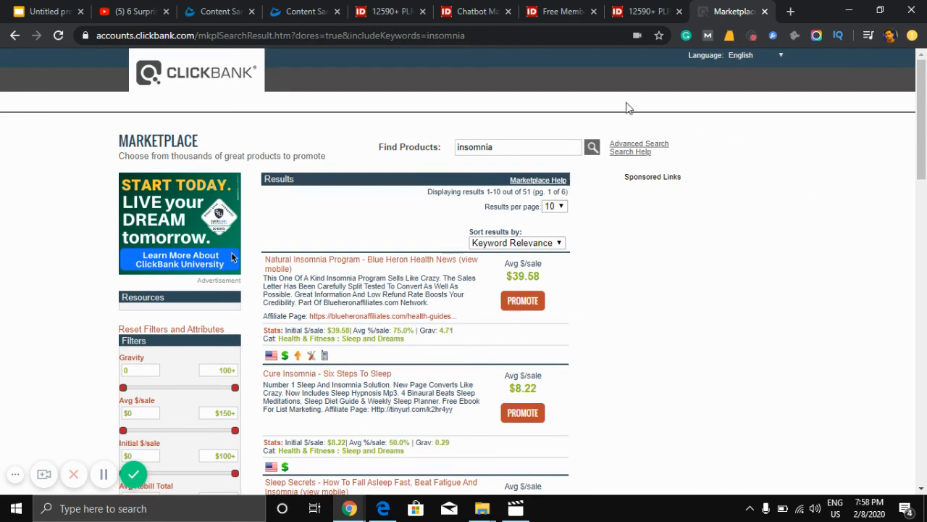
mouse_move(166, 87)
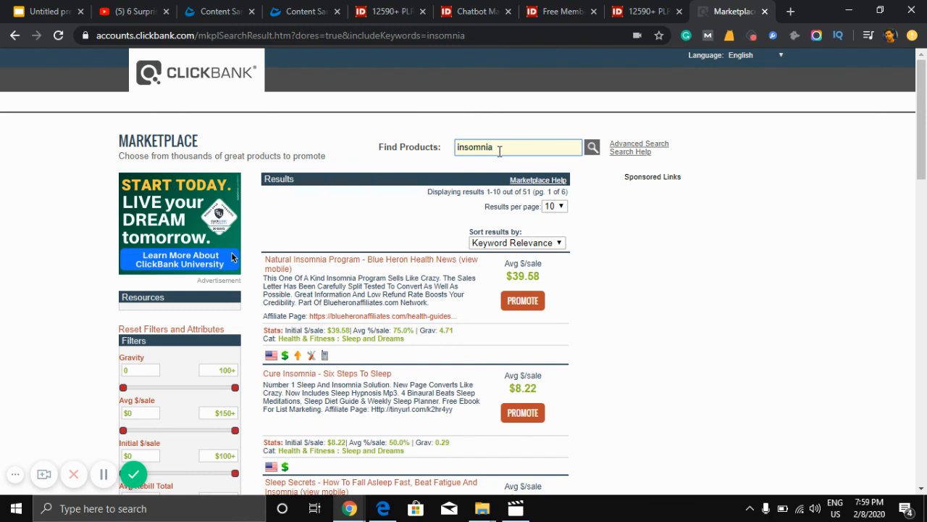
mouse_move(397, 136)
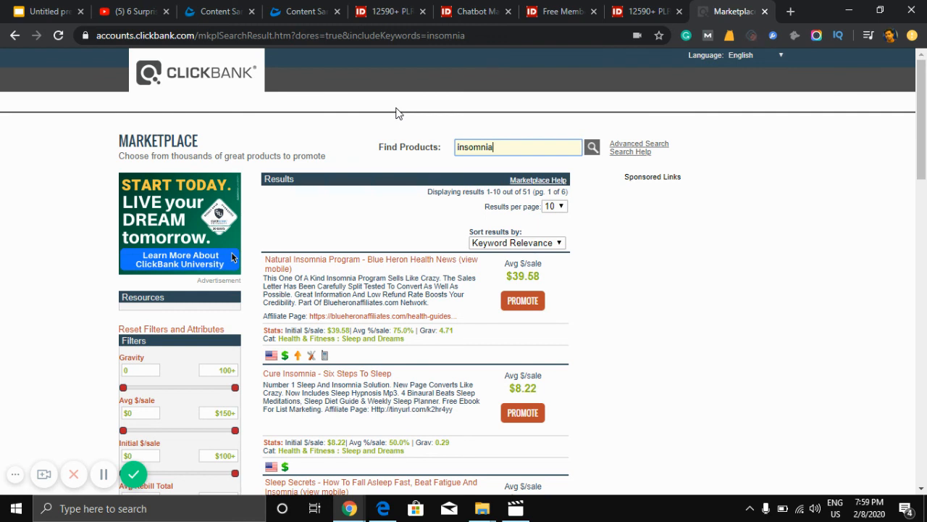
mouse_move(384, 117)
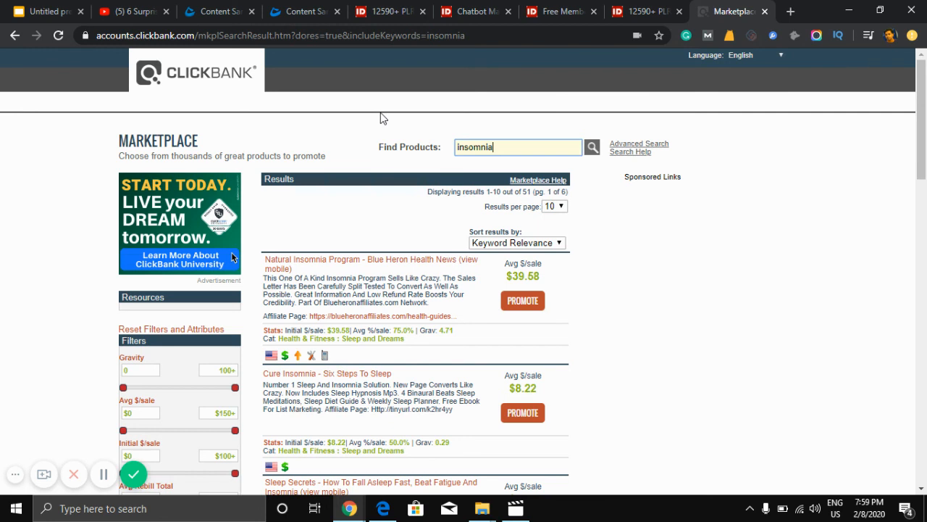